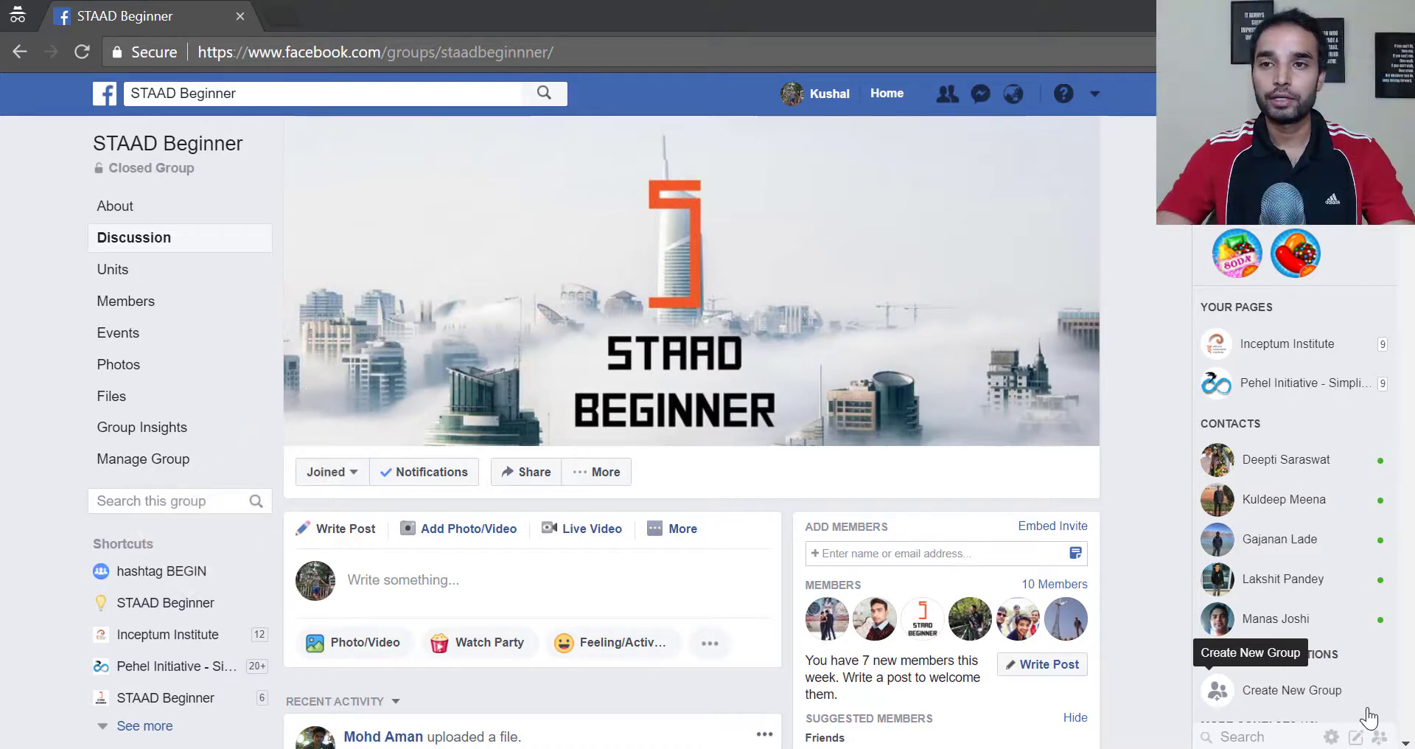
{"action": "mouse_move", "coordinate": [1384, 708]}
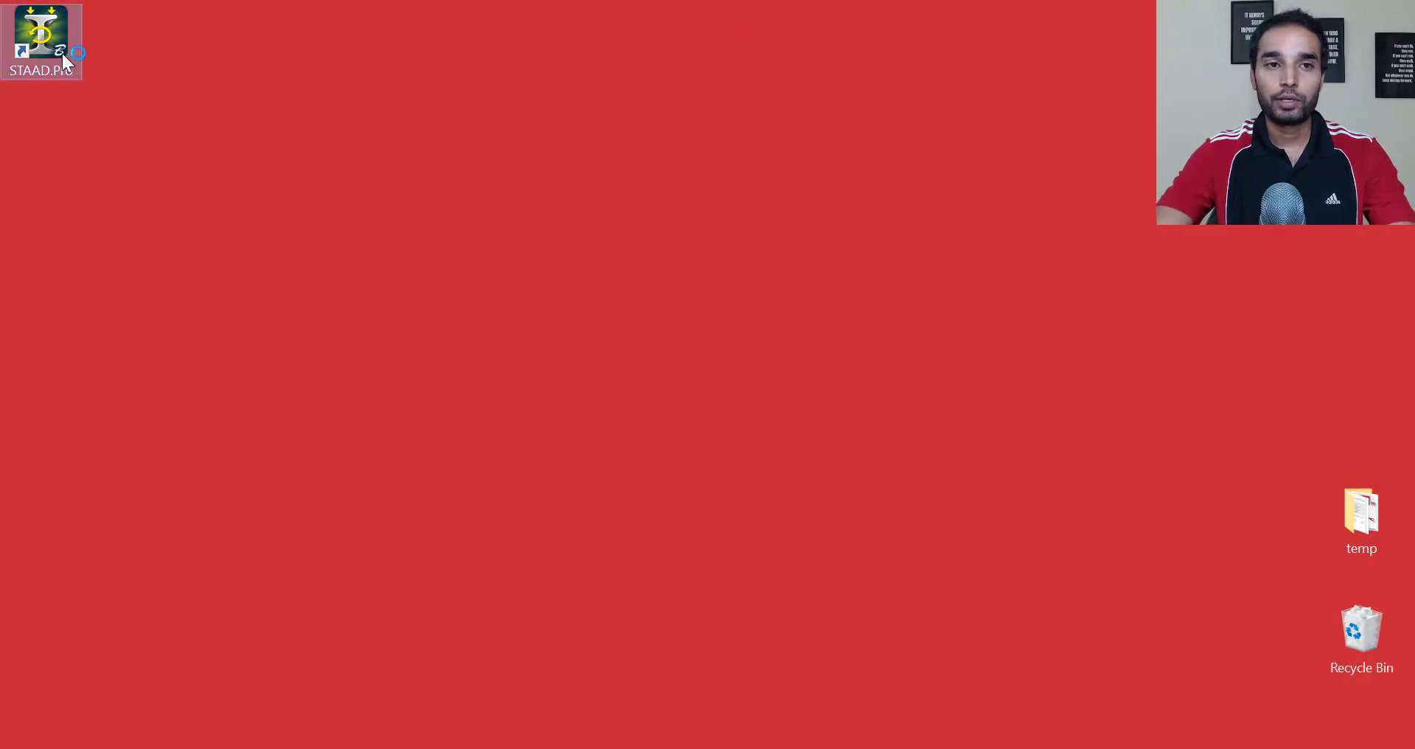
- Launch STAAD.Pro and create a new model named Repeat in its own folder, starting in Add Beam mode
{"action": "double_click", "coordinate": [41, 32]}
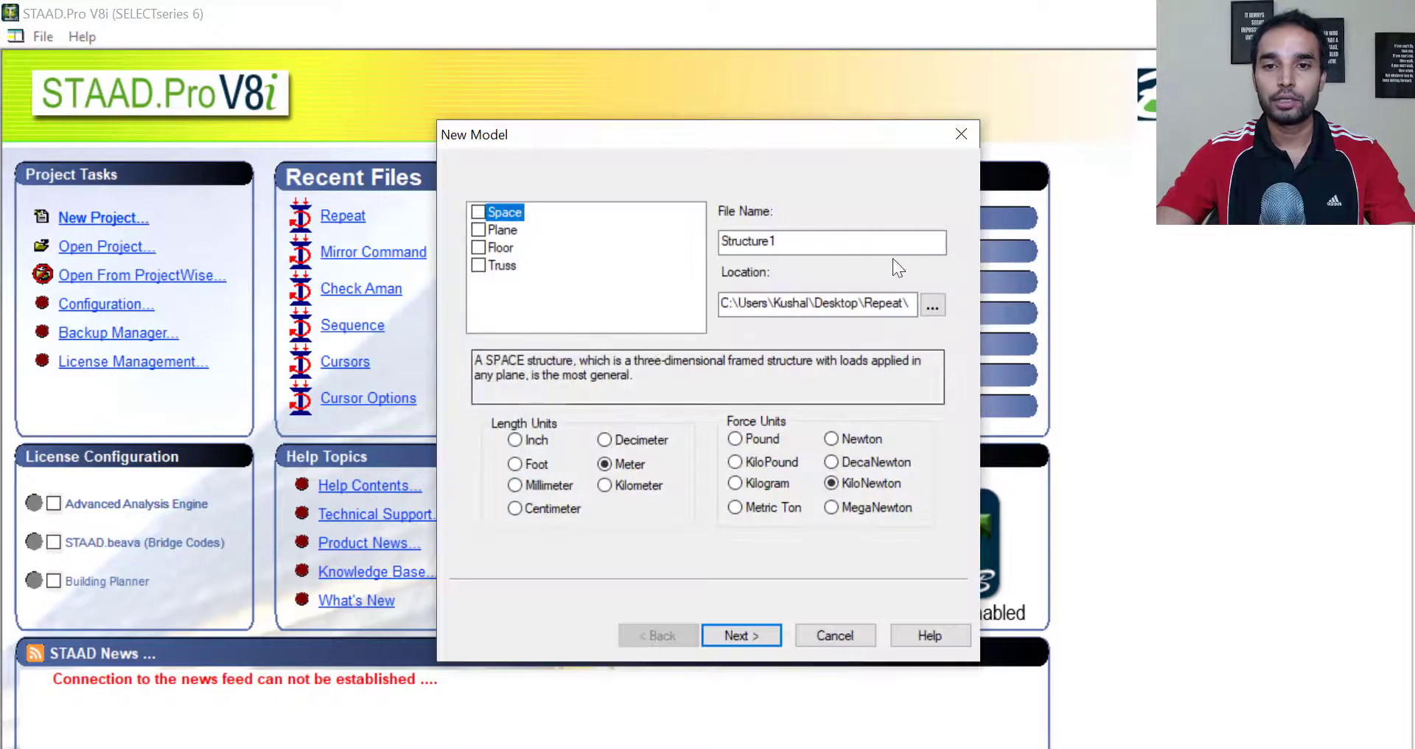
{"action": "type", "text": "Repeat"}
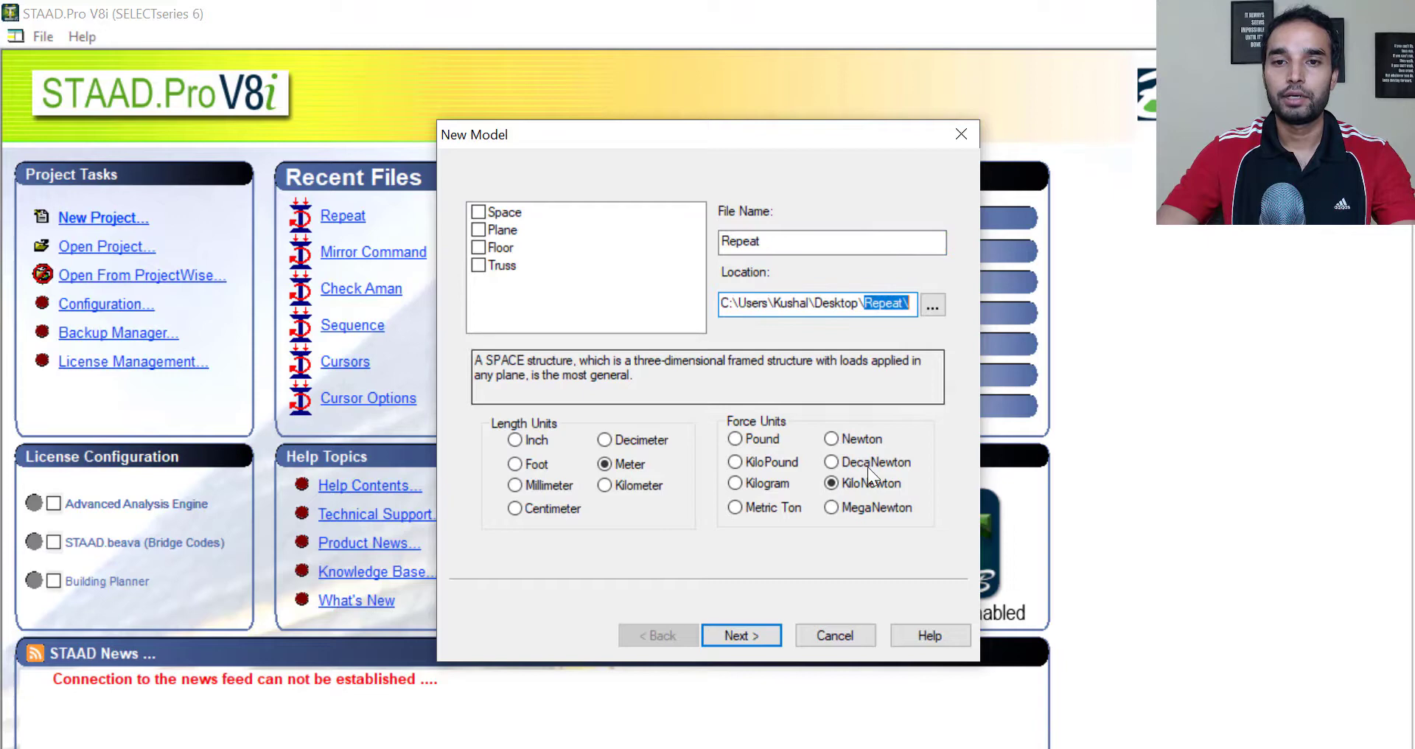
{"action": "left_click", "coordinate": [742, 635]}
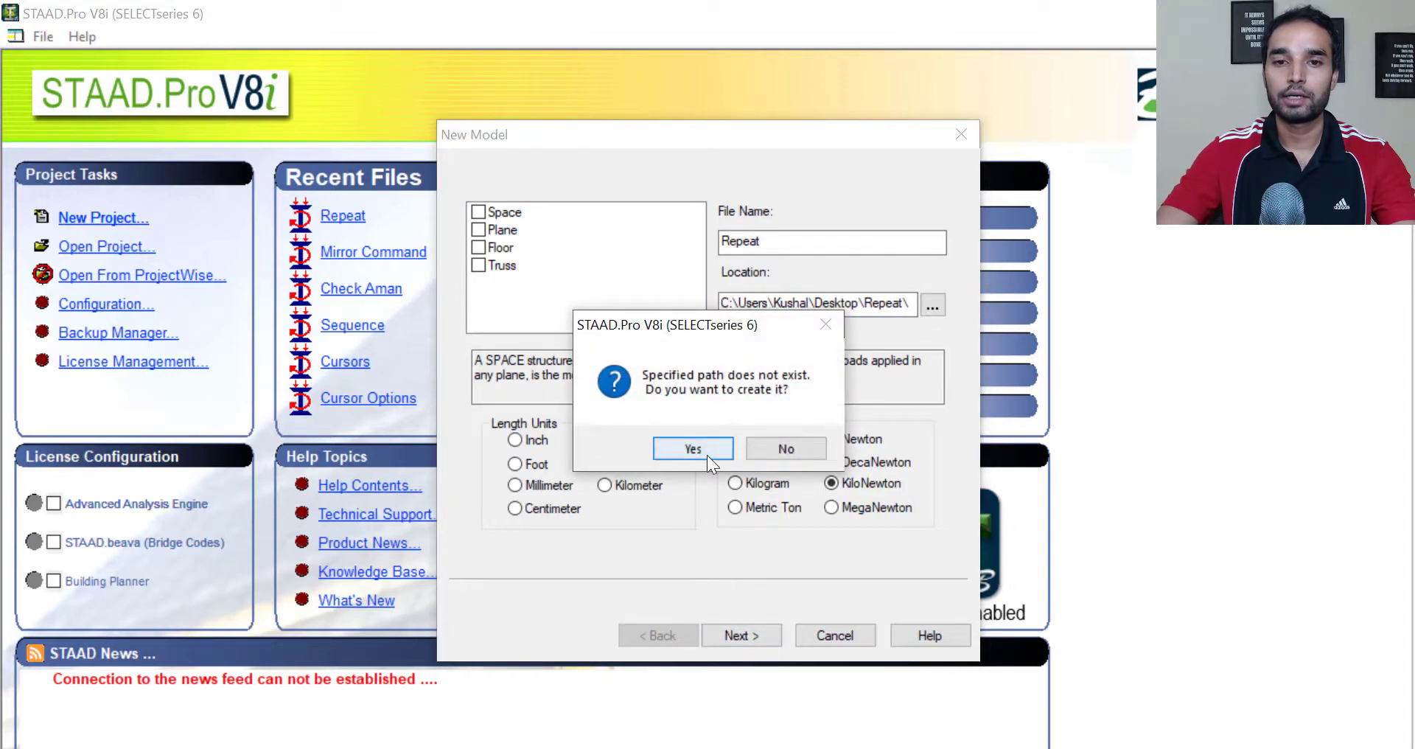
{"action": "left_click", "coordinate": [692, 448]}
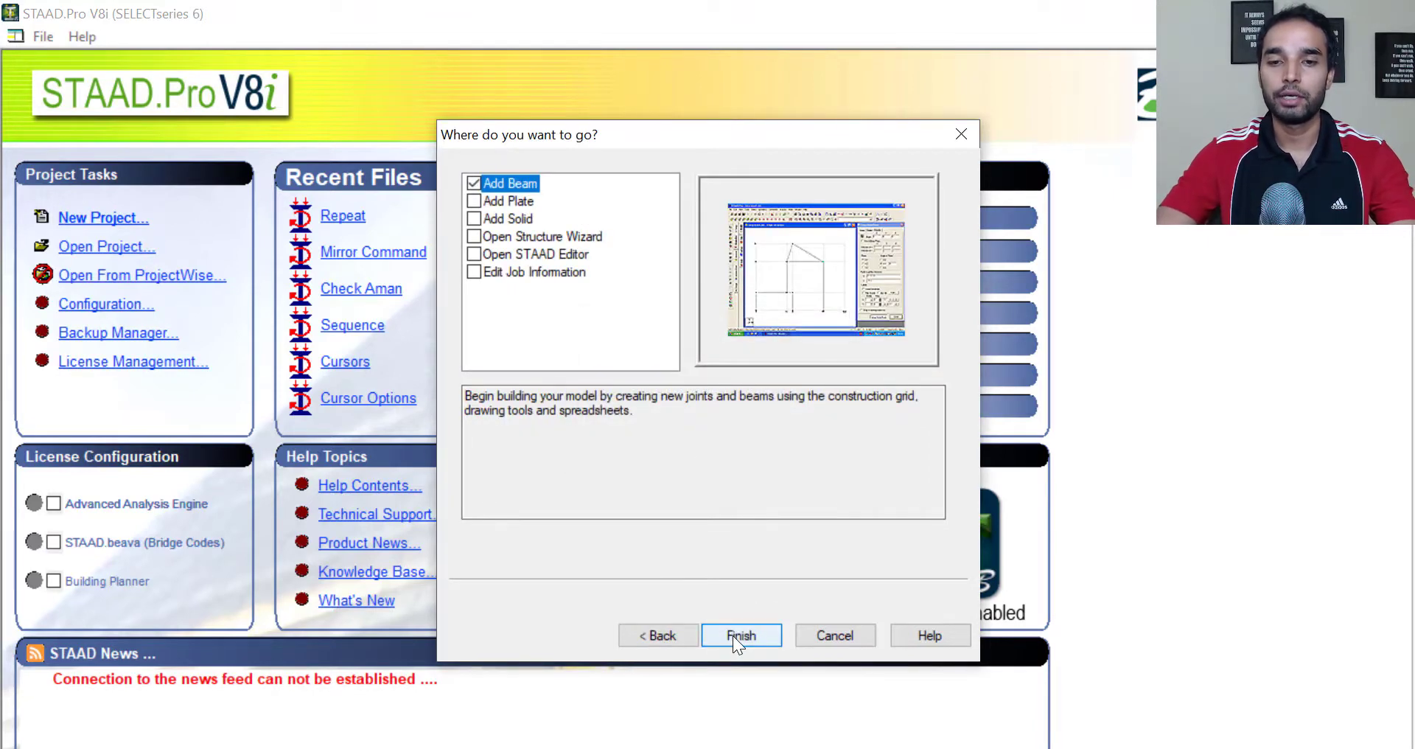
{"action": "left_click", "coordinate": [742, 635]}
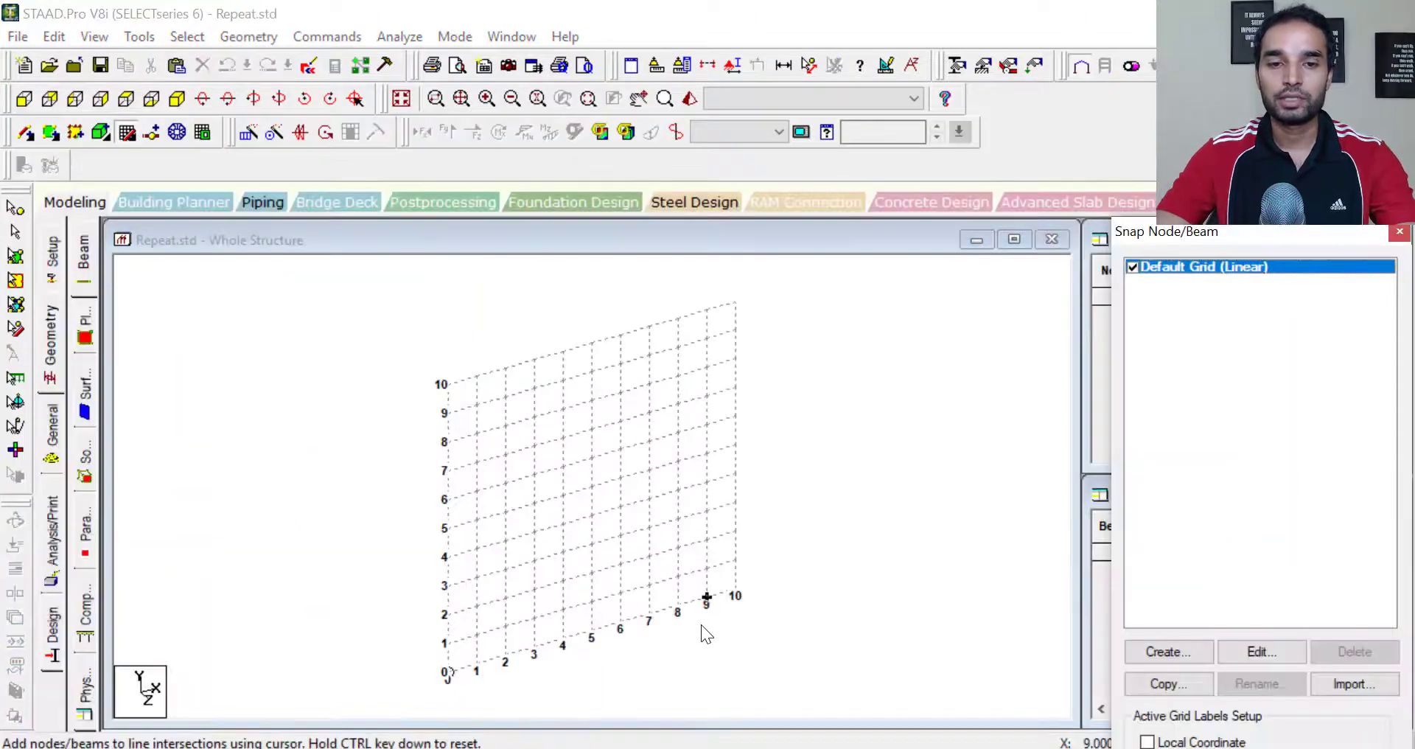
{"action": "mouse_move", "coordinate": [504, 675]}
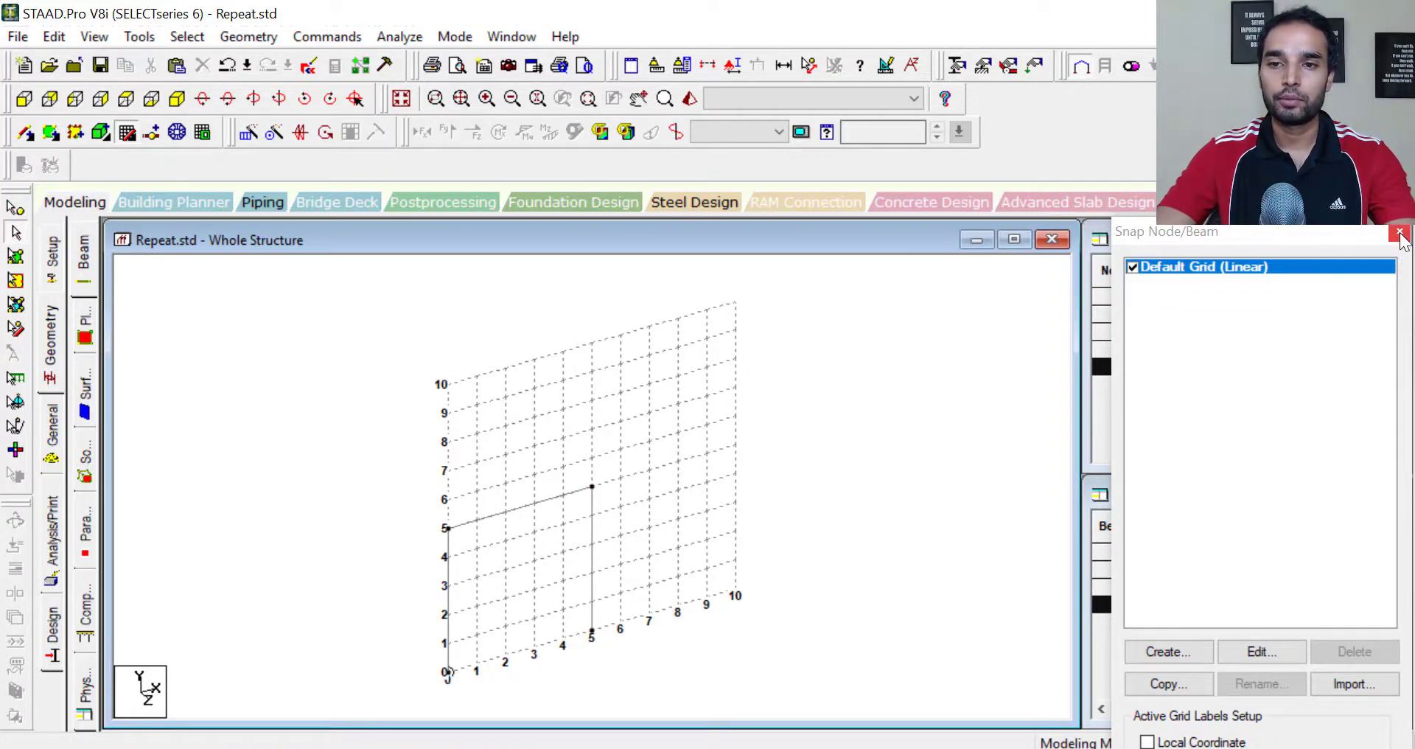
- Close the Snap Node/Beam grid after drawing the 5 m by 5 m portal frame
{"action": "left_click", "coordinate": [1400, 233]}
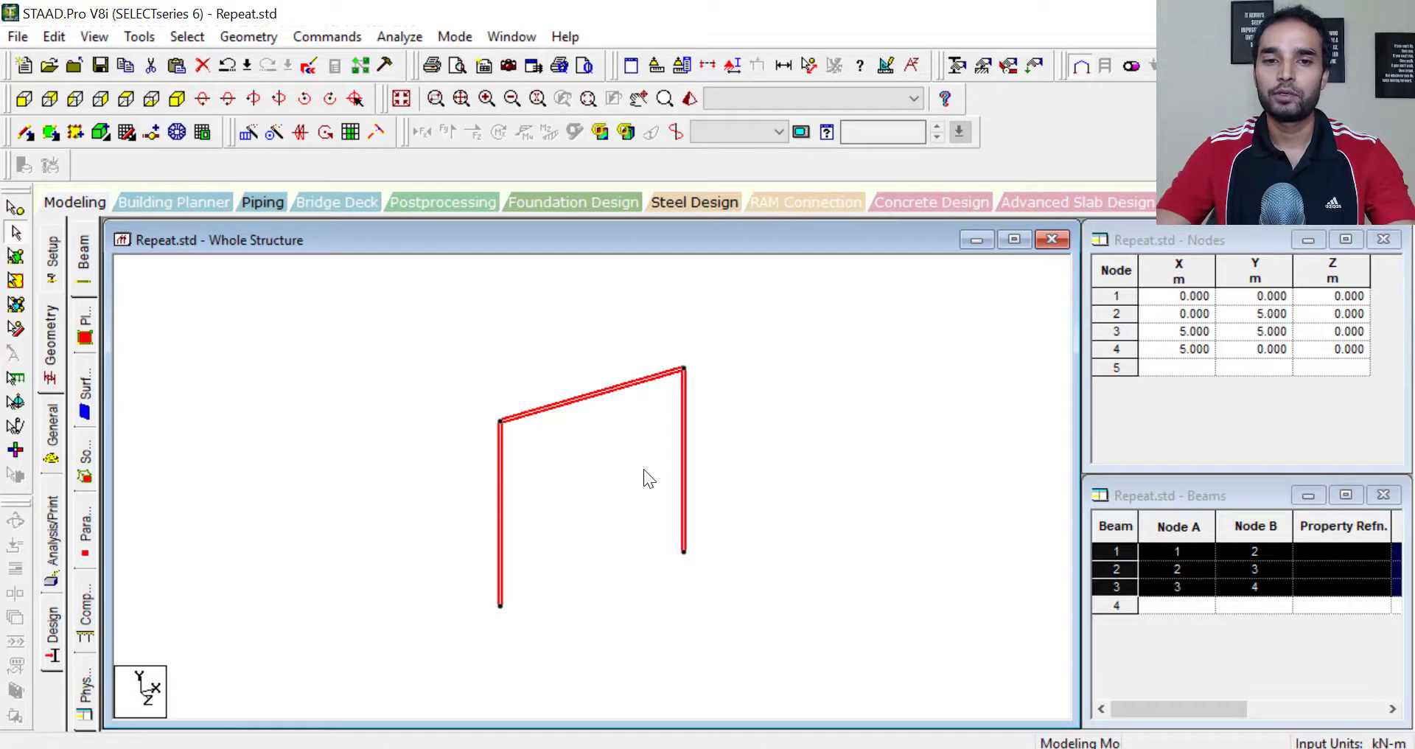
- Copy the frame beams and Paste Beams with a Z offset of 4 m
{"action": "key", "text": "Ctrl+c"}
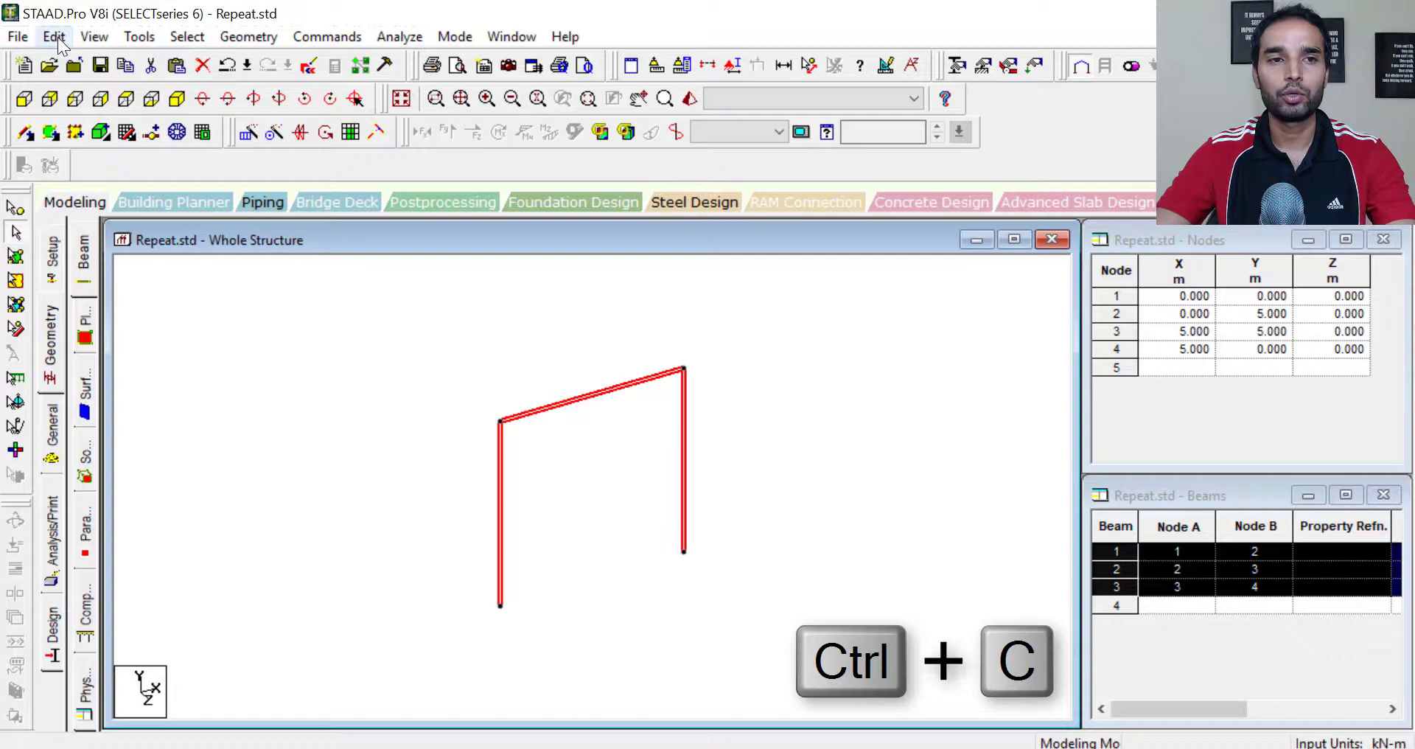
{"action": "left_click", "coordinate": [50, 35]}
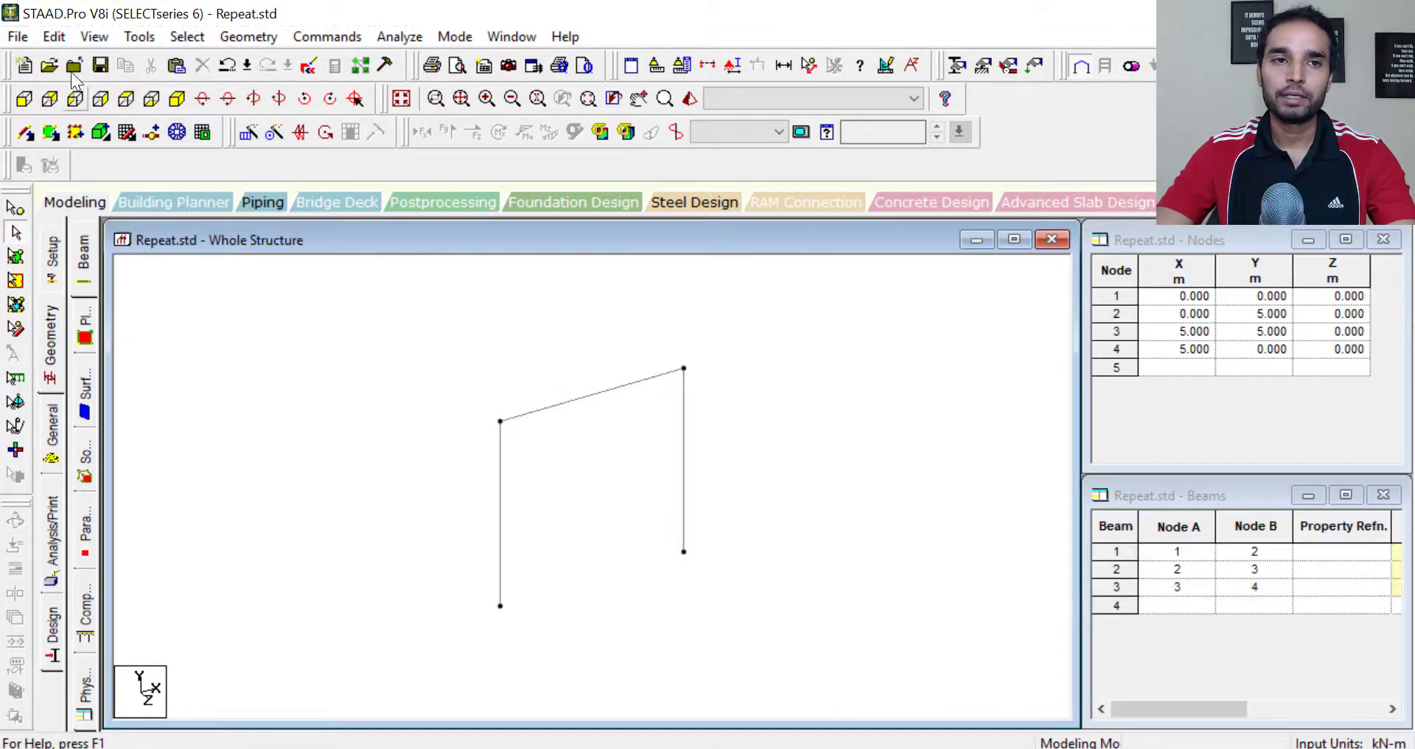
{"action": "key", "text": "Ctrl+V"}
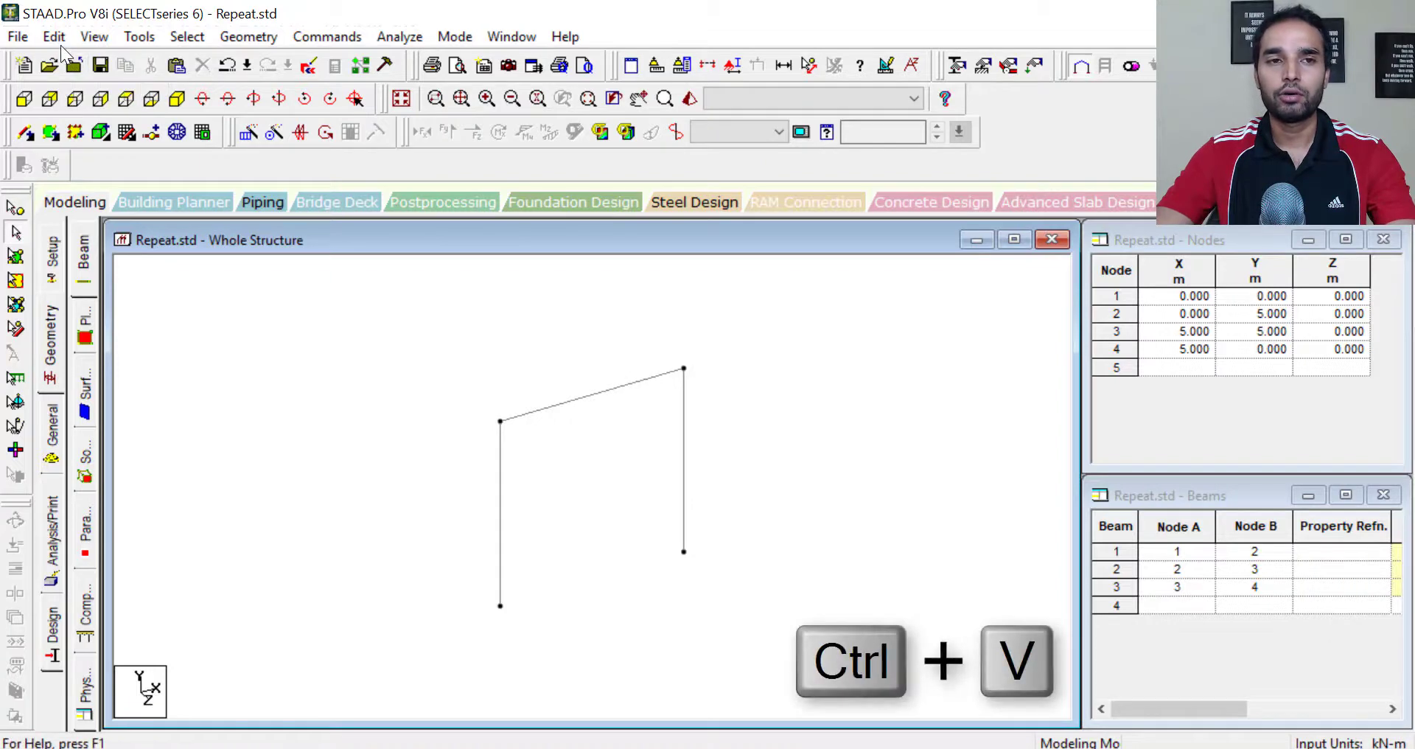
{"action": "left_click", "coordinate": [61, 37]}
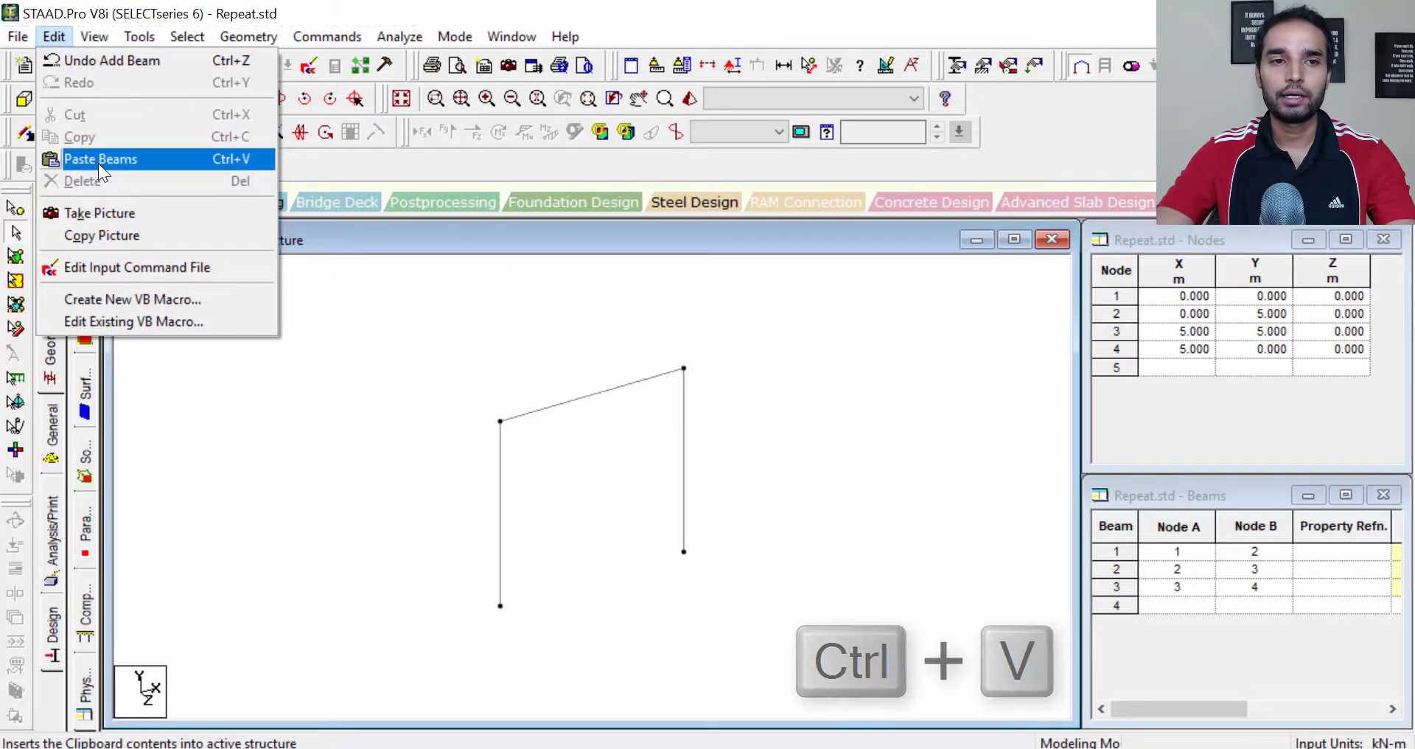
{"action": "left_click", "coordinate": [100, 160]}
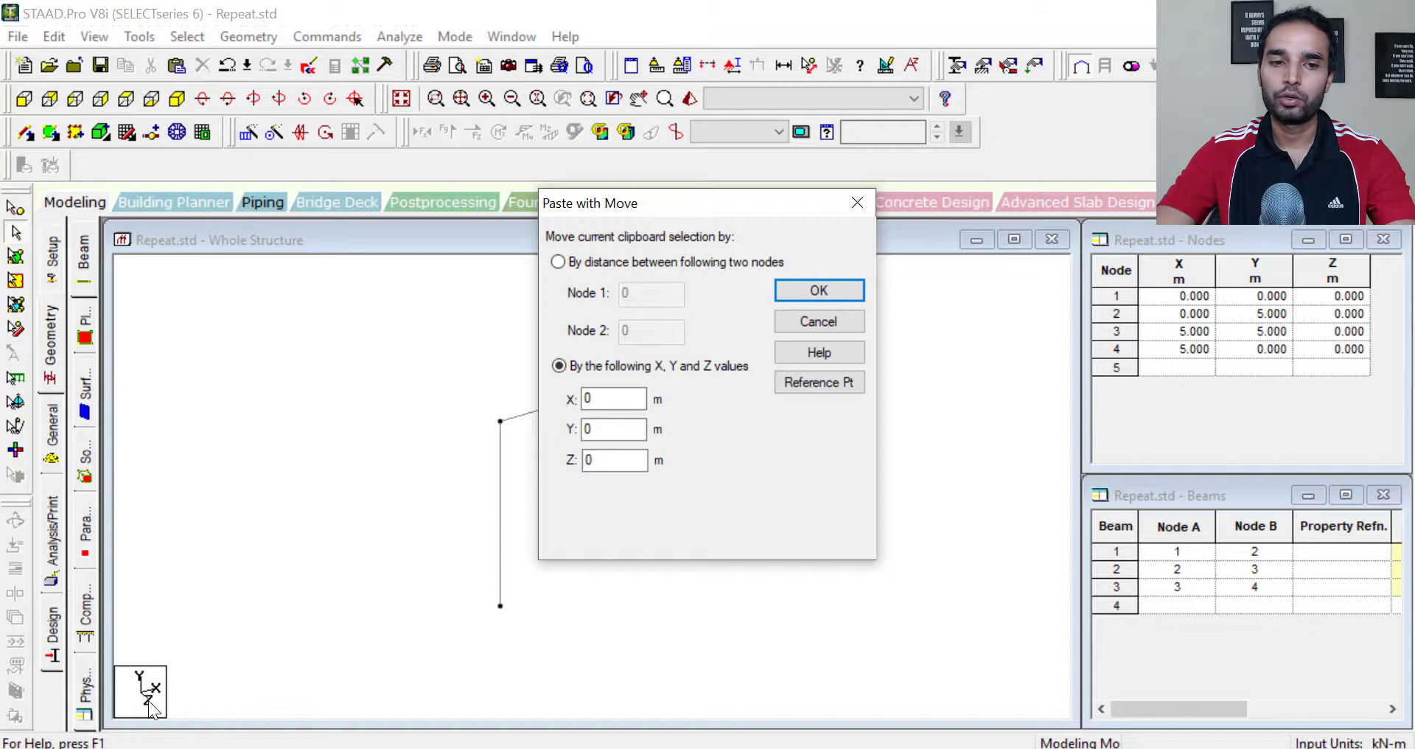
{"action": "mouse_move", "coordinate": [578, 658]}
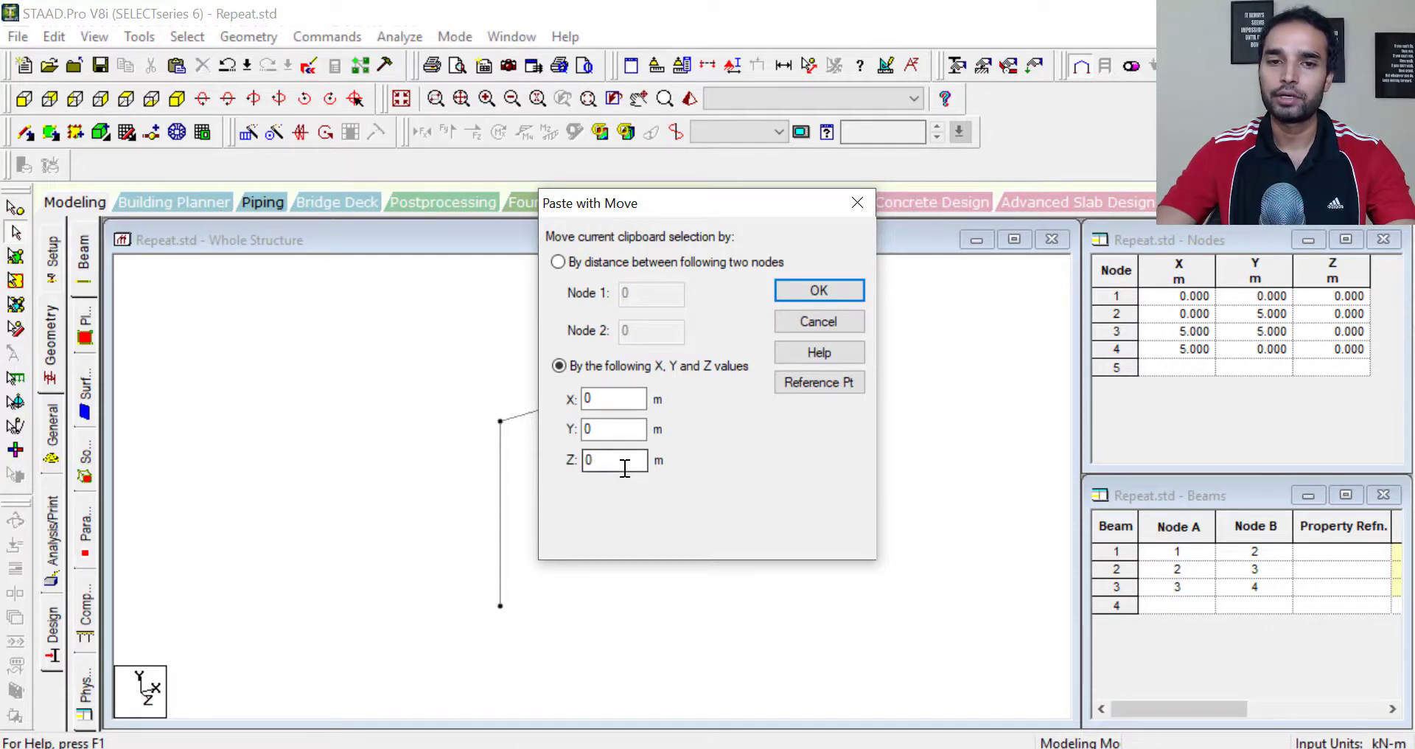
{"action": "type", "text": "4"}
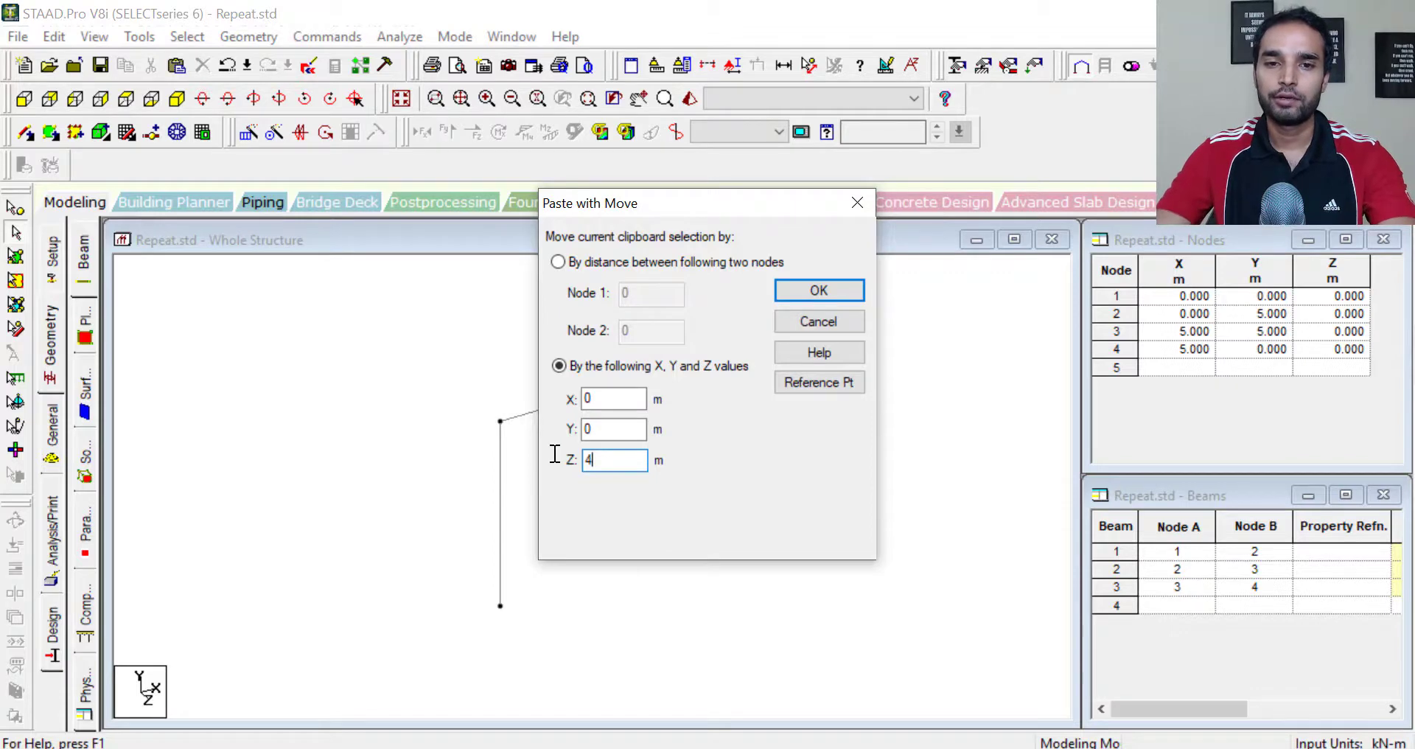
{"action": "left_click", "coordinate": [819, 291]}
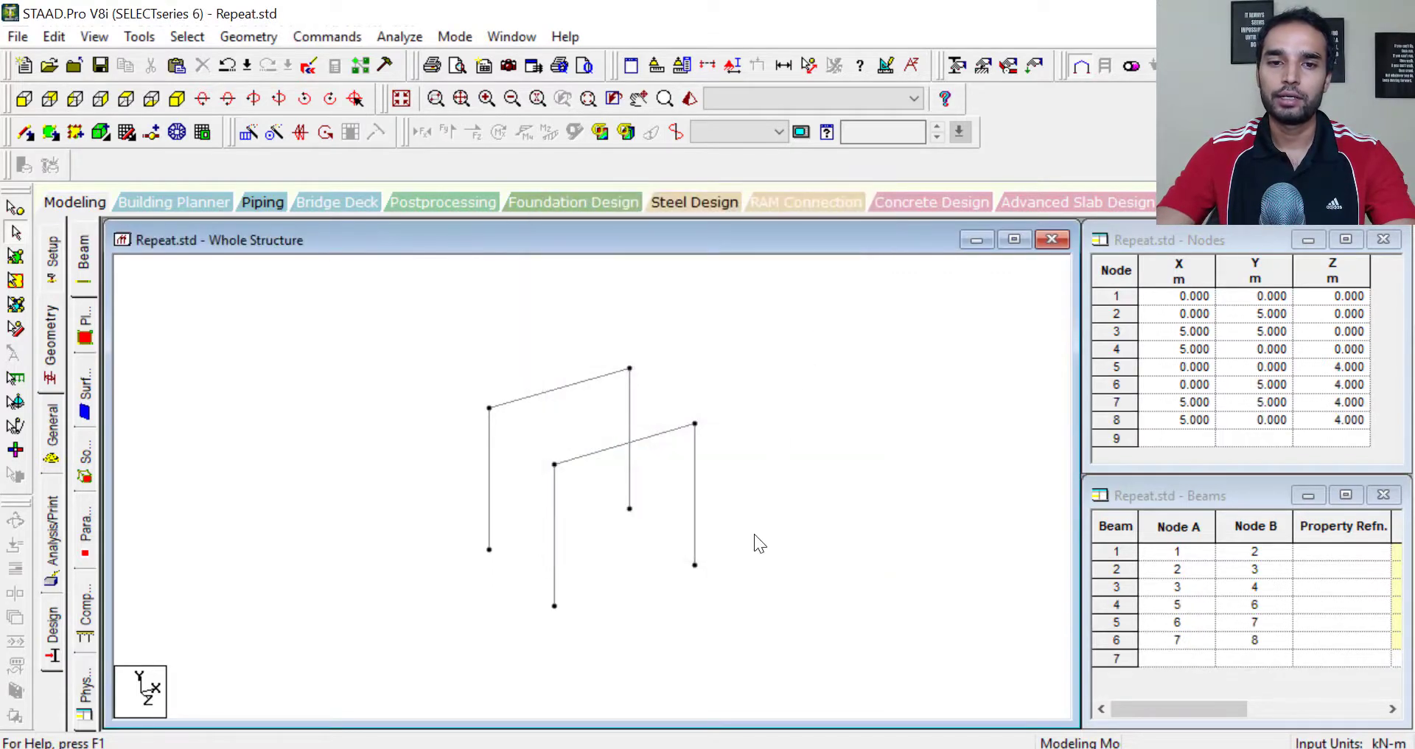
{"action": "mouse_move", "coordinate": [672, 661]}
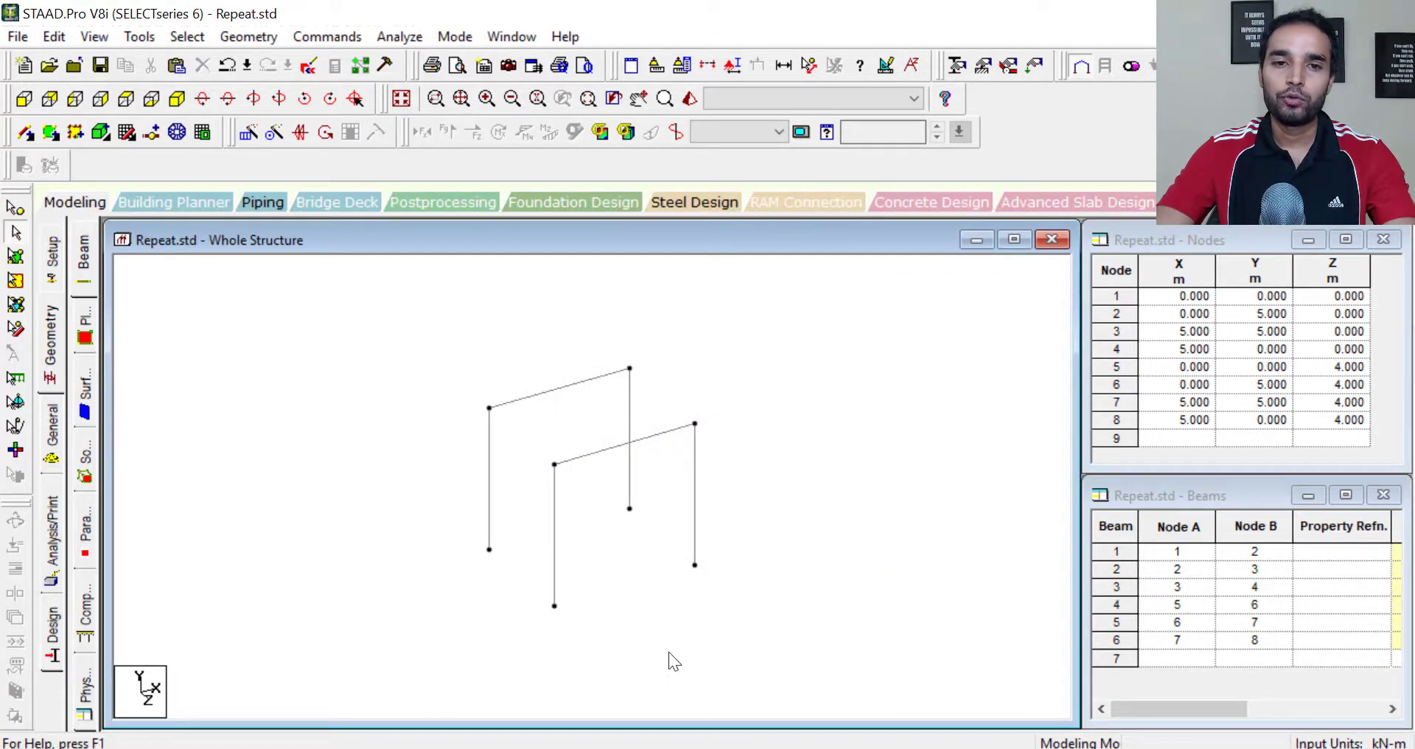
- Paste the copied beams again with a Z offset of 8 m
{"action": "left_click", "coordinate": [56, 36]}
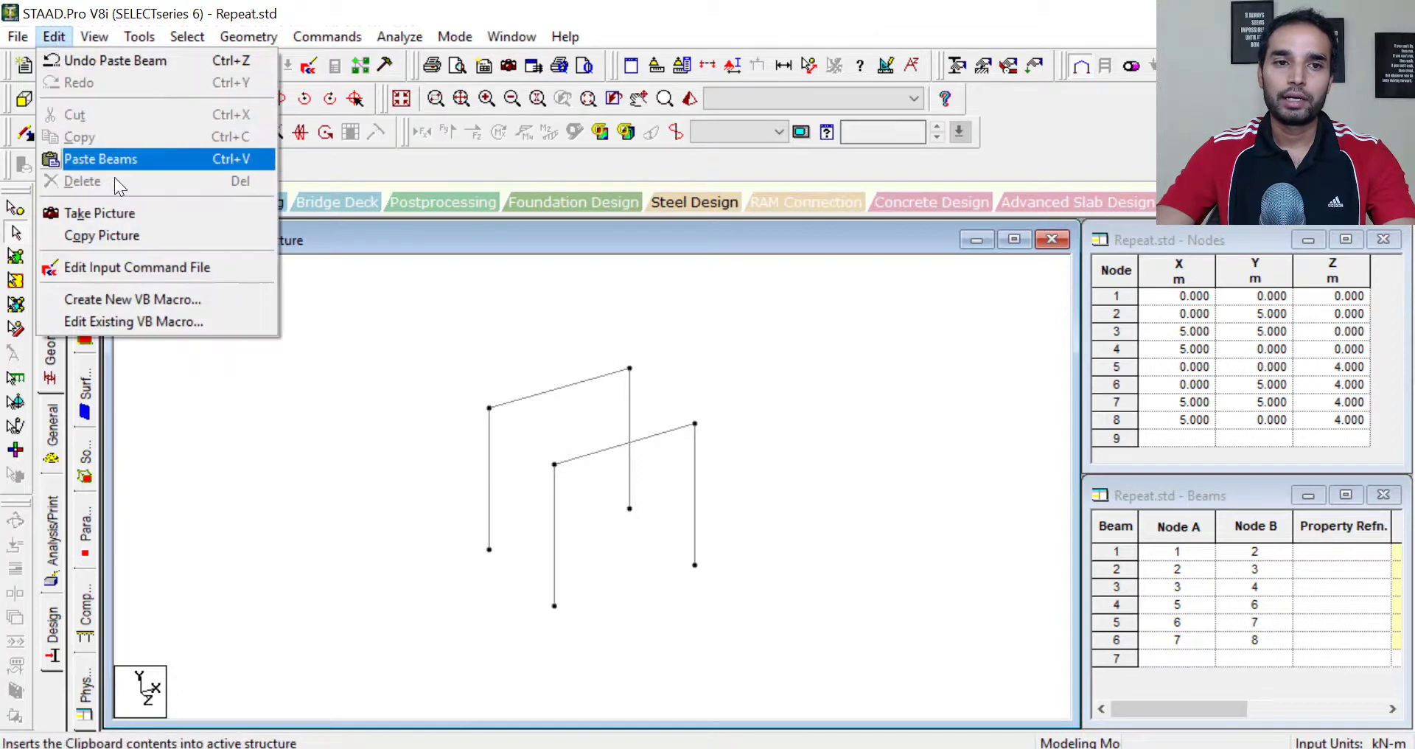
{"action": "left_click", "coordinate": [100, 159]}
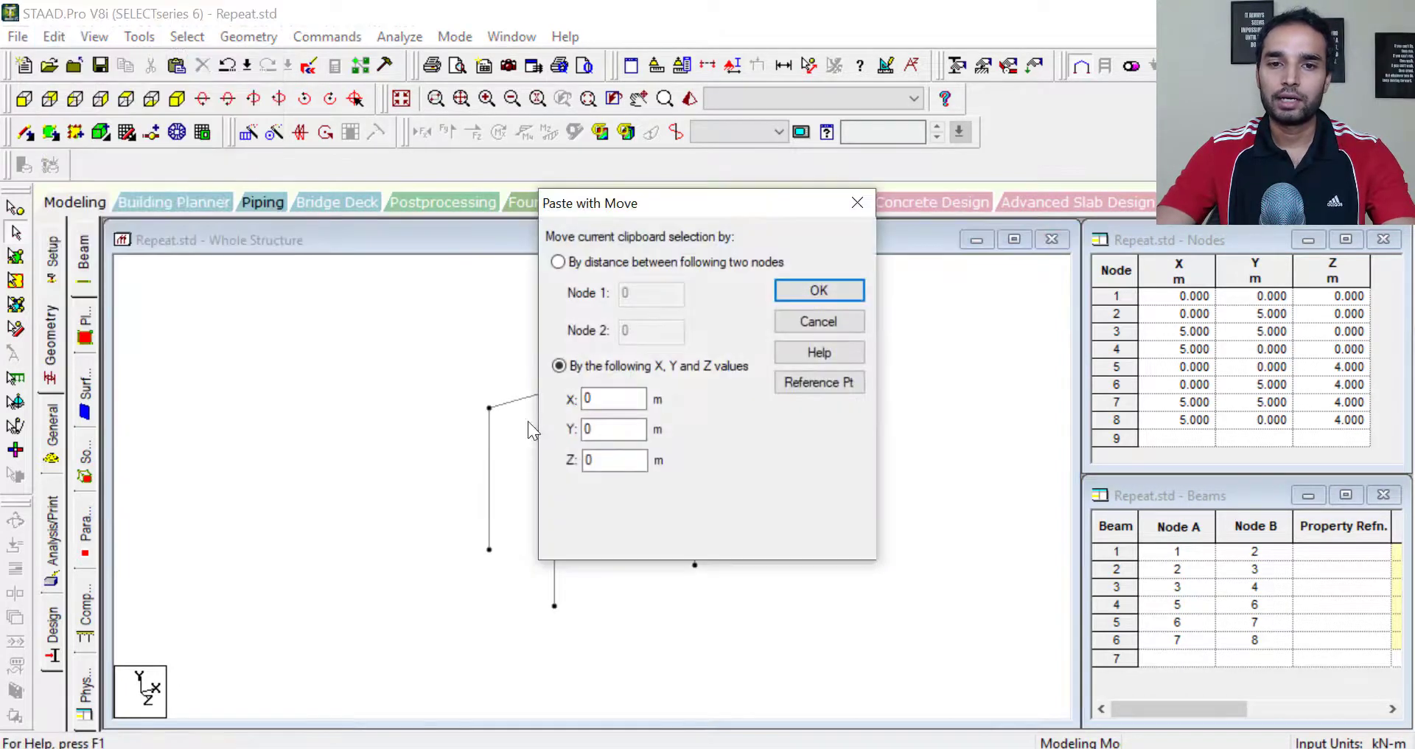
{"action": "left_click", "coordinate": [613, 460]}
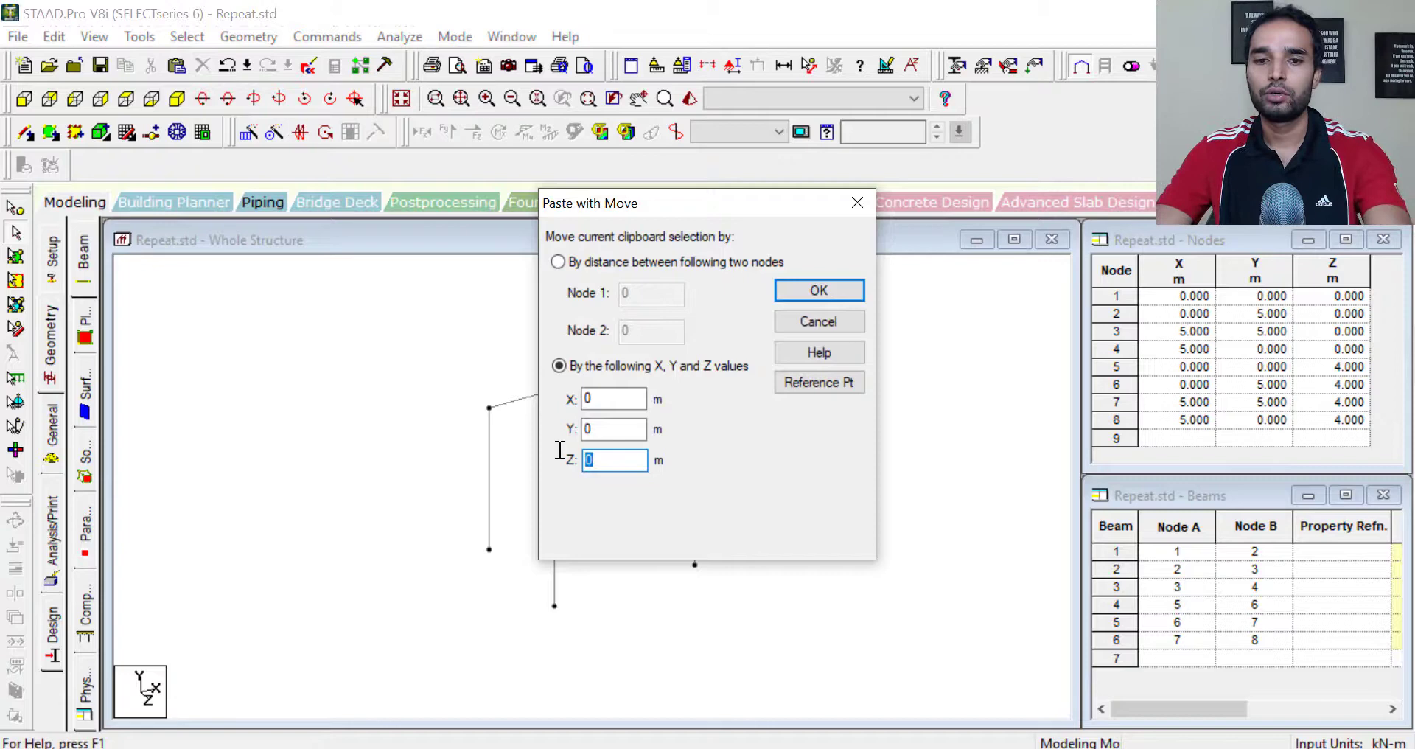
{"action": "left_click", "coordinate": [820, 290]}
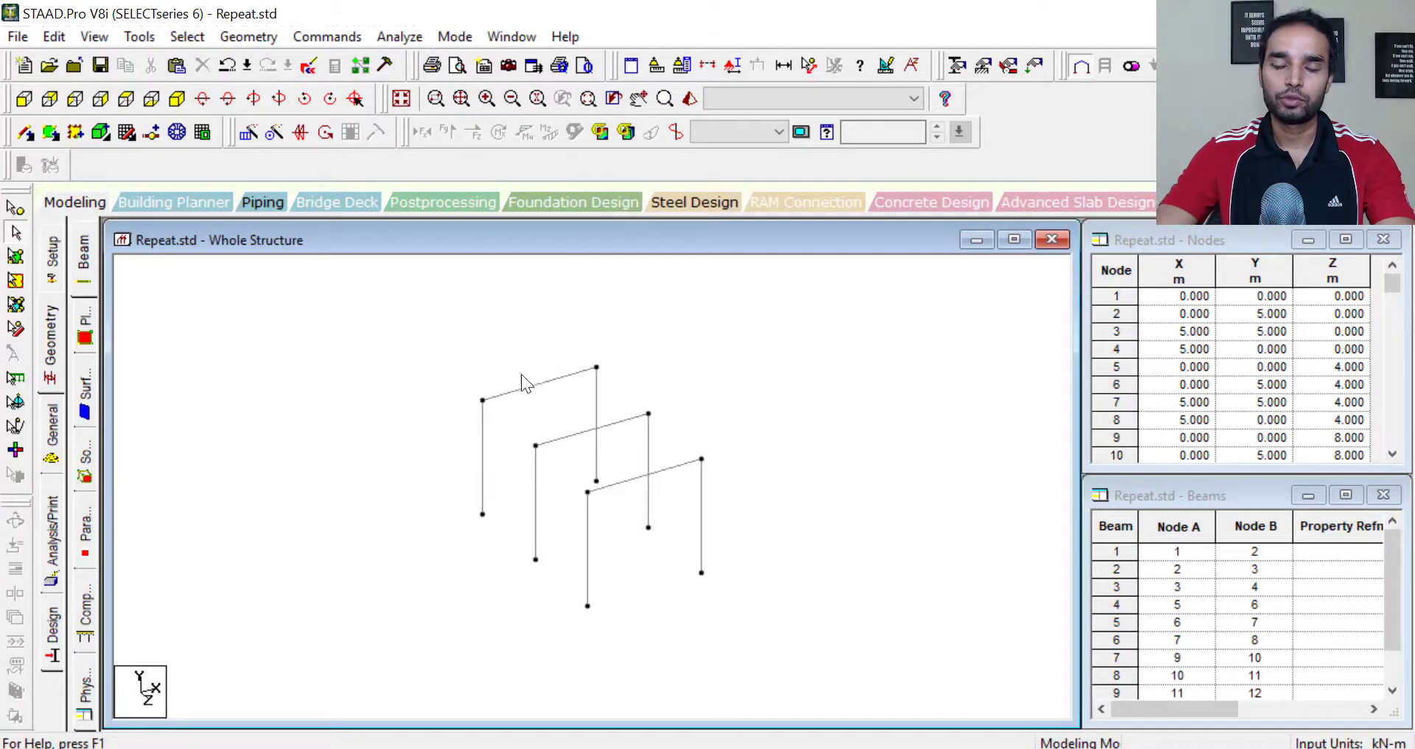
{"action": "mouse_move", "coordinate": [513, 429]}
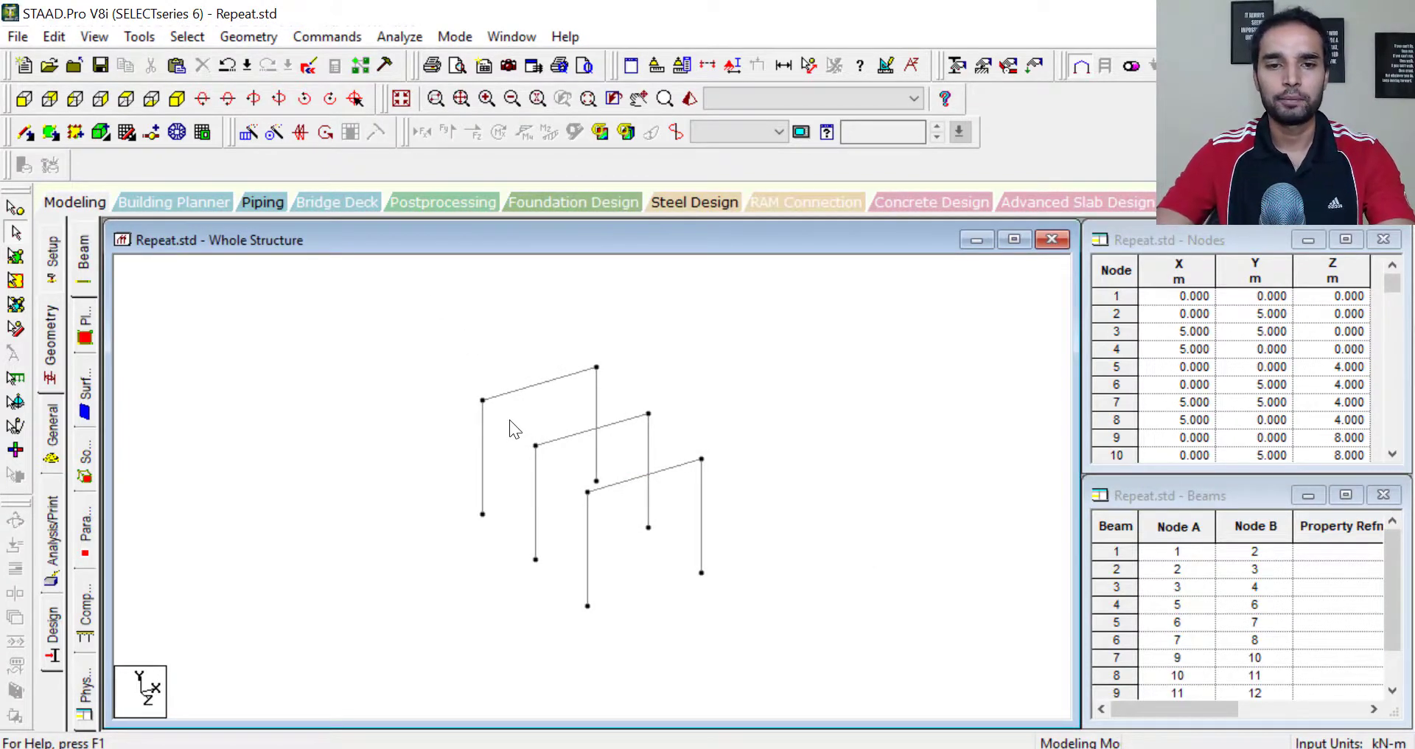
{"action": "mouse_move", "coordinate": [487, 418]}
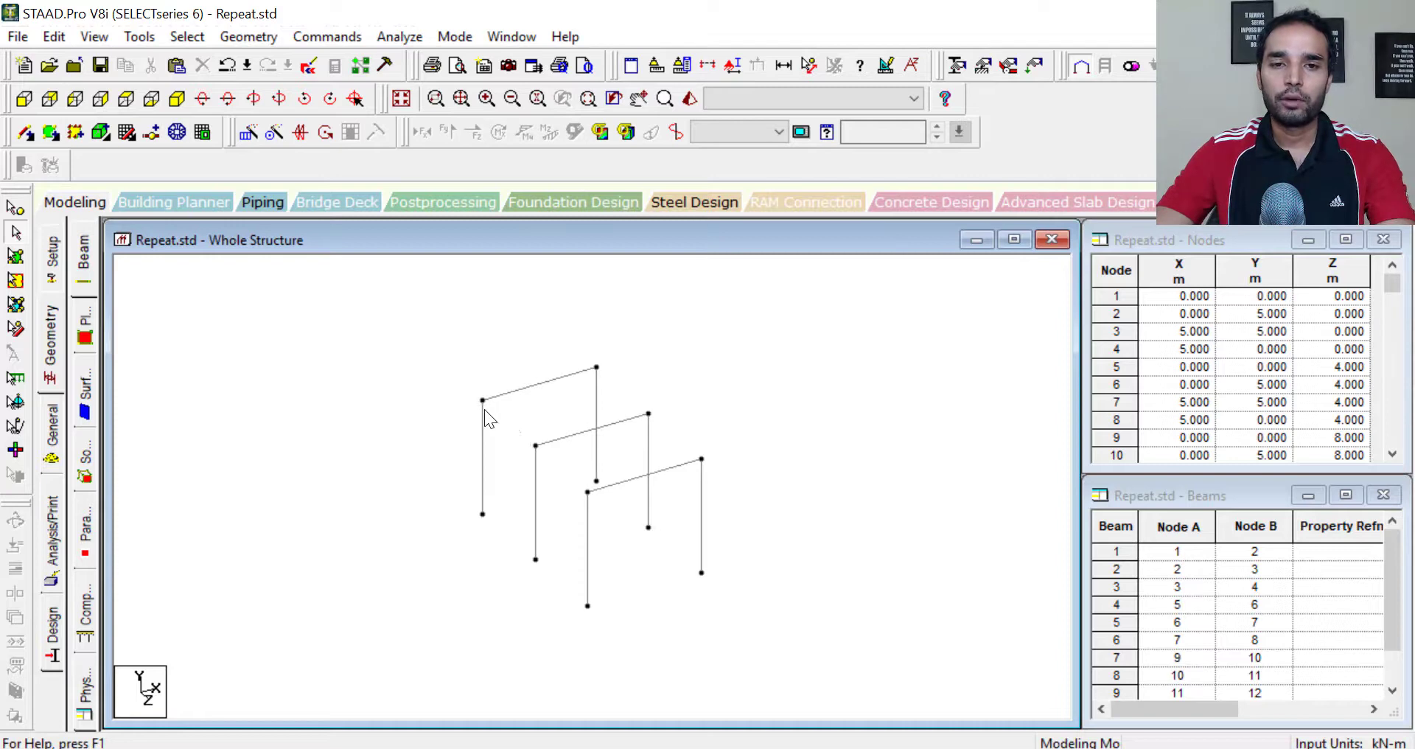
{"action": "mouse_move", "coordinate": [628, 398]}
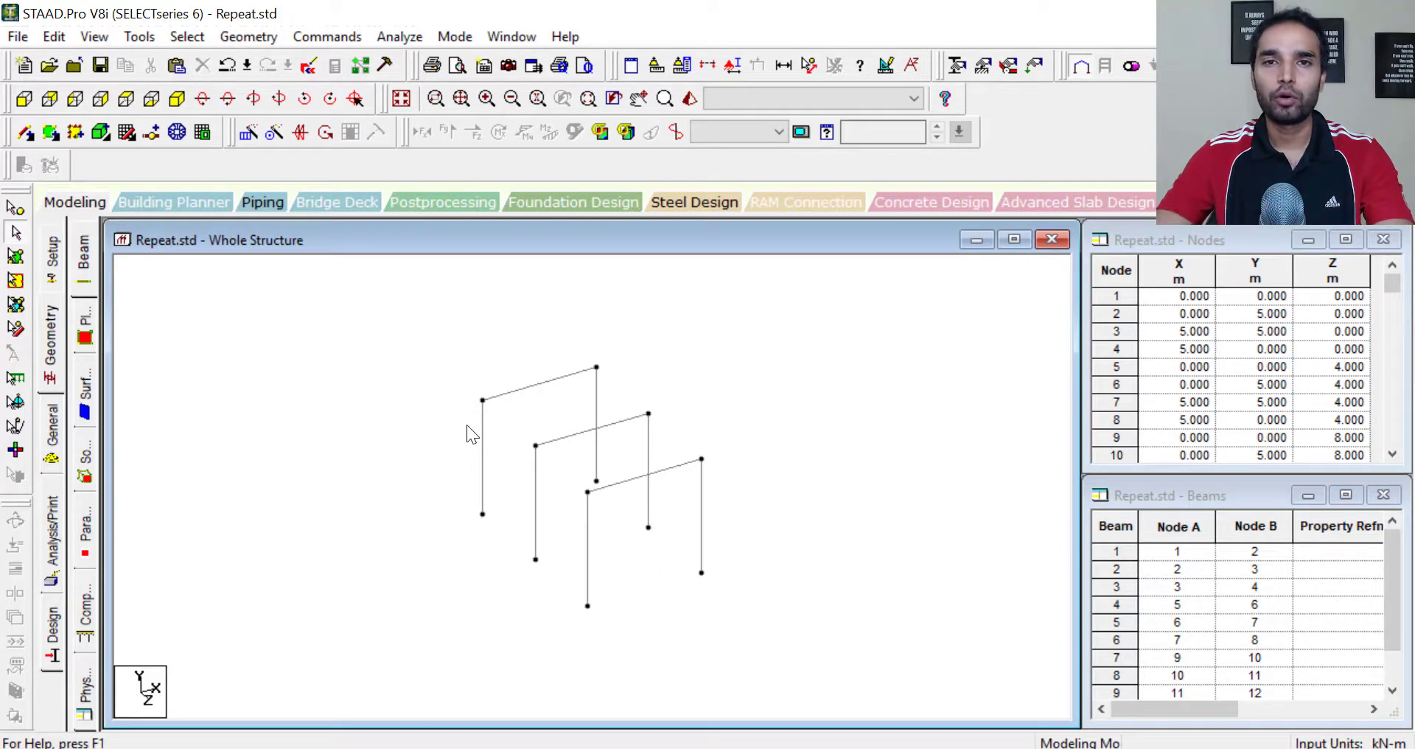
{"action": "mouse_move", "coordinate": [258, 346]}
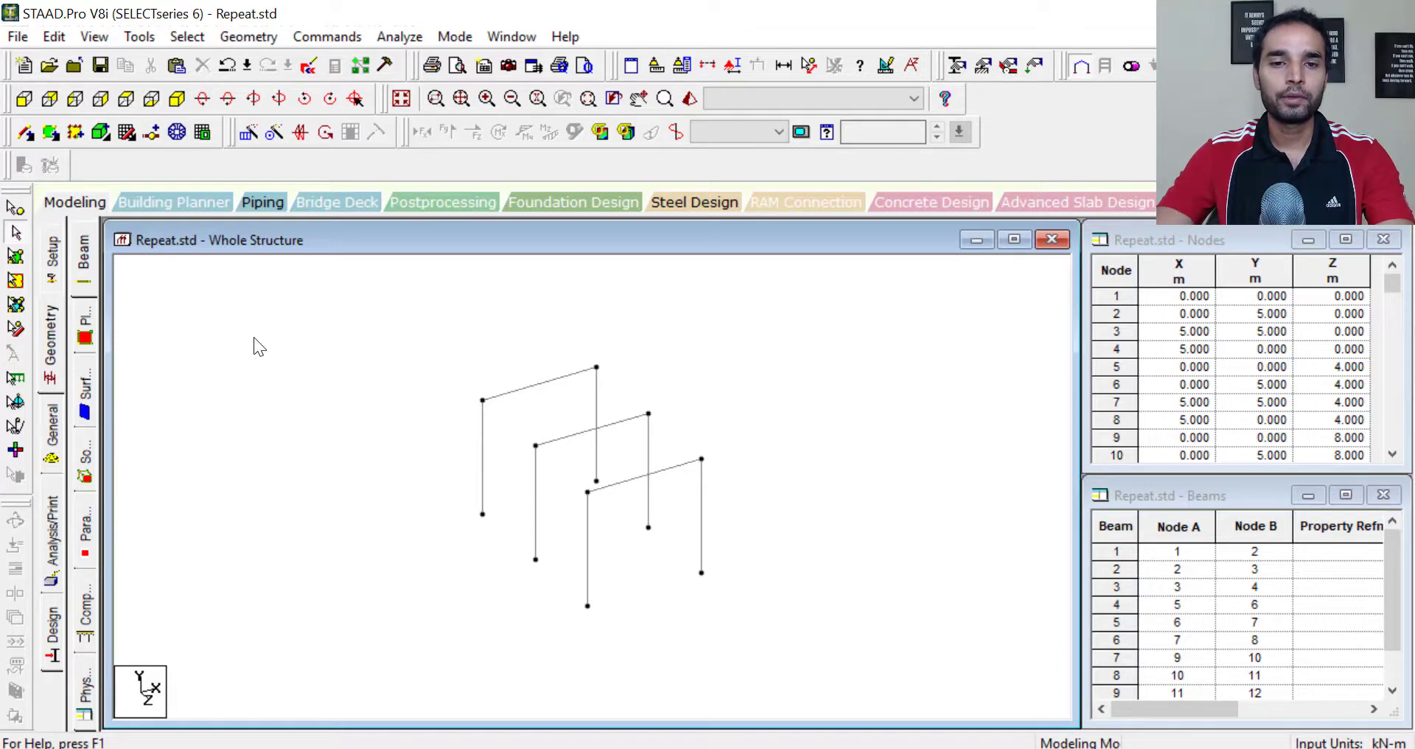
- Undo both pasted frames, leaving the original frame, and go to the Geometry commands
{"action": "key", "text": "Ctrl+z"}
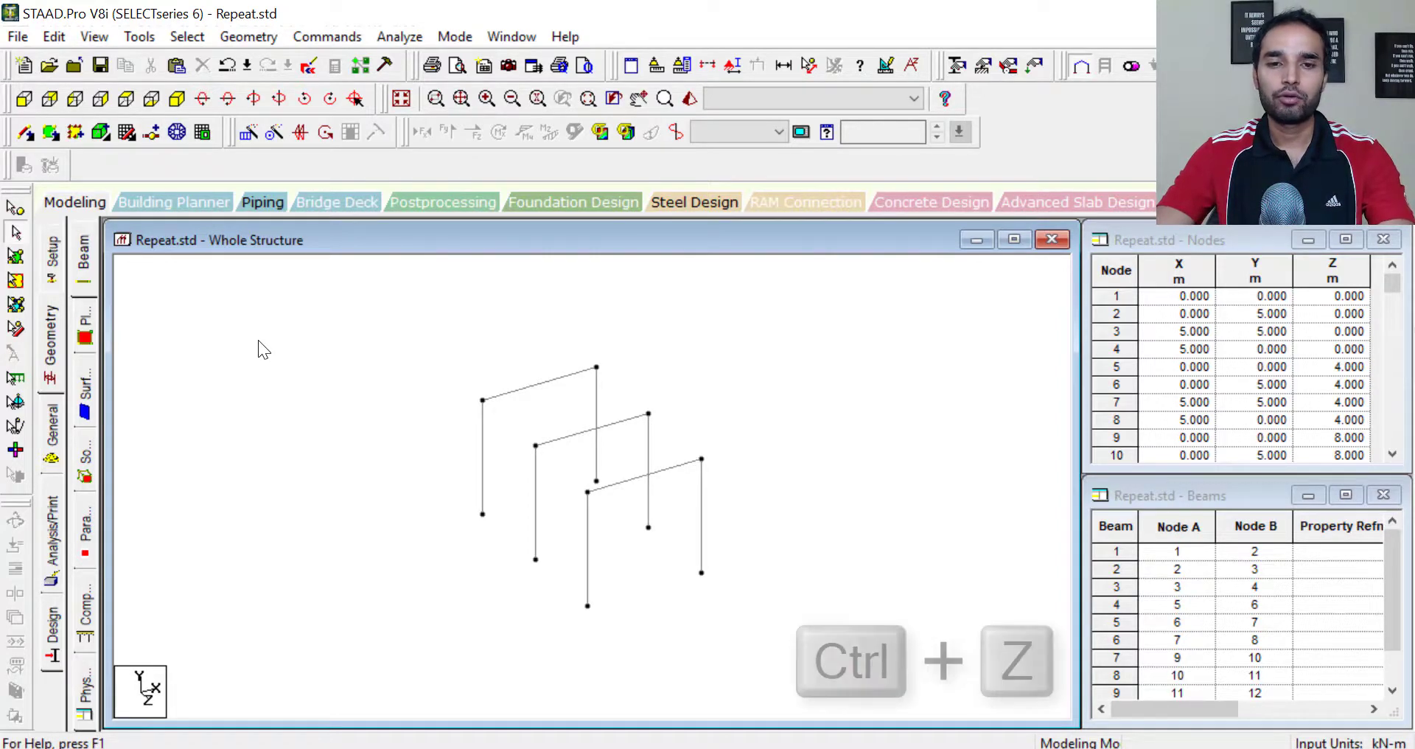
{"action": "key", "text": "Ctrl+z"}
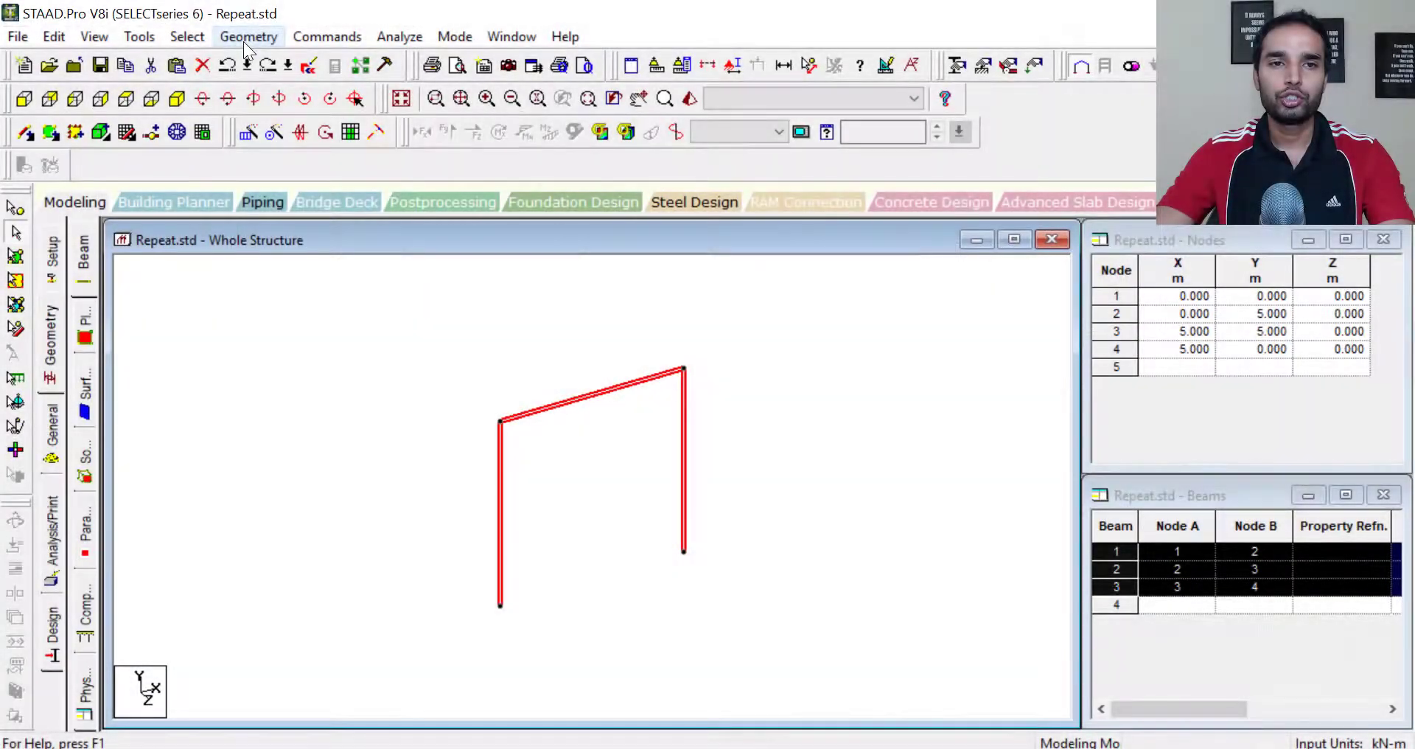
{"action": "left_click", "coordinate": [247, 35]}
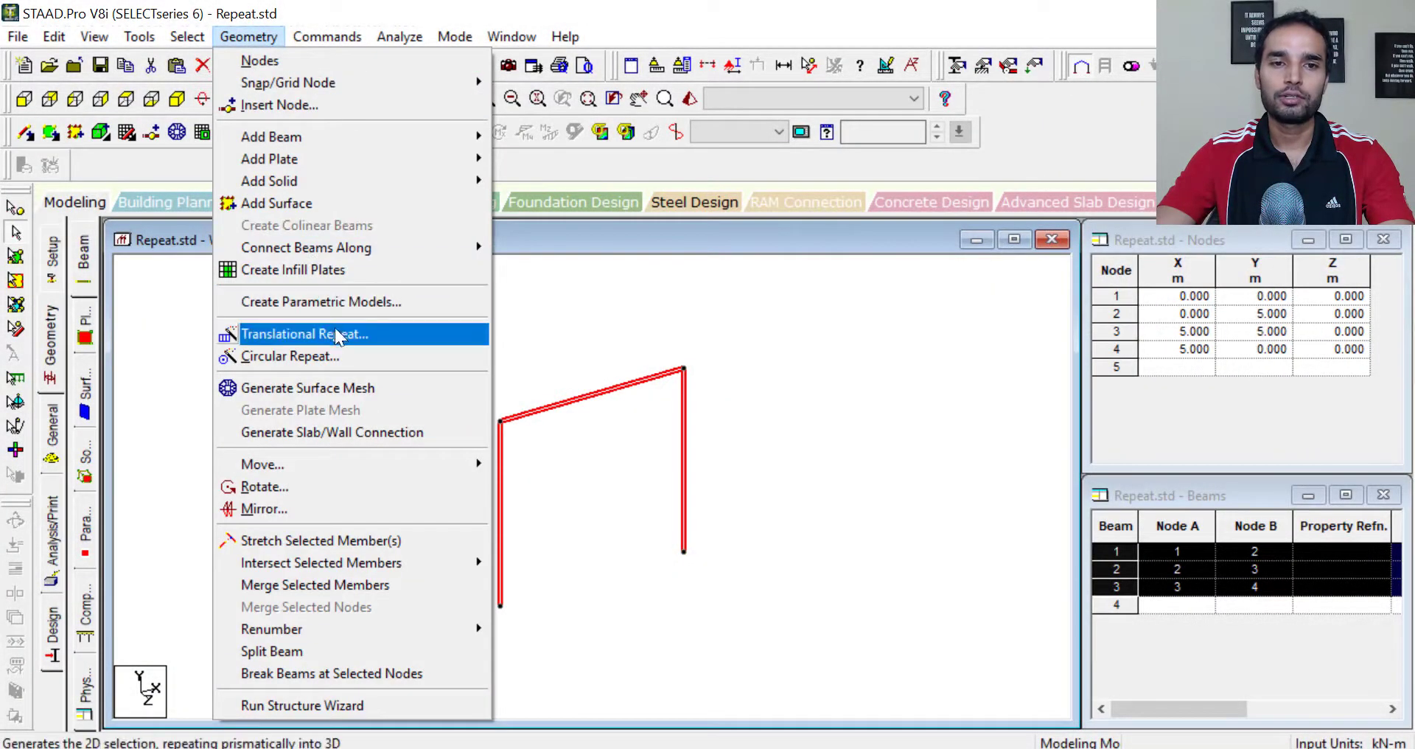
- Apply a Translational Repeat along global Z with 2 steps at 4 m spacing
{"action": "left_click", "coordinate": [305, 333]}
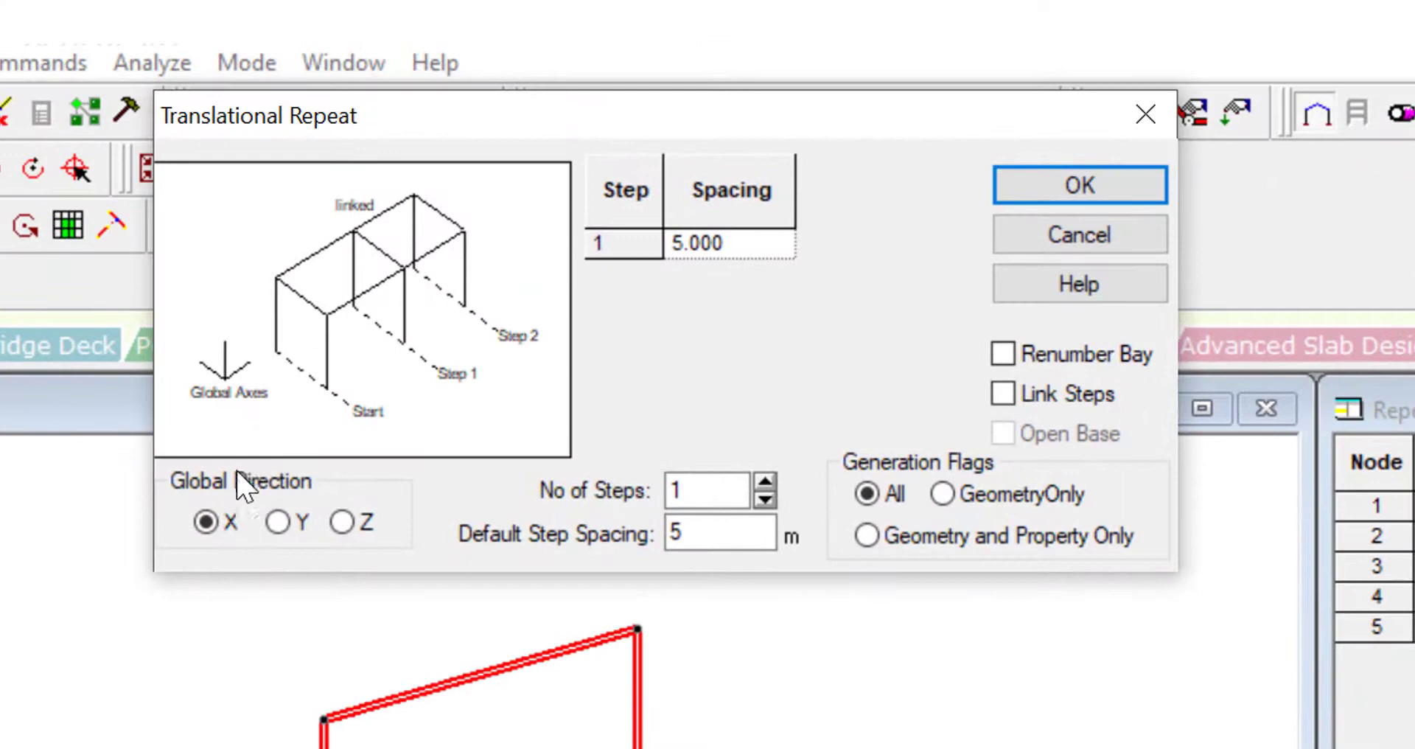
{"action": "mouse_move", "coordinate": [164, 525]}
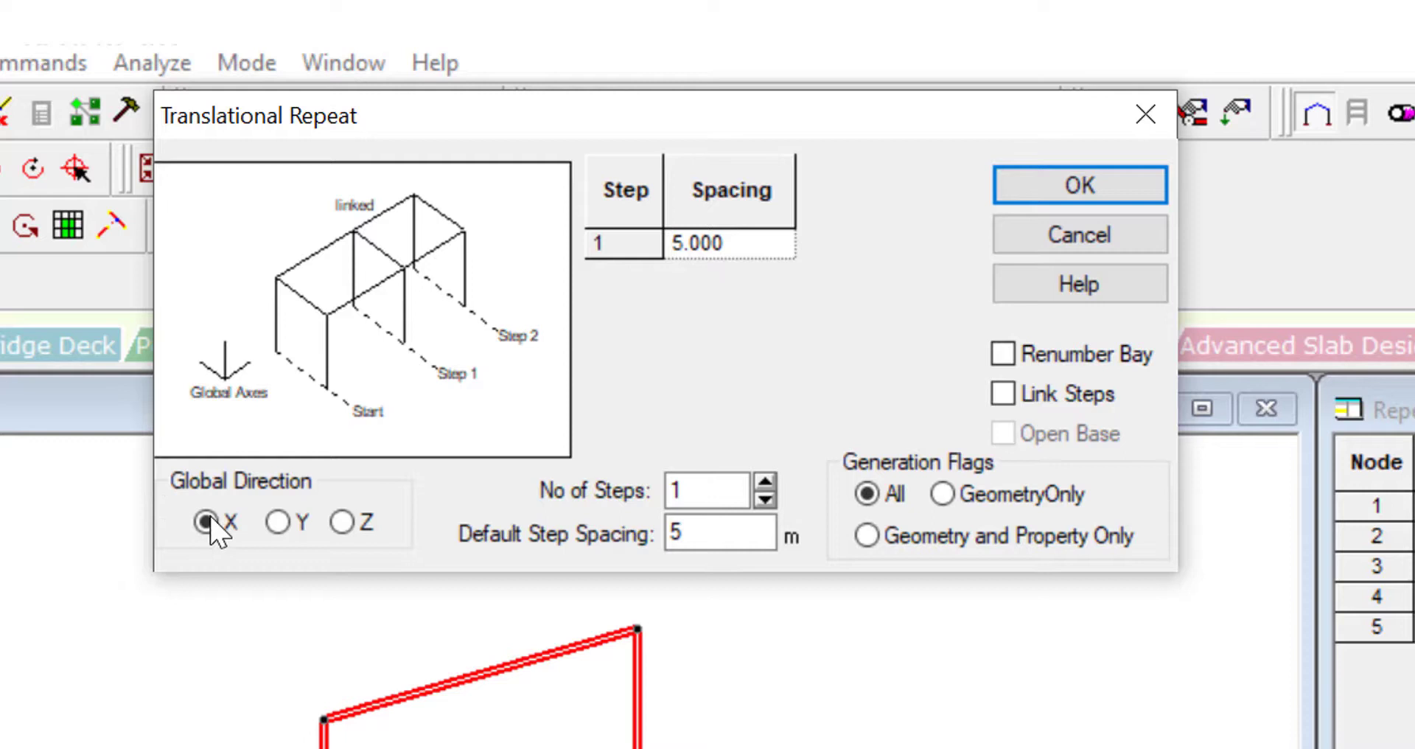
{"action": "left_click", "coordinate": [337, 522]}
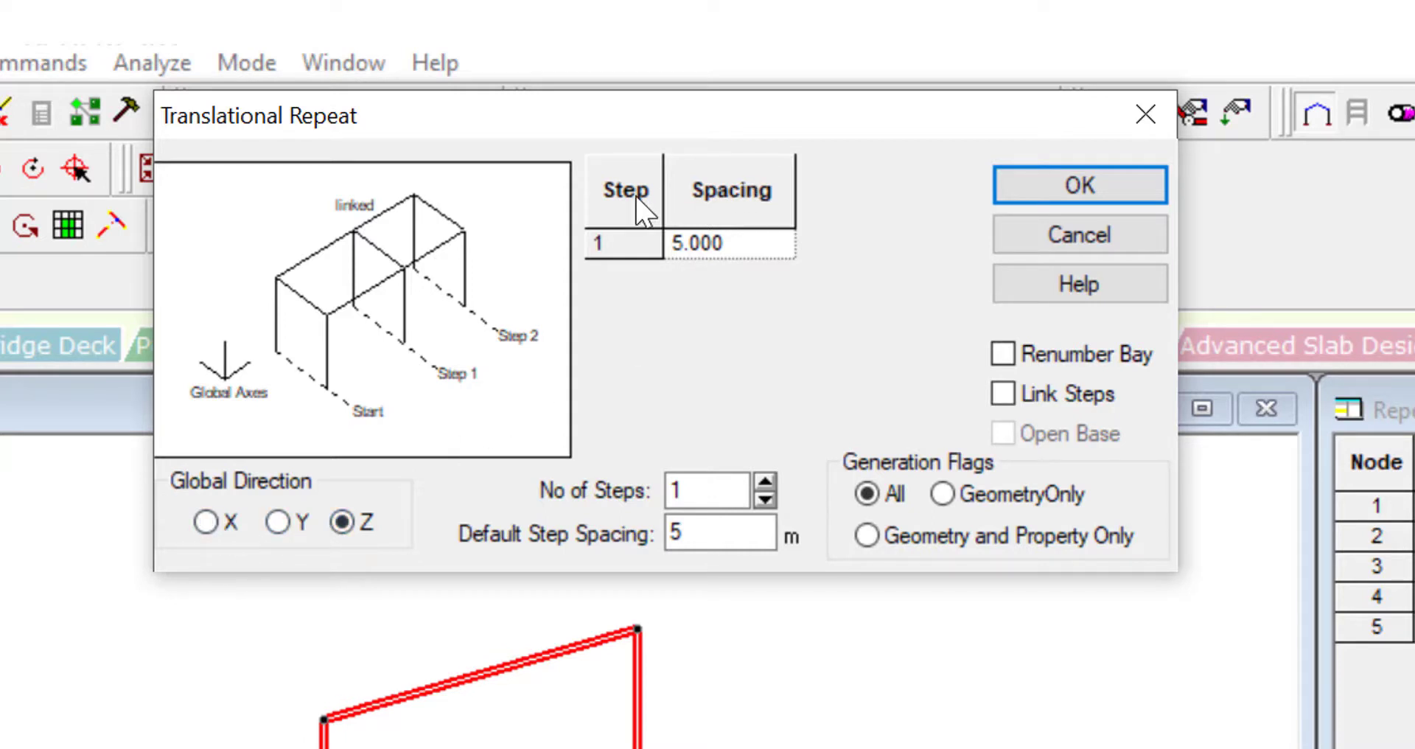
{"action": "mouse_move", "coordinate": [677, 269]}
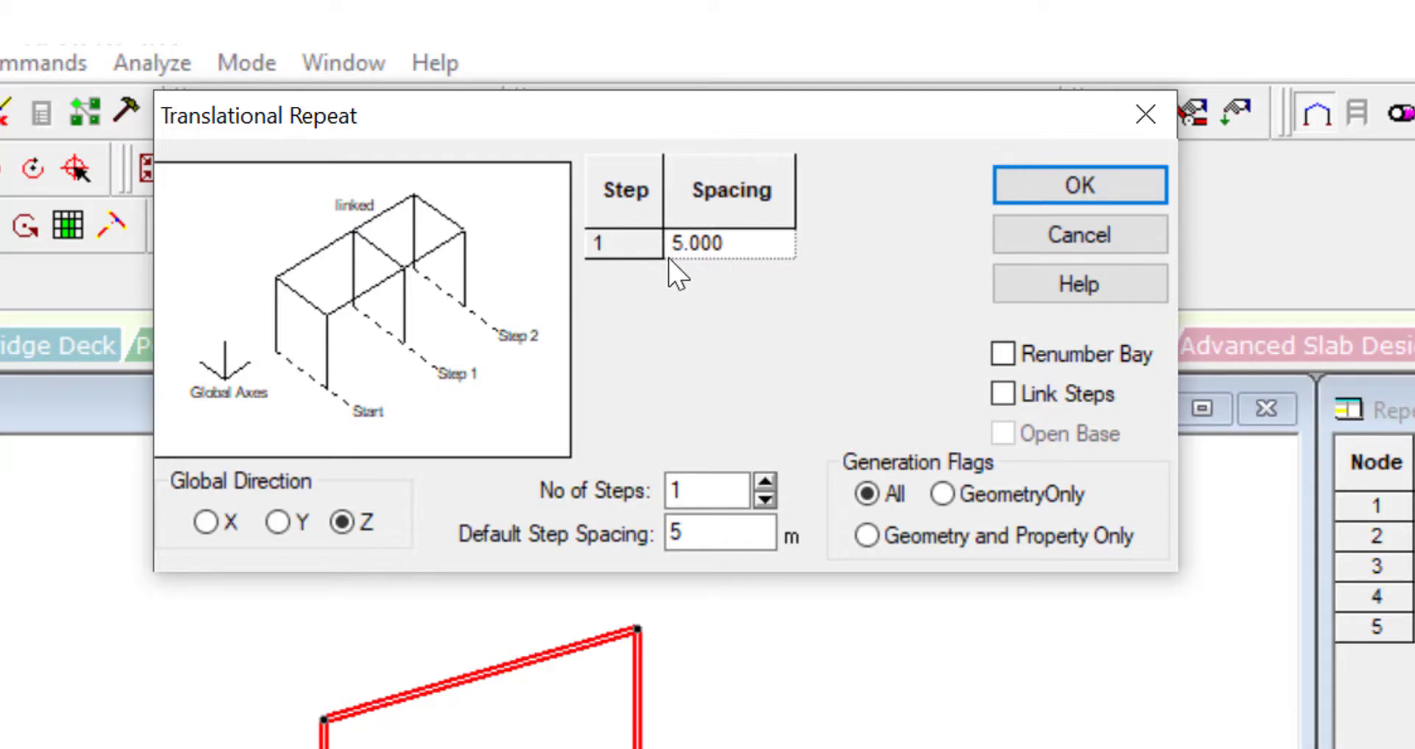
{"action": "mouse_move", "coordinate": [619, 387]}
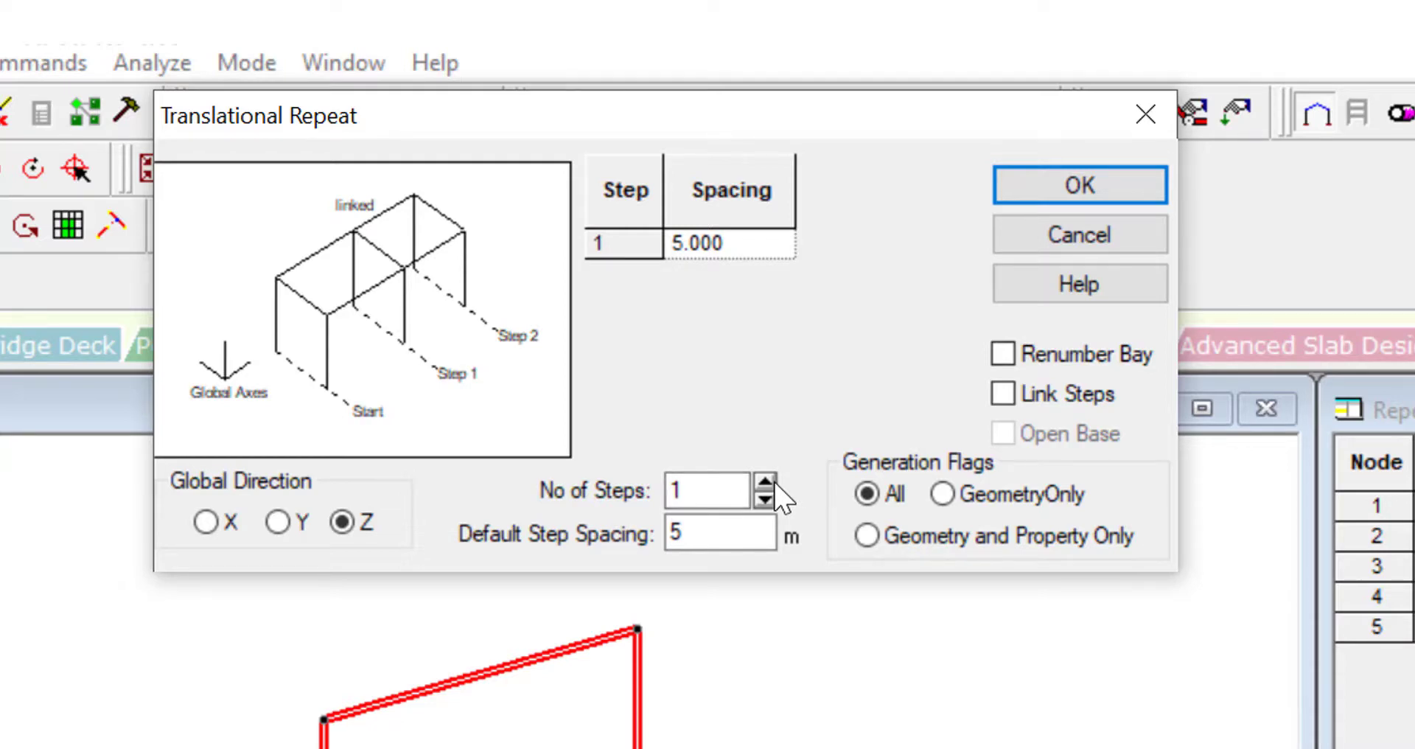
{"action": "left_click", "coordinate": [762, 482]}
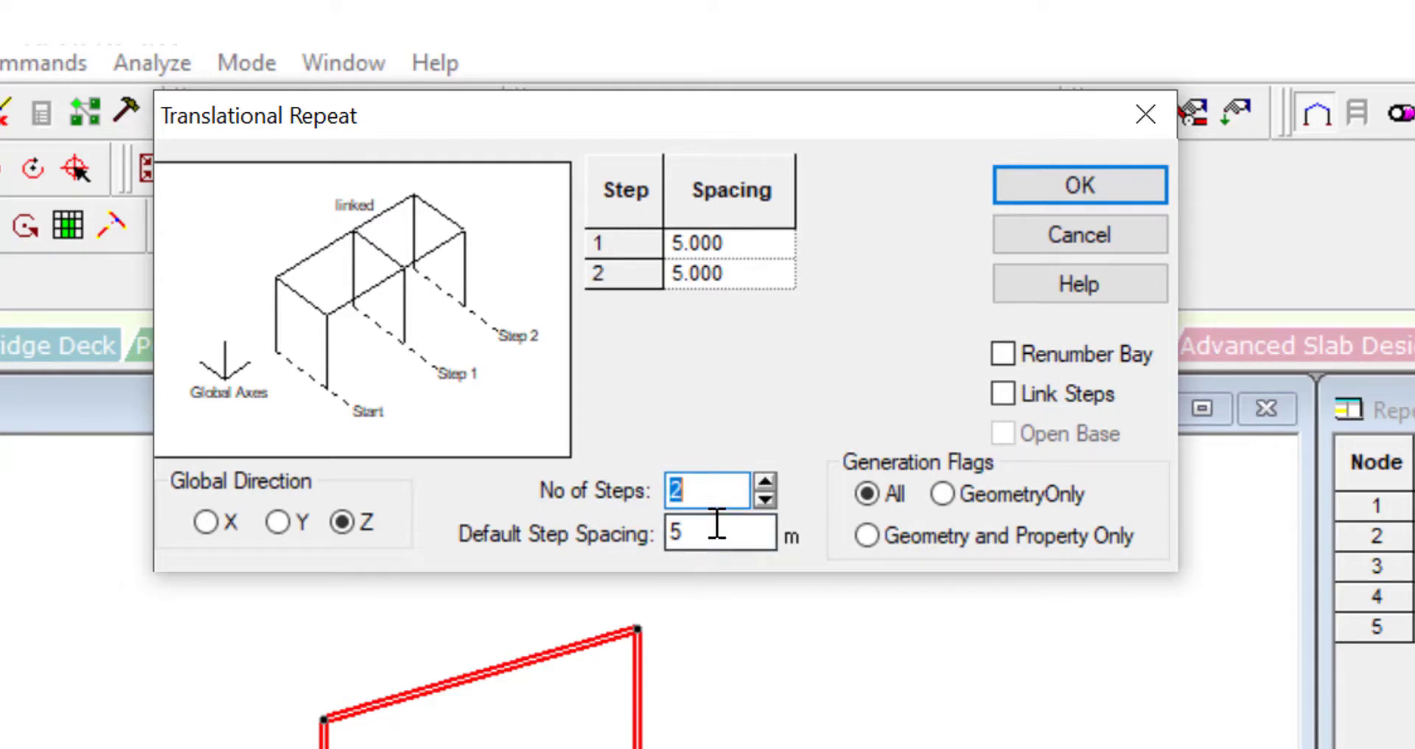
{"action": "left_click", "coordinate": [717, 533]}
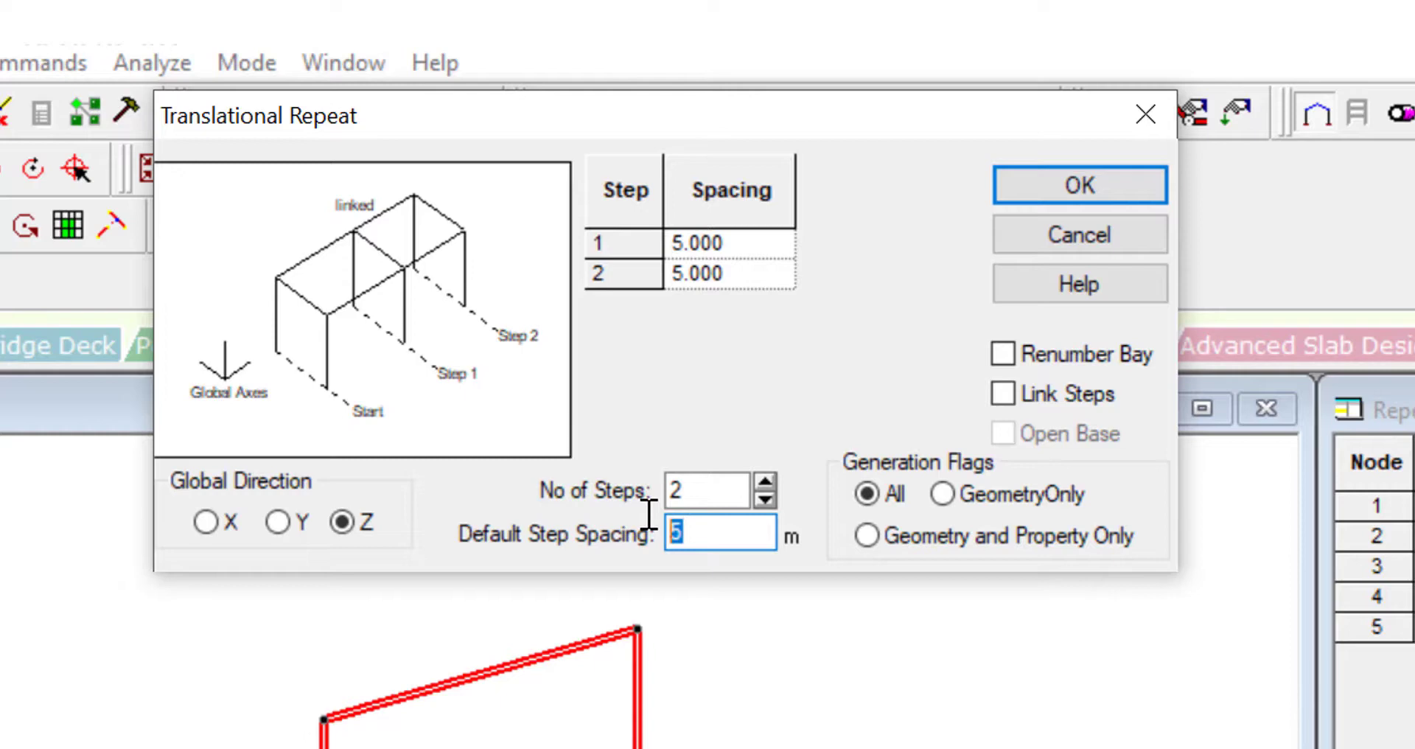
{"action": "type", "text": "4"}
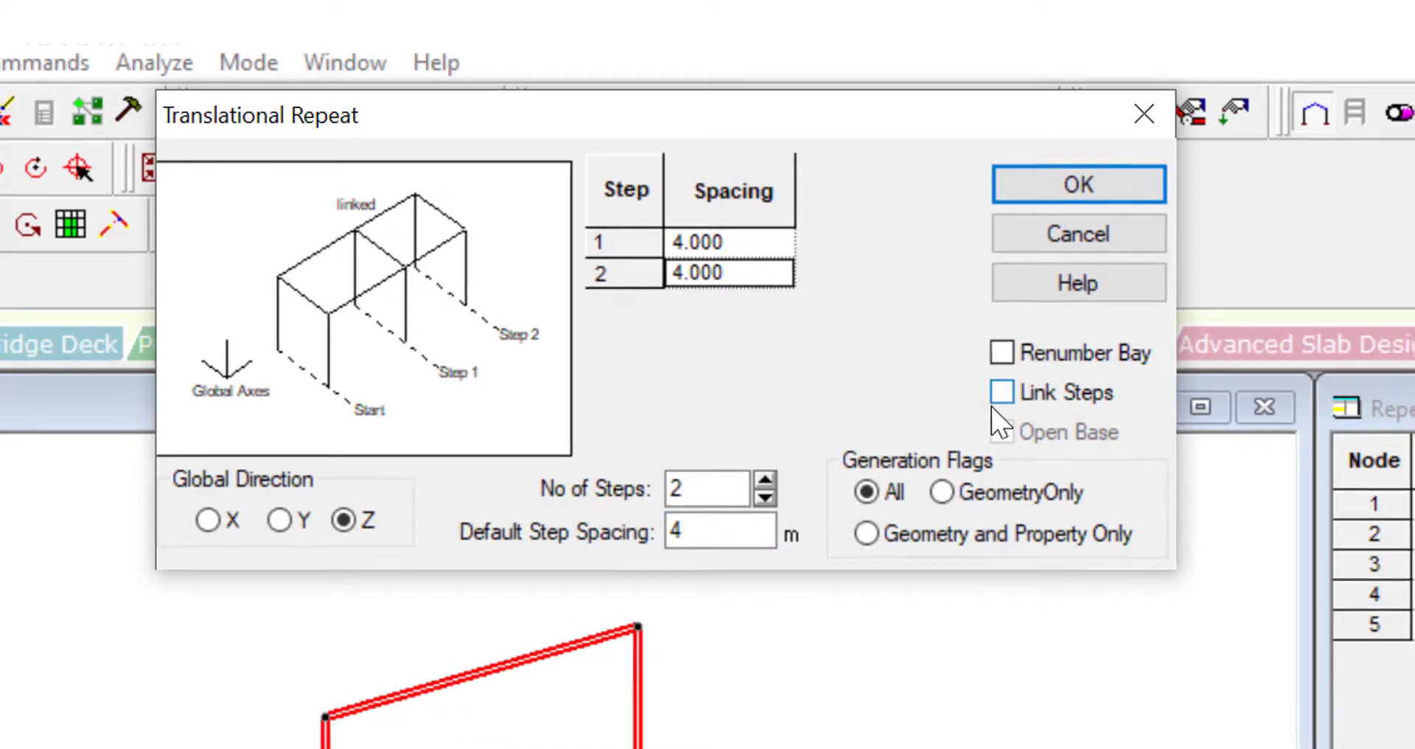
{"action": "left_click", "coordinate": [1078, 184]}
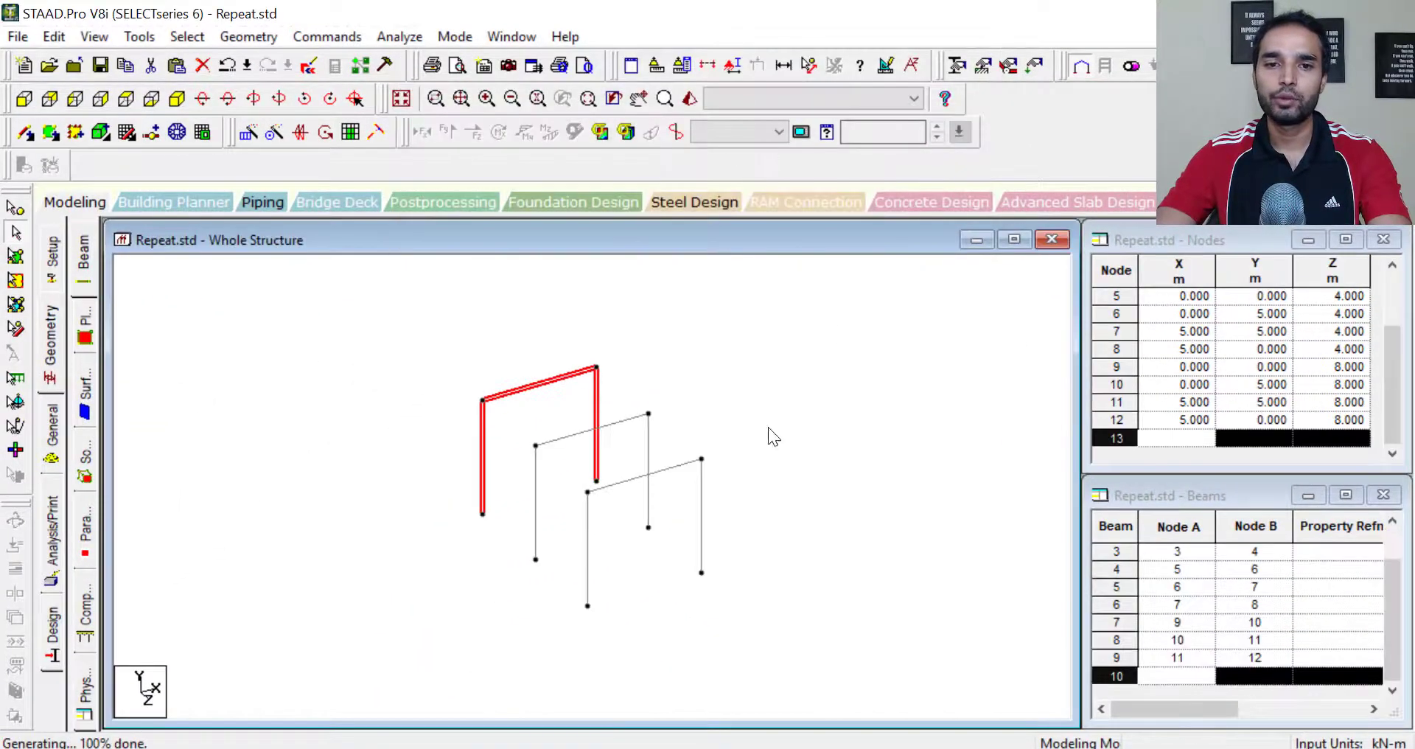
{"action": "mouse_move", "coordinate": [658, 536]}
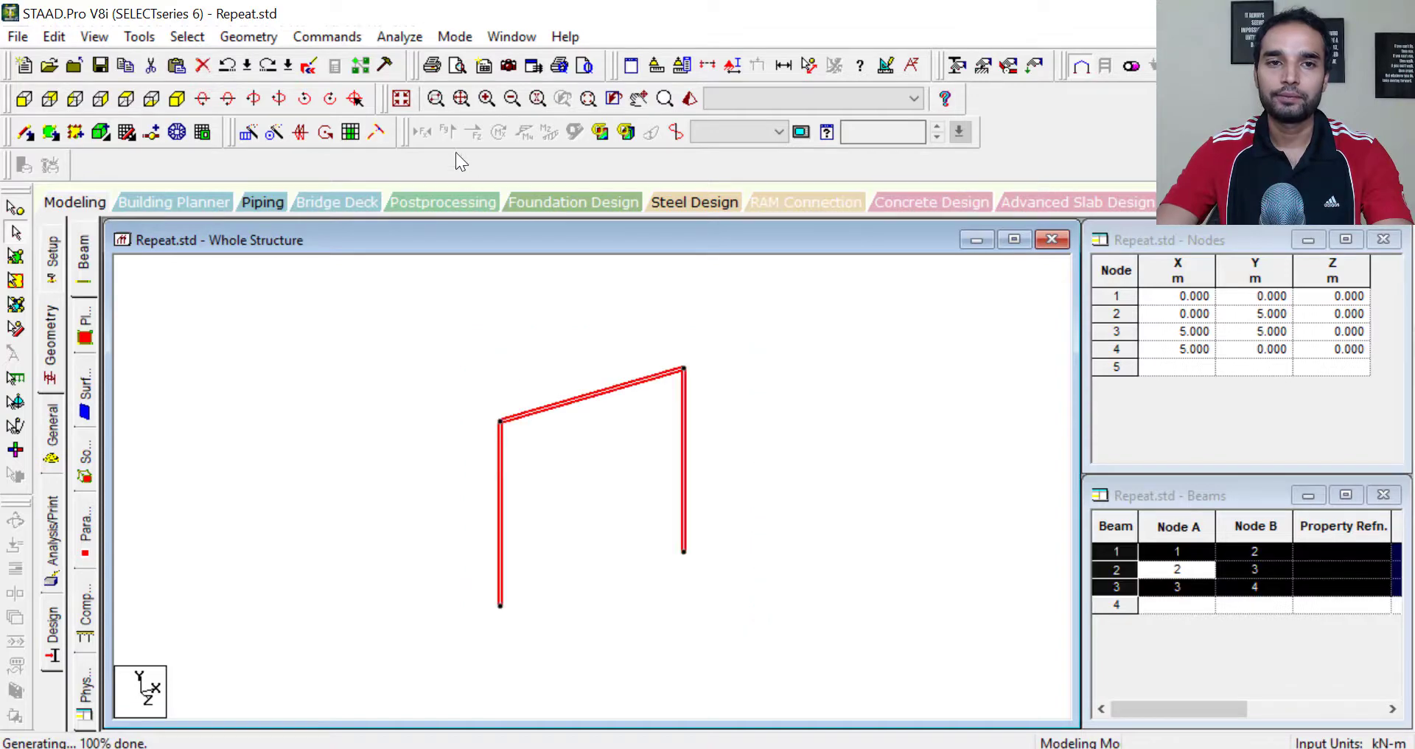
{"action": "mouse_move", "coordinate": [248, 133]}
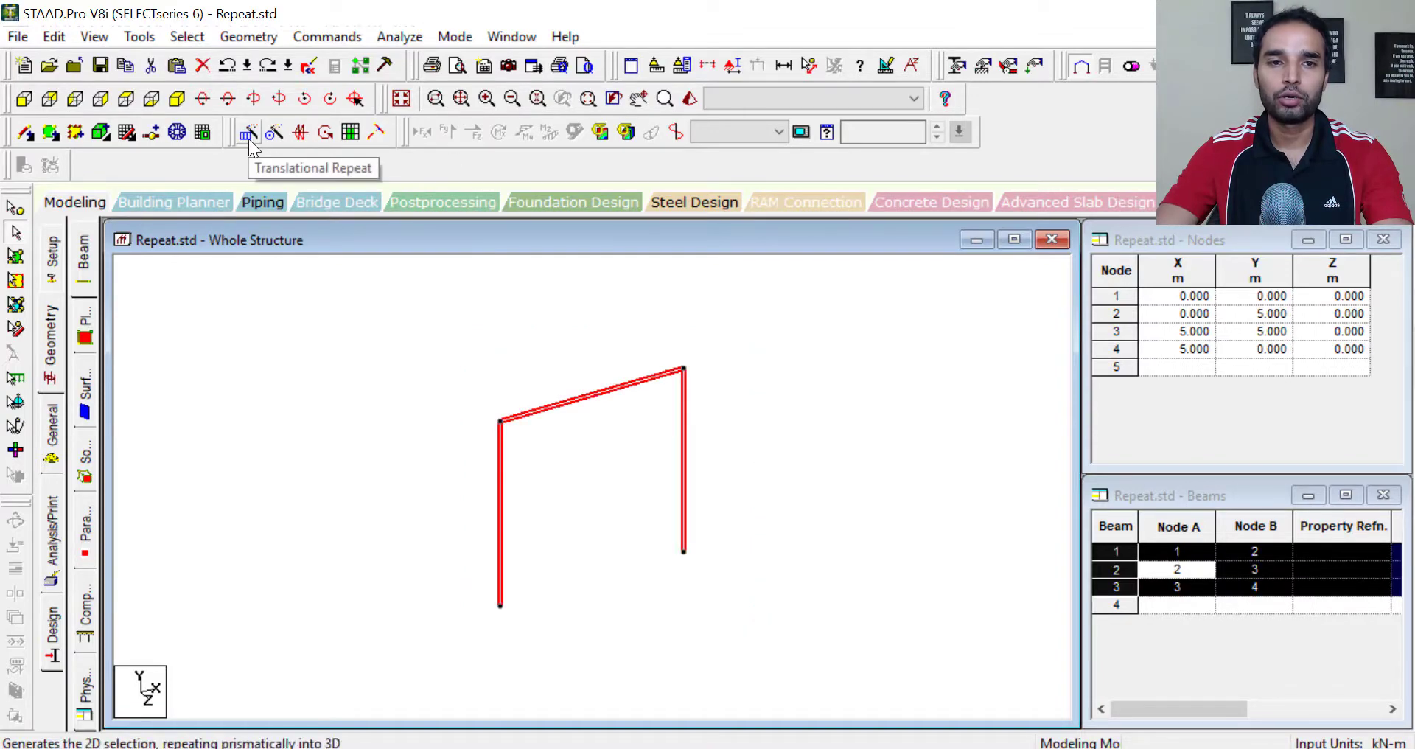
- Reopen the Translational Repeat dialog from the toolbar
{"action": "left_click", "coordinate": [247, 133]}
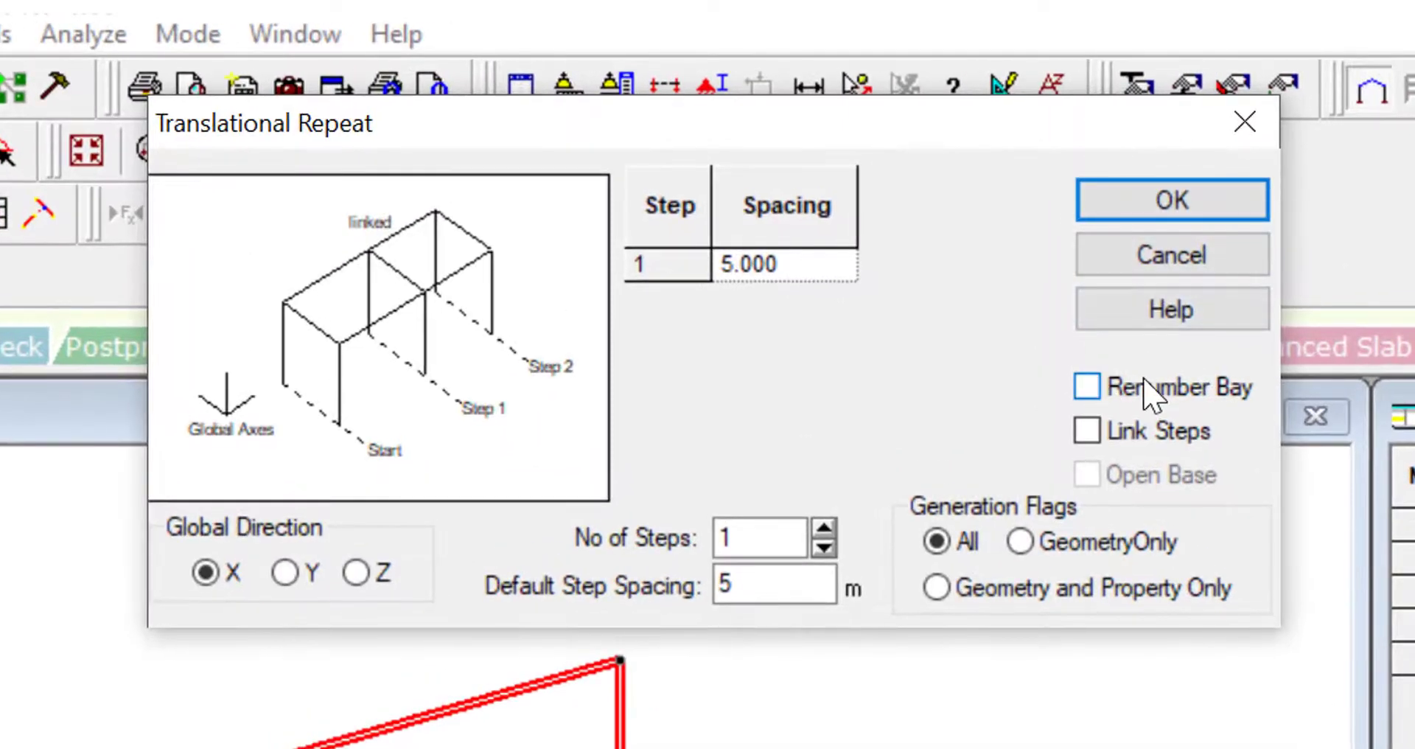
{"action": "mouse_move", "coordinate": [1160, 413]}
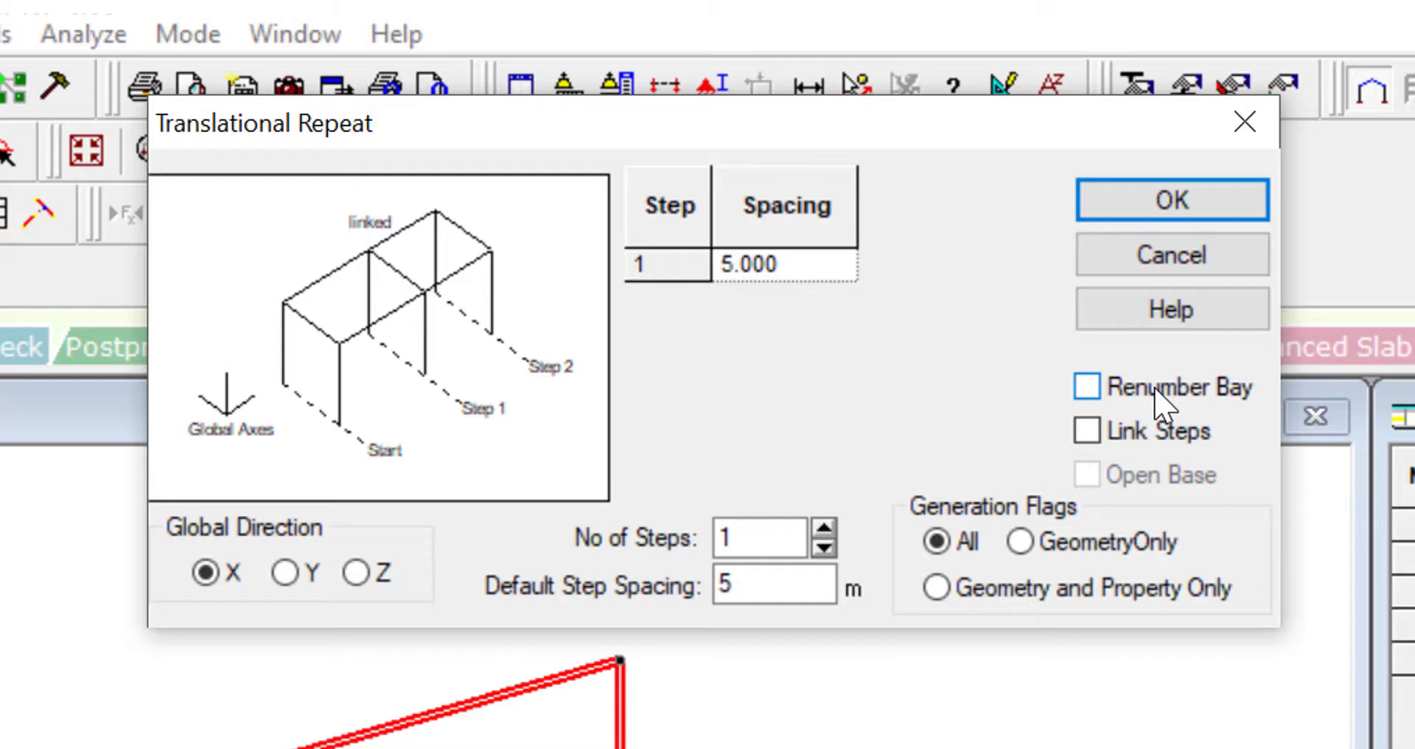
{"action": "mouse_move", "coordinate": [1158, 465]}
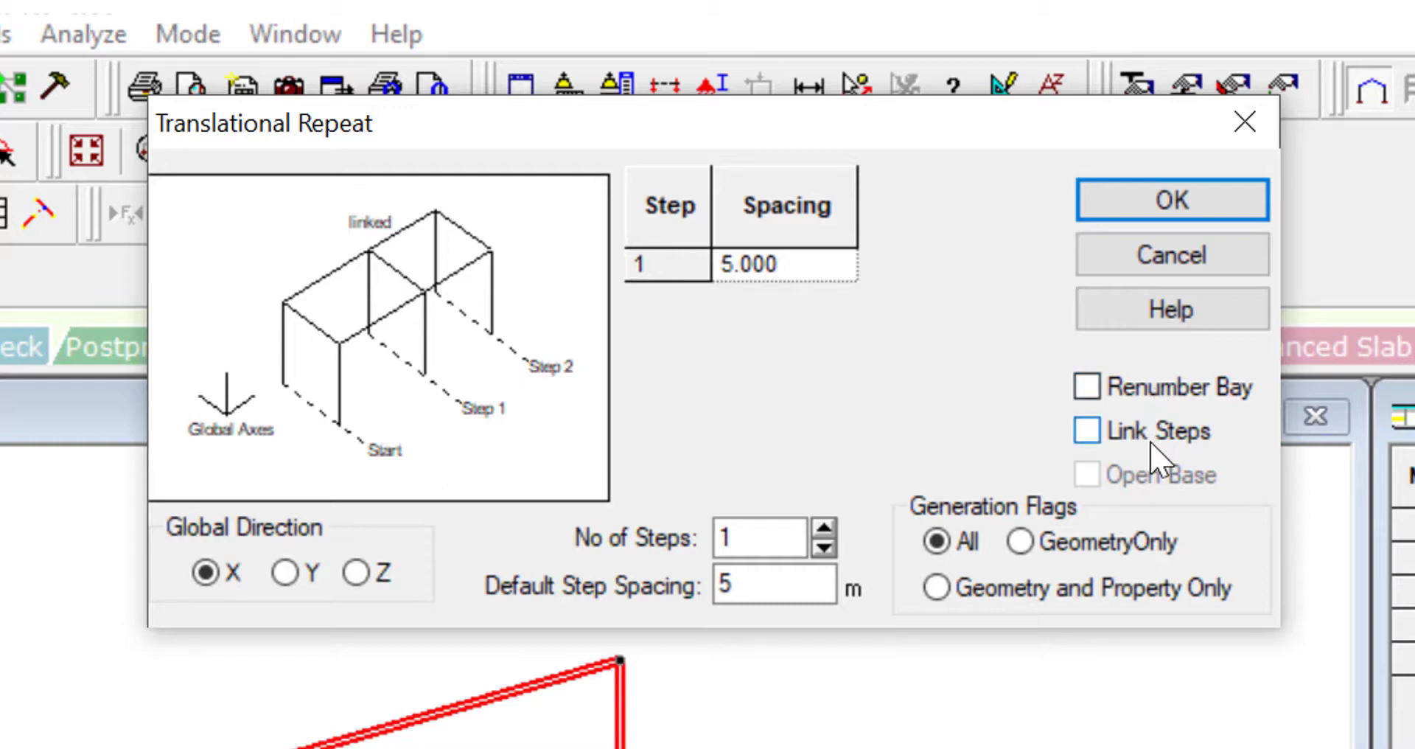
- Apply a Translational Repeat along Z, 2 steps at 4 m, with Link Steps ticked
{"action": "left_click", "coordinate": [1088, 430]}
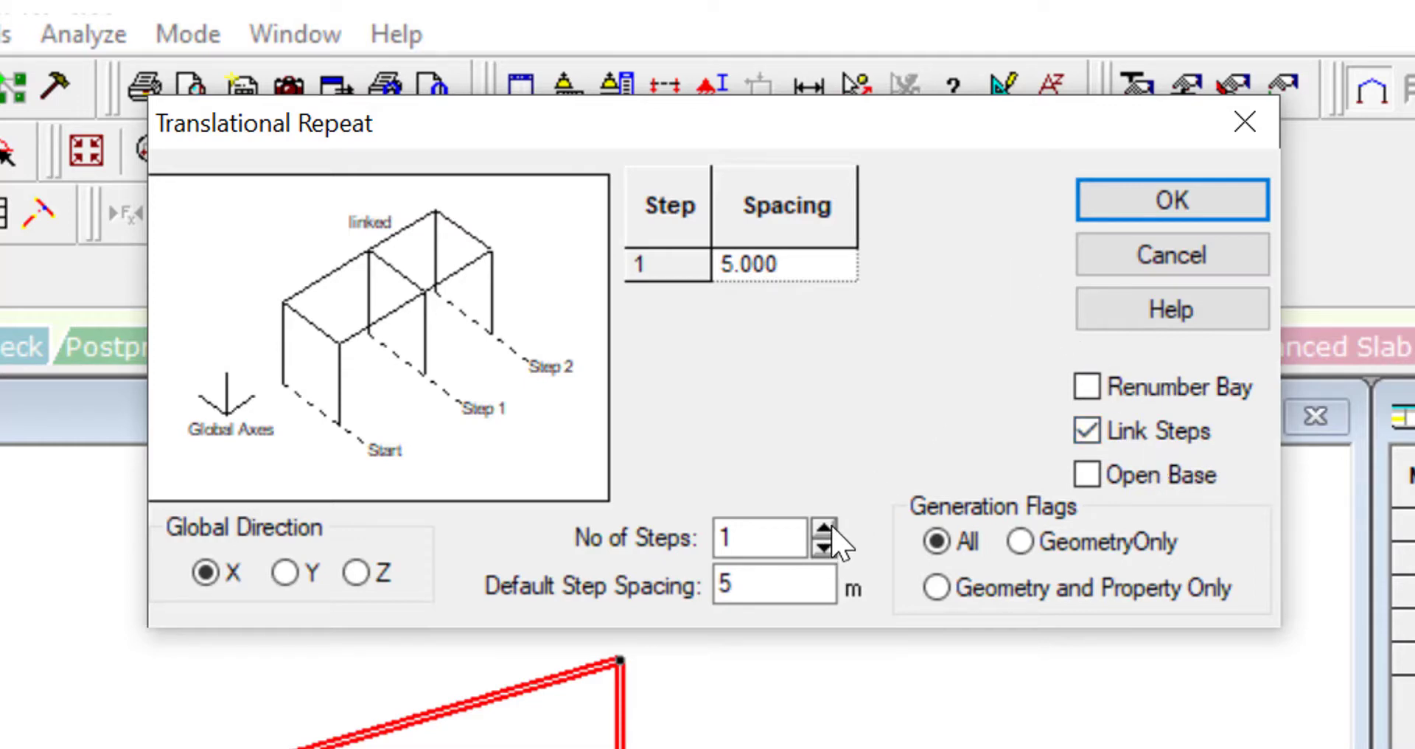
{"action": "left_click", "coordinate": [823, 525]}
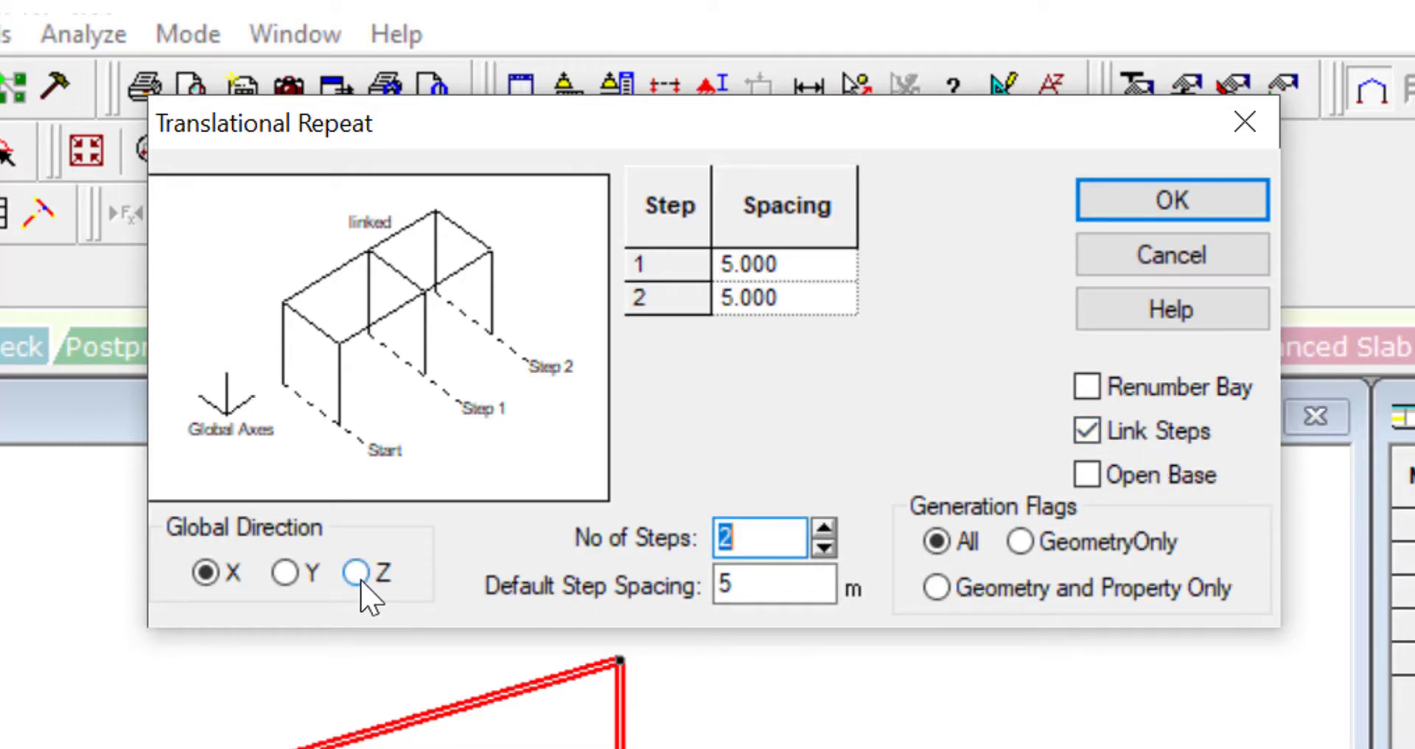
{"action": "left_click", "coordinate": [354, 573]}
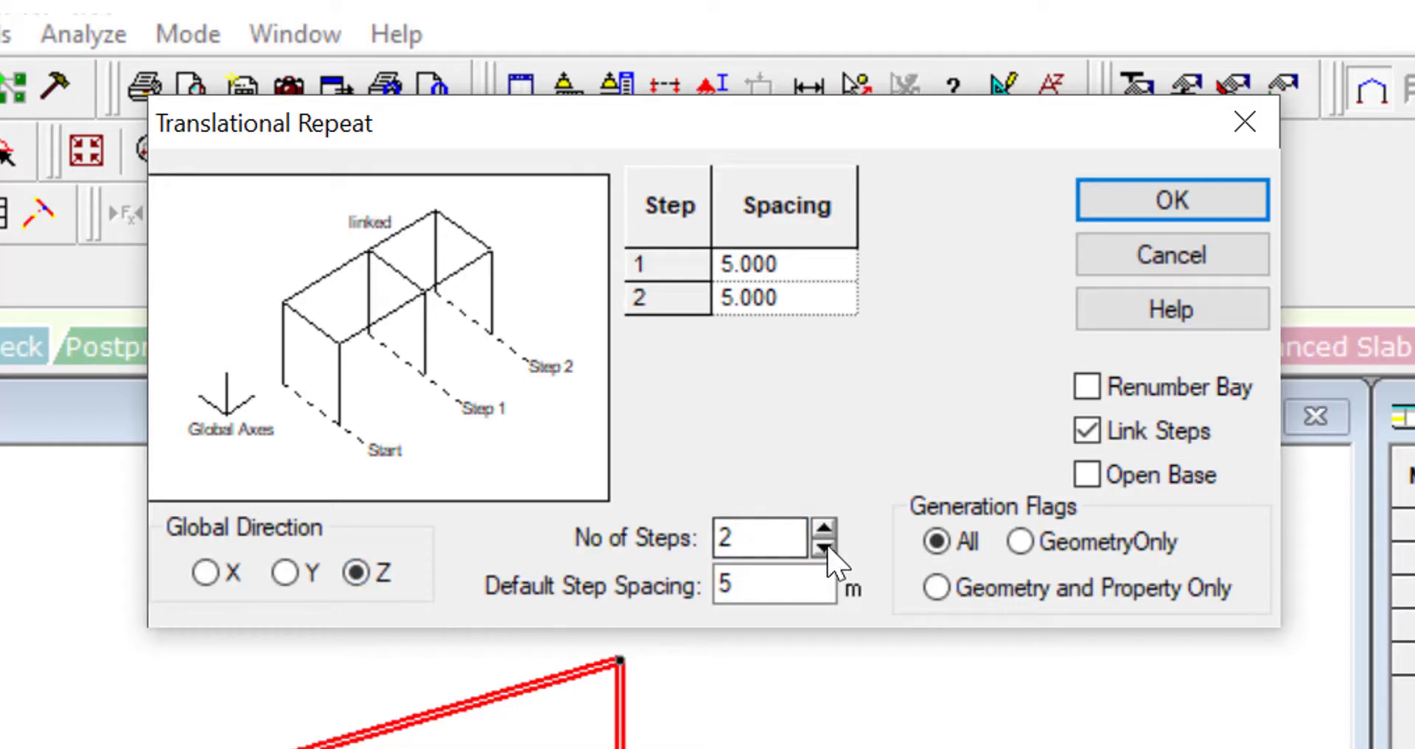
{"action": "type", "text": "4"}
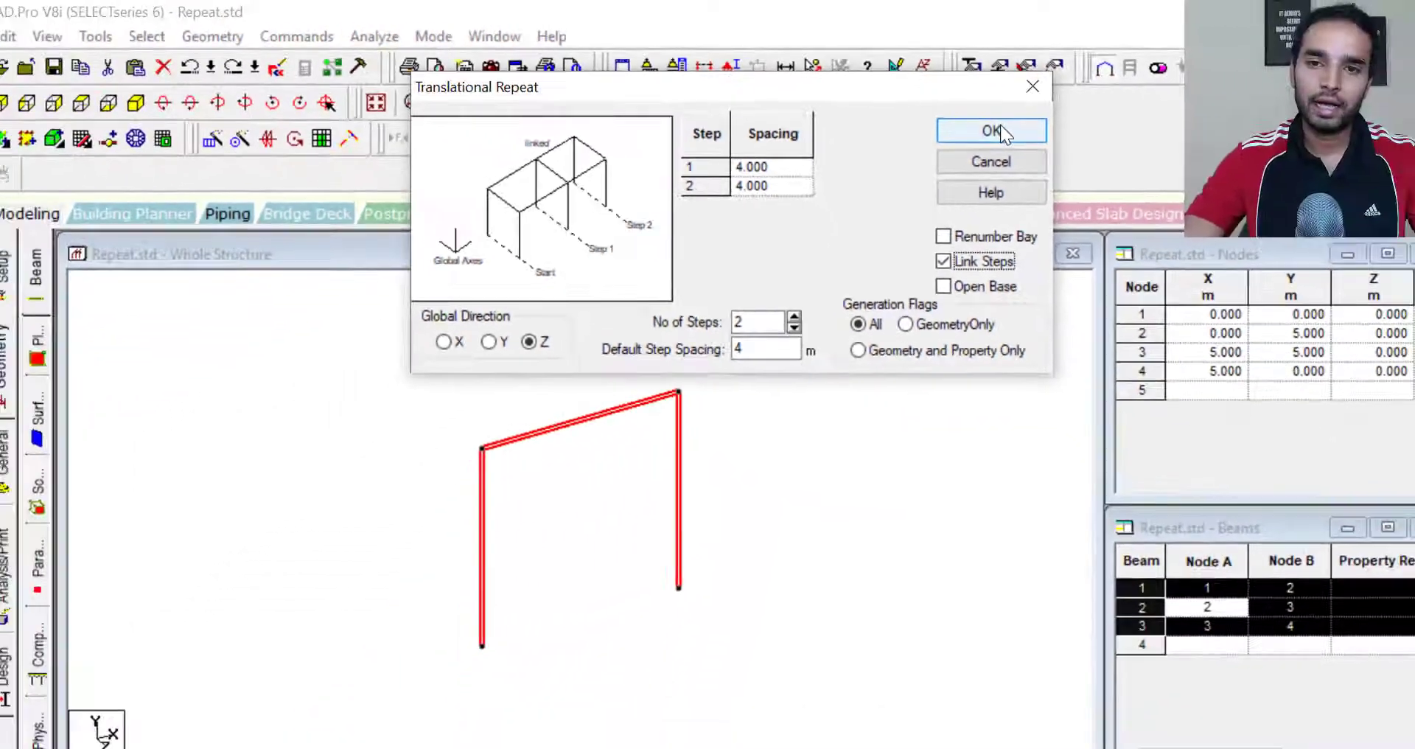
{"action": "left_click", "coordinate": [990, 129]}
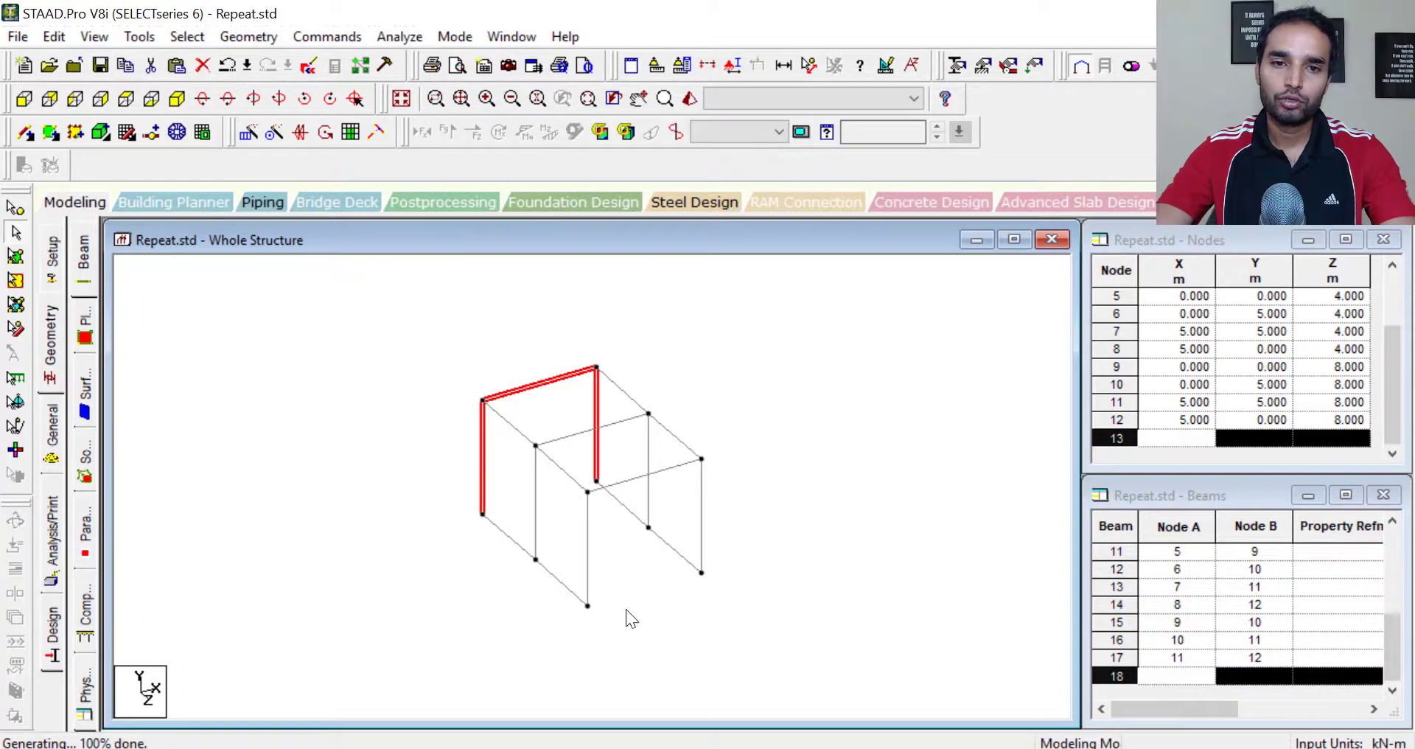
{"action": "mouse_move", "coordinate": [538, 481]}
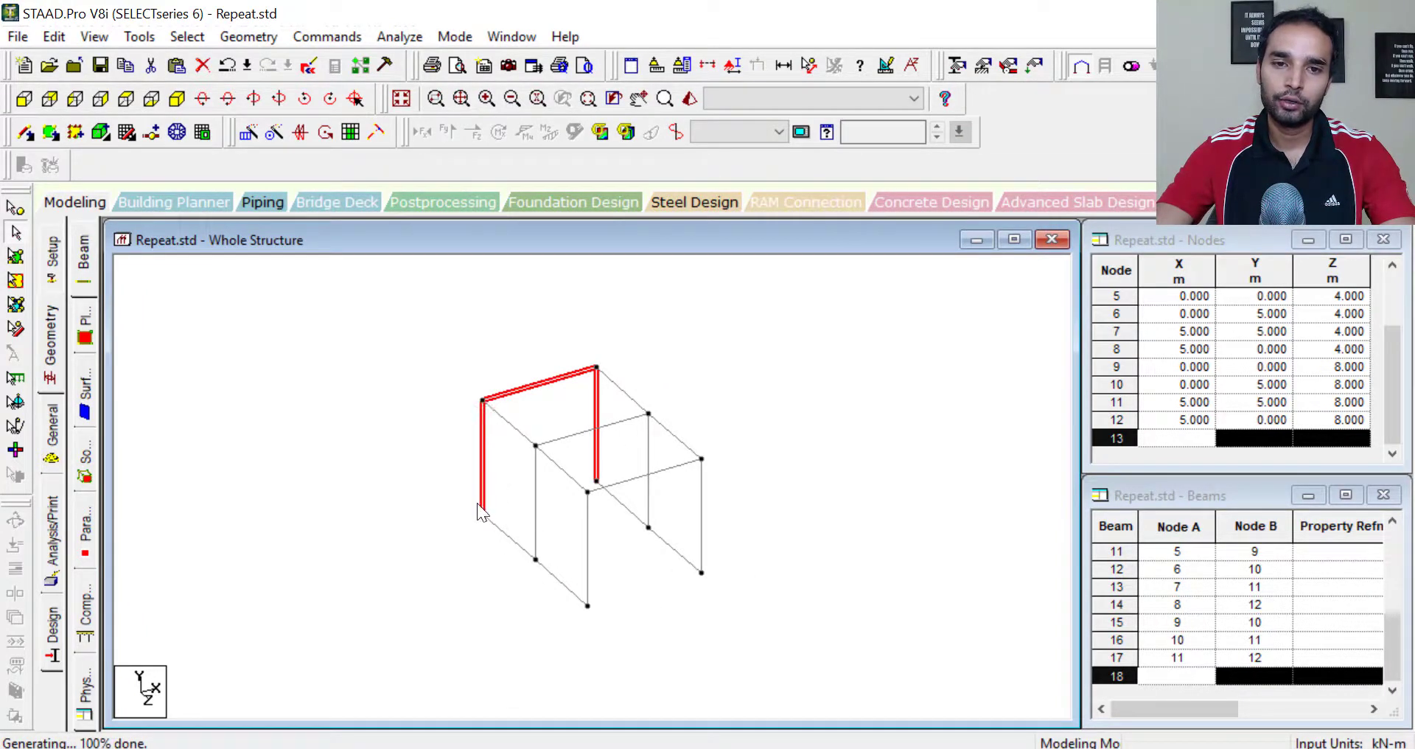
{"action": "mouse_move", "coordinate": [550, 456]}
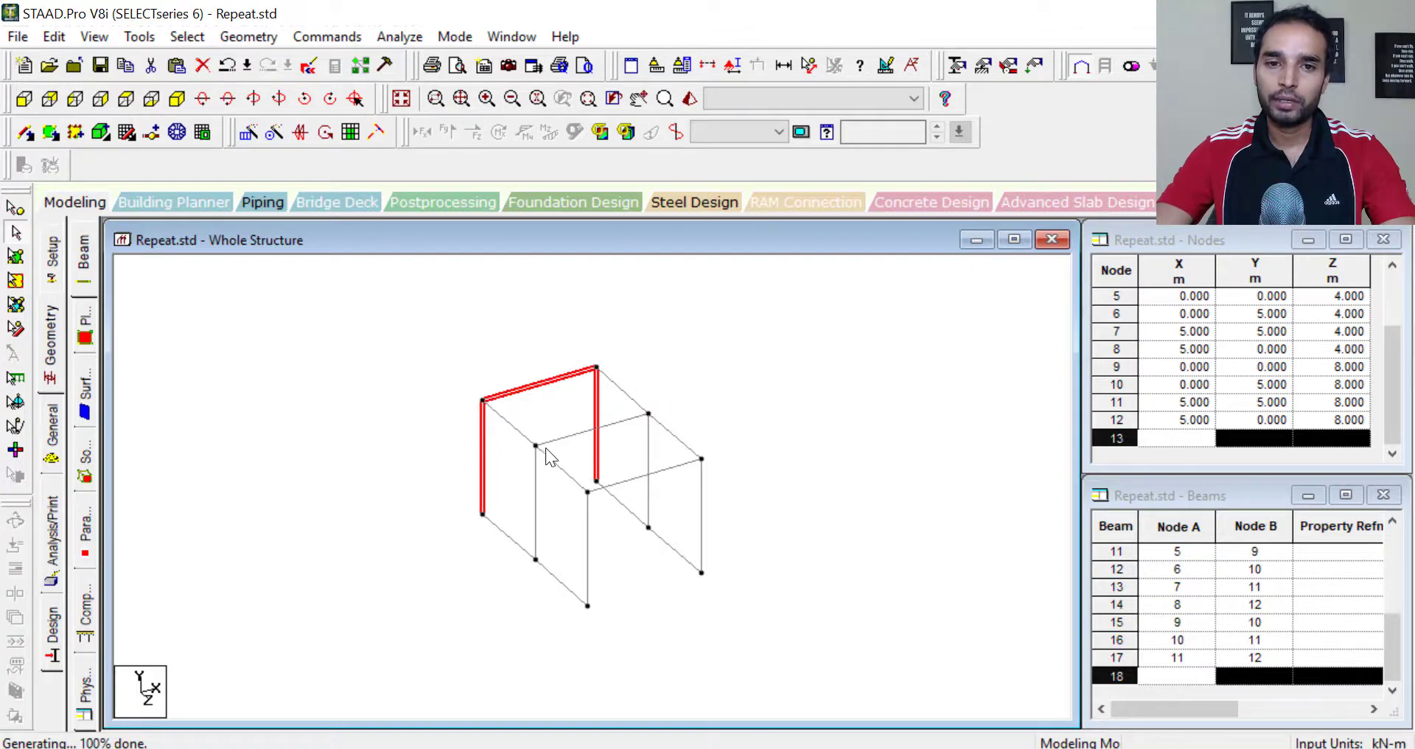
{"action": "mouse_move", "coordinate": [492, 427]}
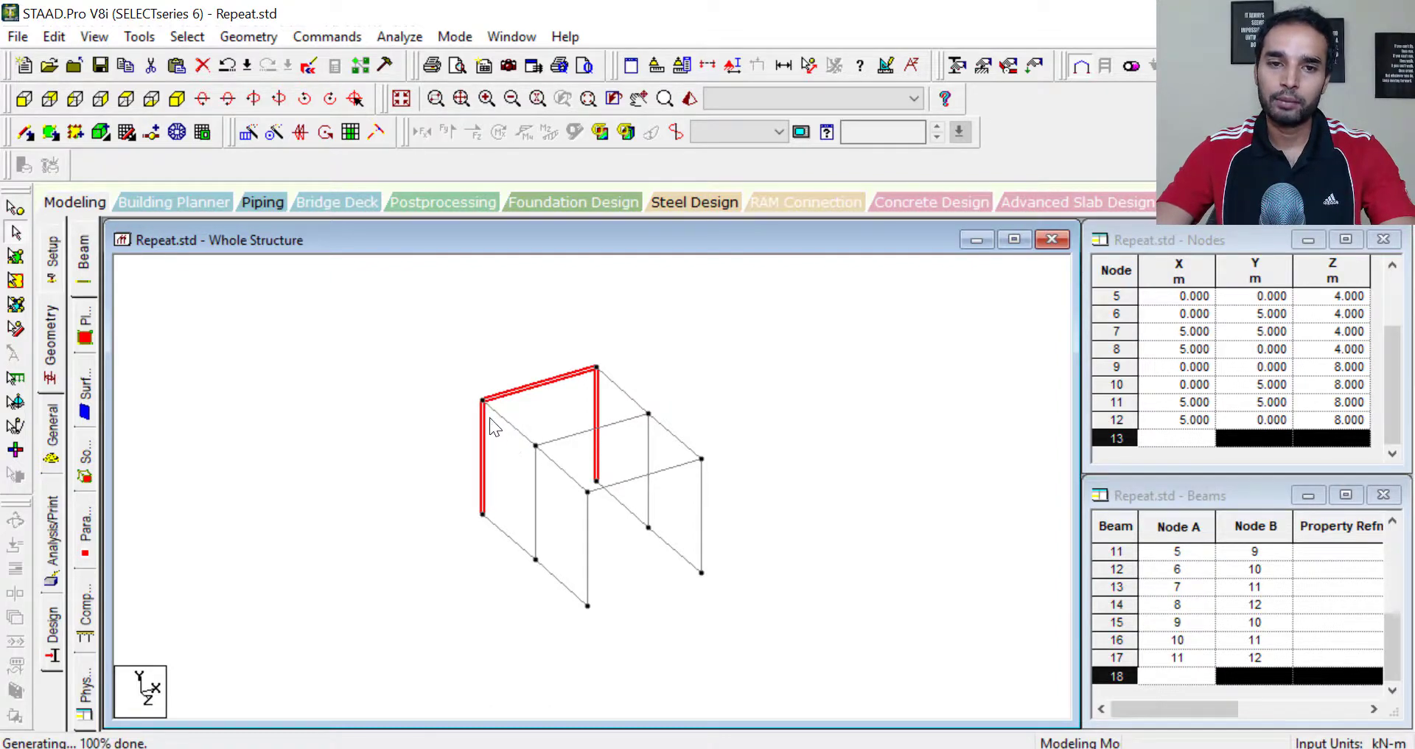
{"action": "mouse_move", "coordinate": [520, 568]}
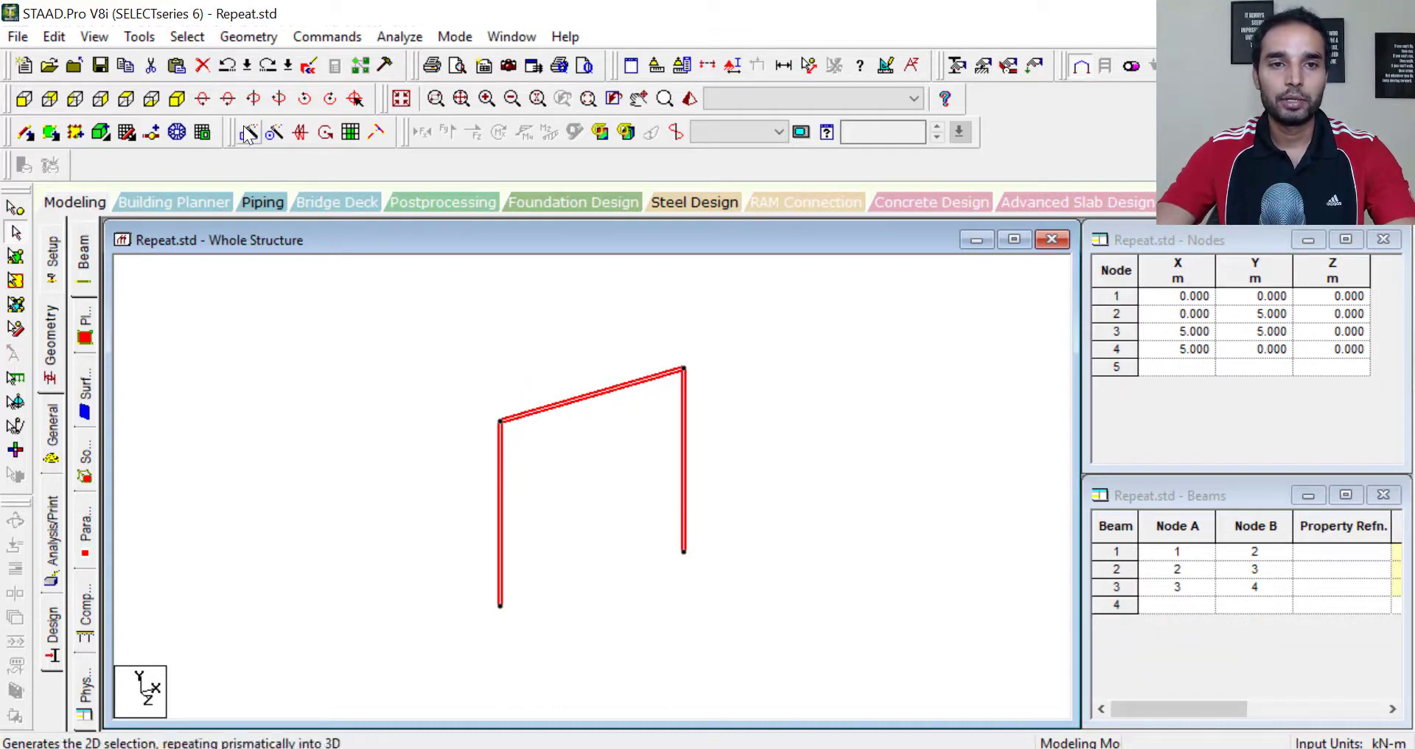
- Apply a Translational Repeat along Z, 2 steps at 4 m, with Link Steps and Open Base
{"action": "left_click", "coordinate": [249, 132]}
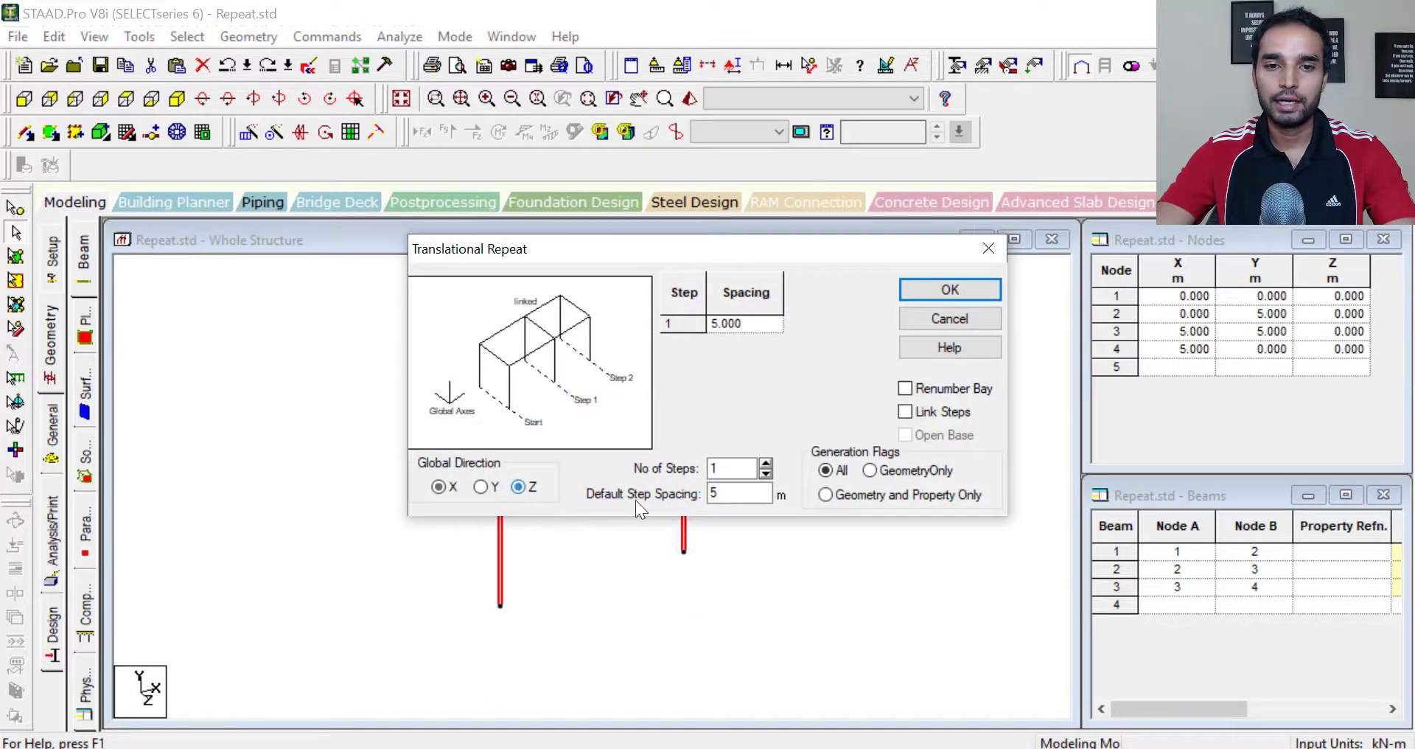
{"action": "left_click", "coordinate": [767, 463]}
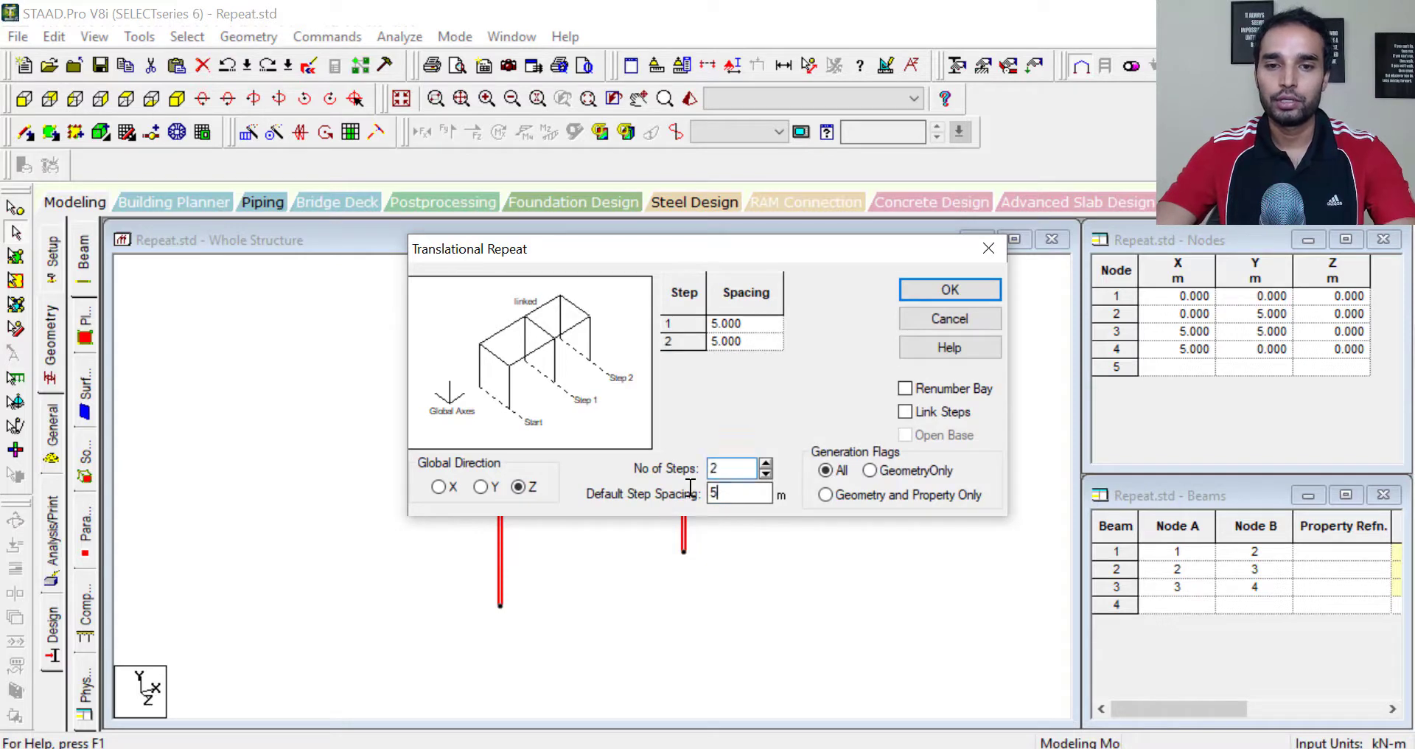
{"action": "type", "text": "4"}
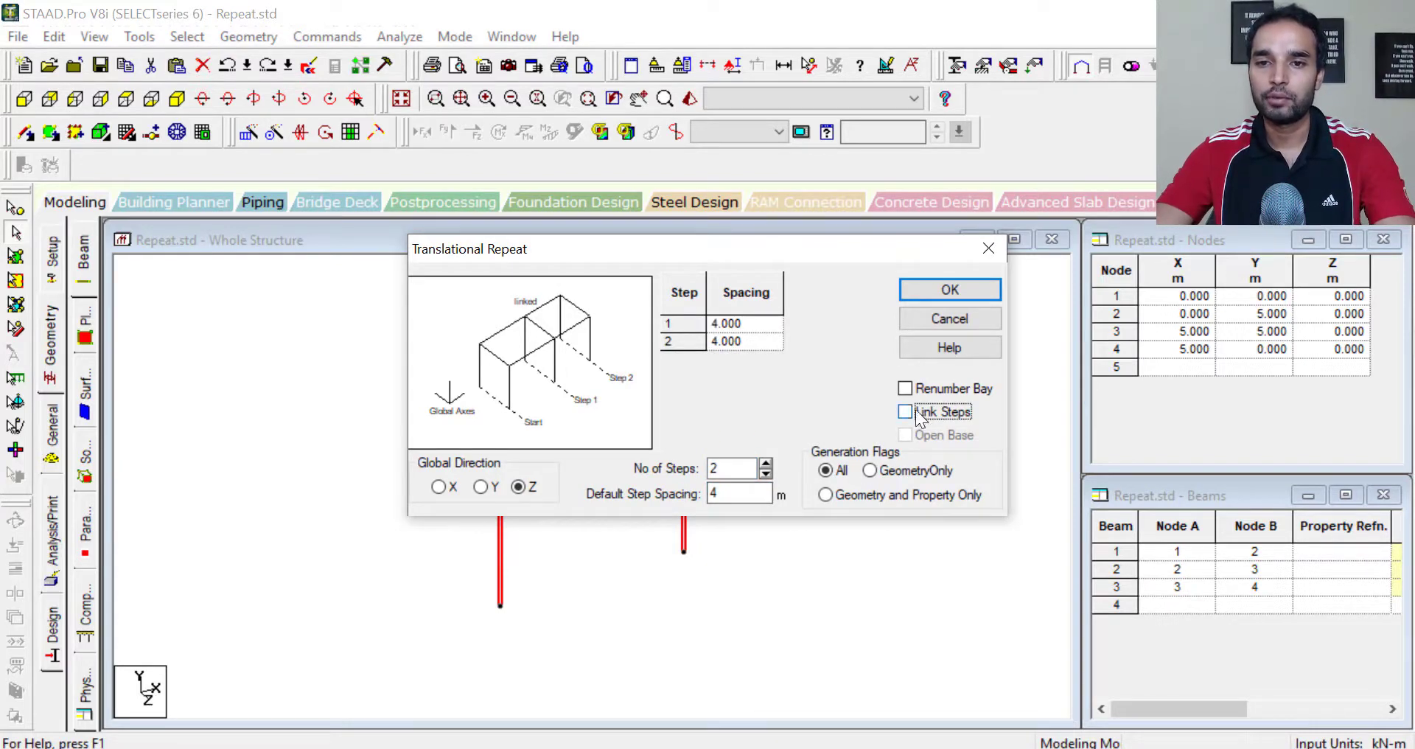
{"action": "left_click", "coordinate": [905, 411]}
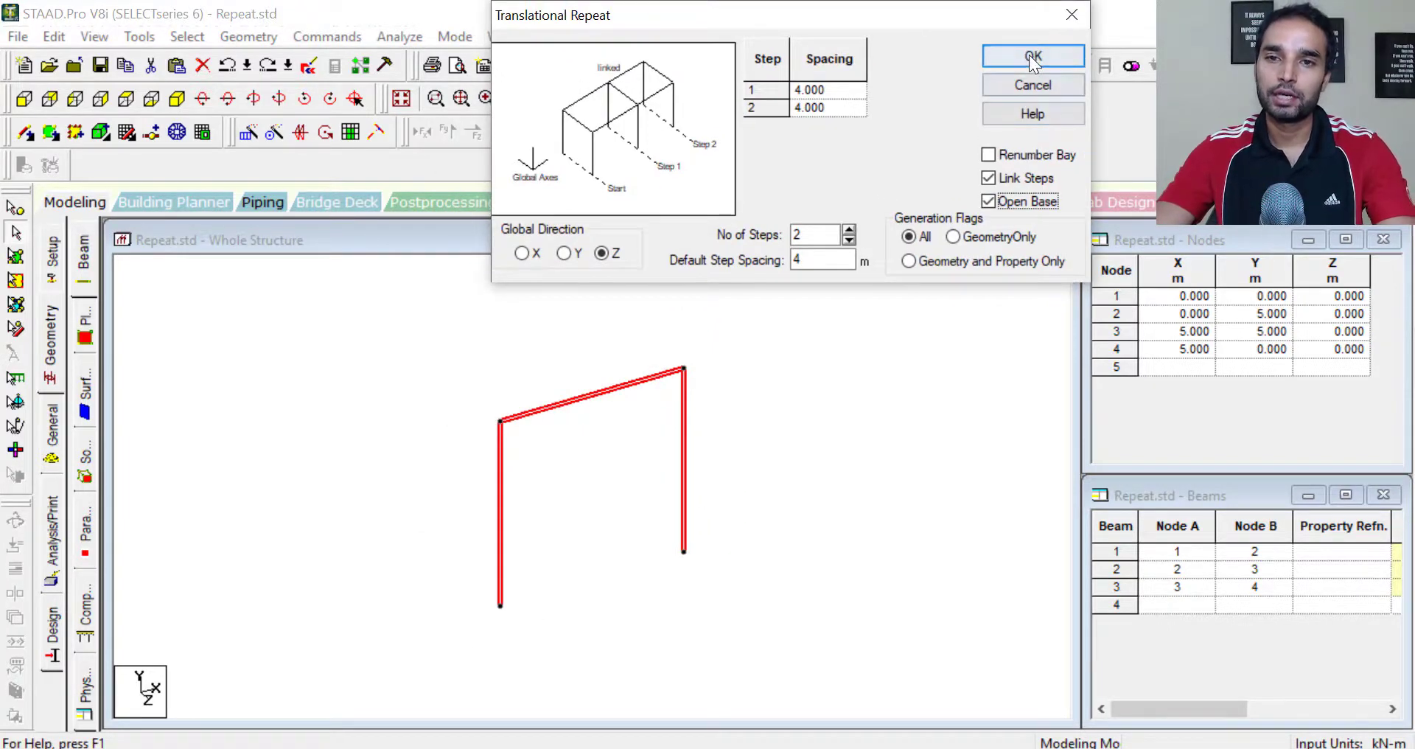
{"action": "left_click", "coordinate": [1032, 56]}
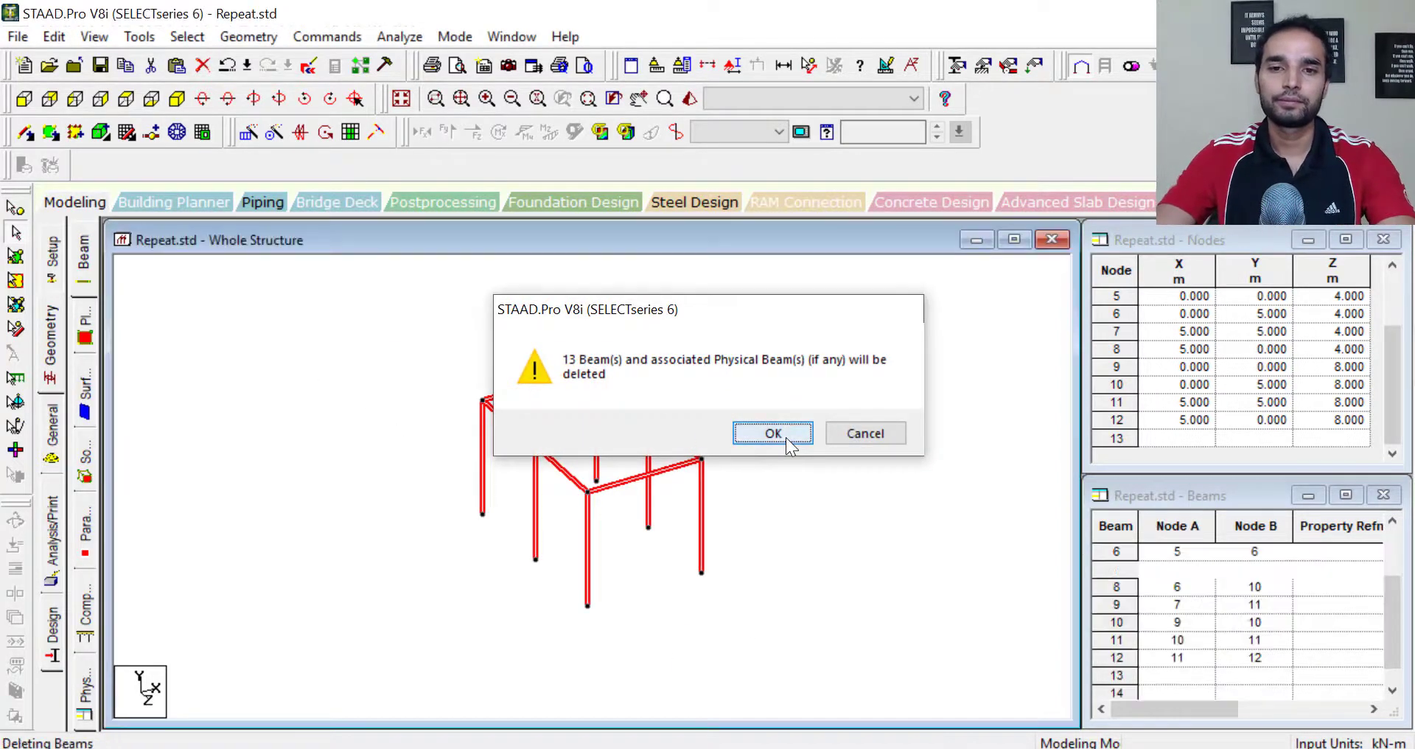
- Confirm deleting all 13 beams of the repeated structure
{"action": "left_click", "coordinate": [772, 432]}
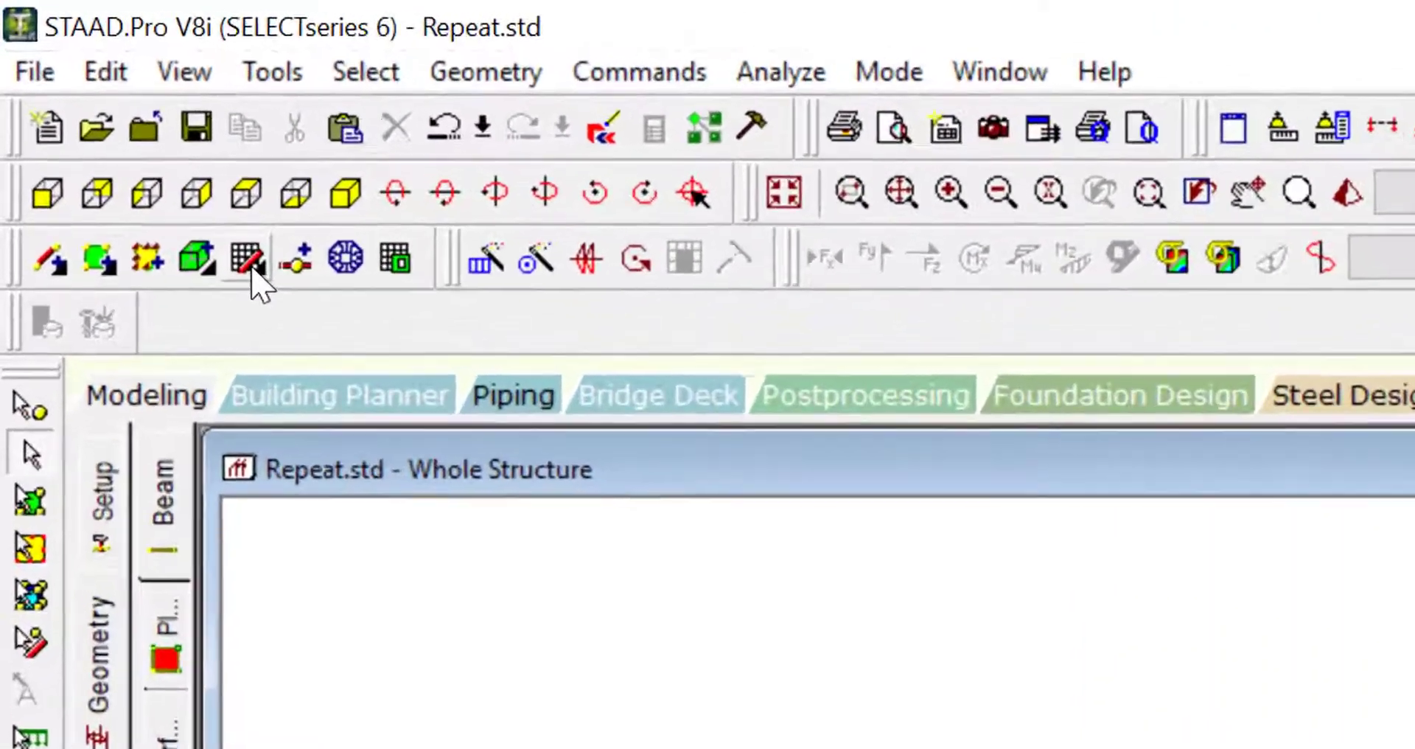
{"action": "mouse_move", "coordinate": [254, 278]}
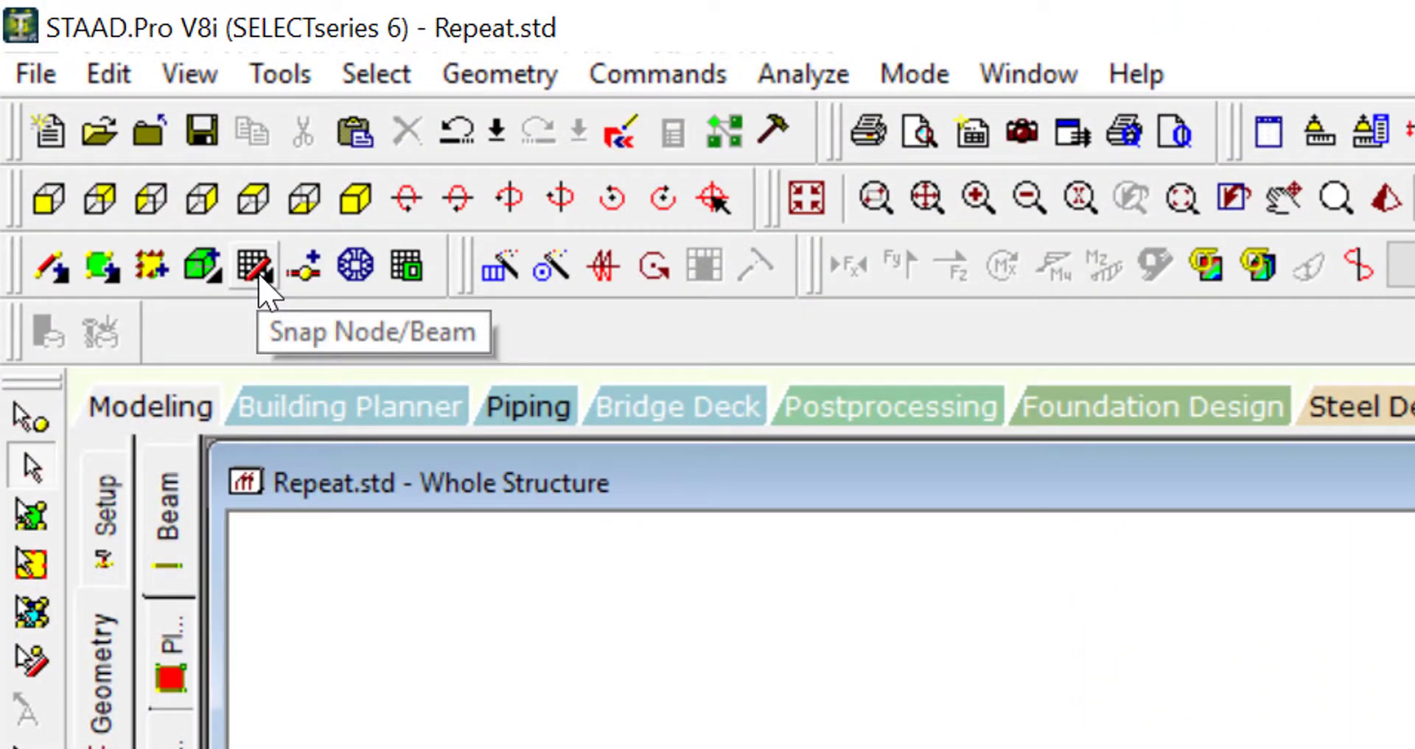
- Draw a 5 m column from (5,0,0) to (5,5,0) and a rafter up to the apex (0,9,0)
{"action": "left_click", "coordinate": [498, 74]}
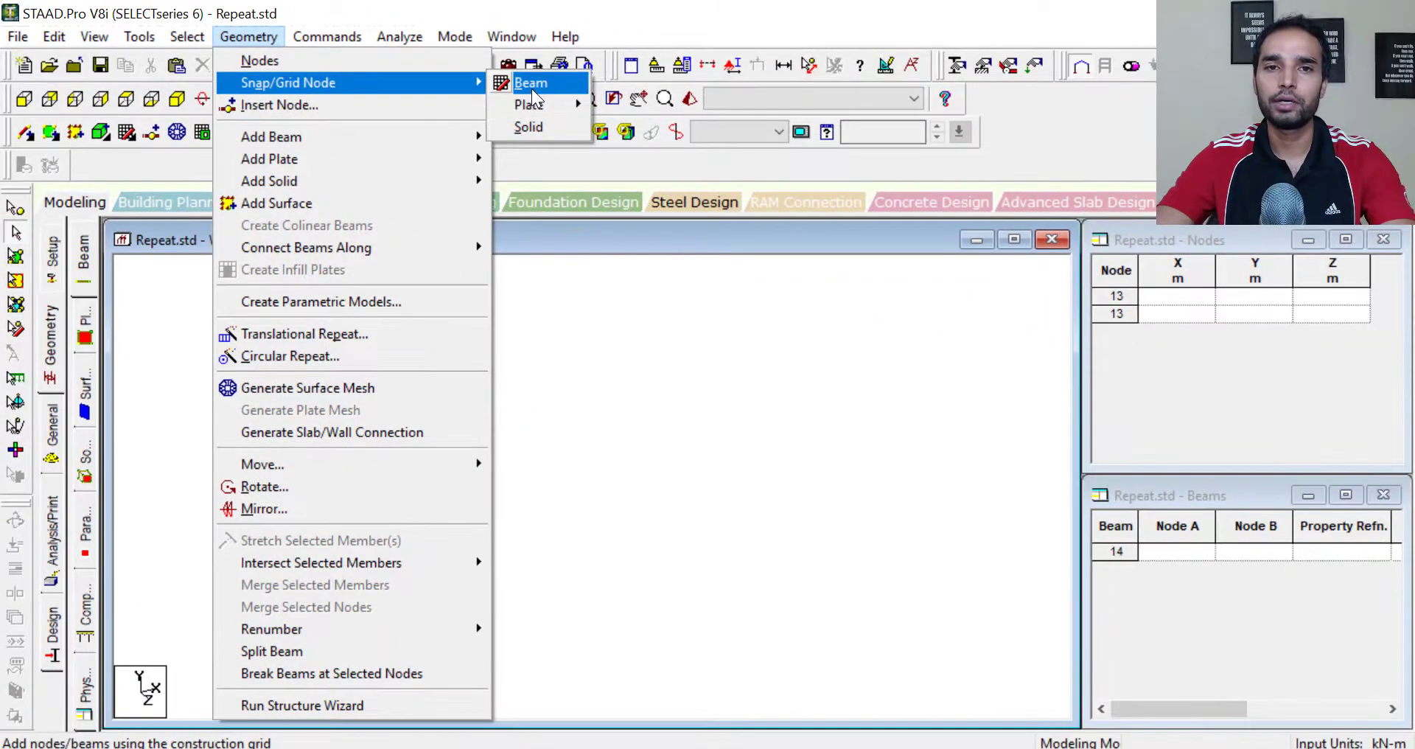
{"action": "left_click", "coordinate": [531, 83]}
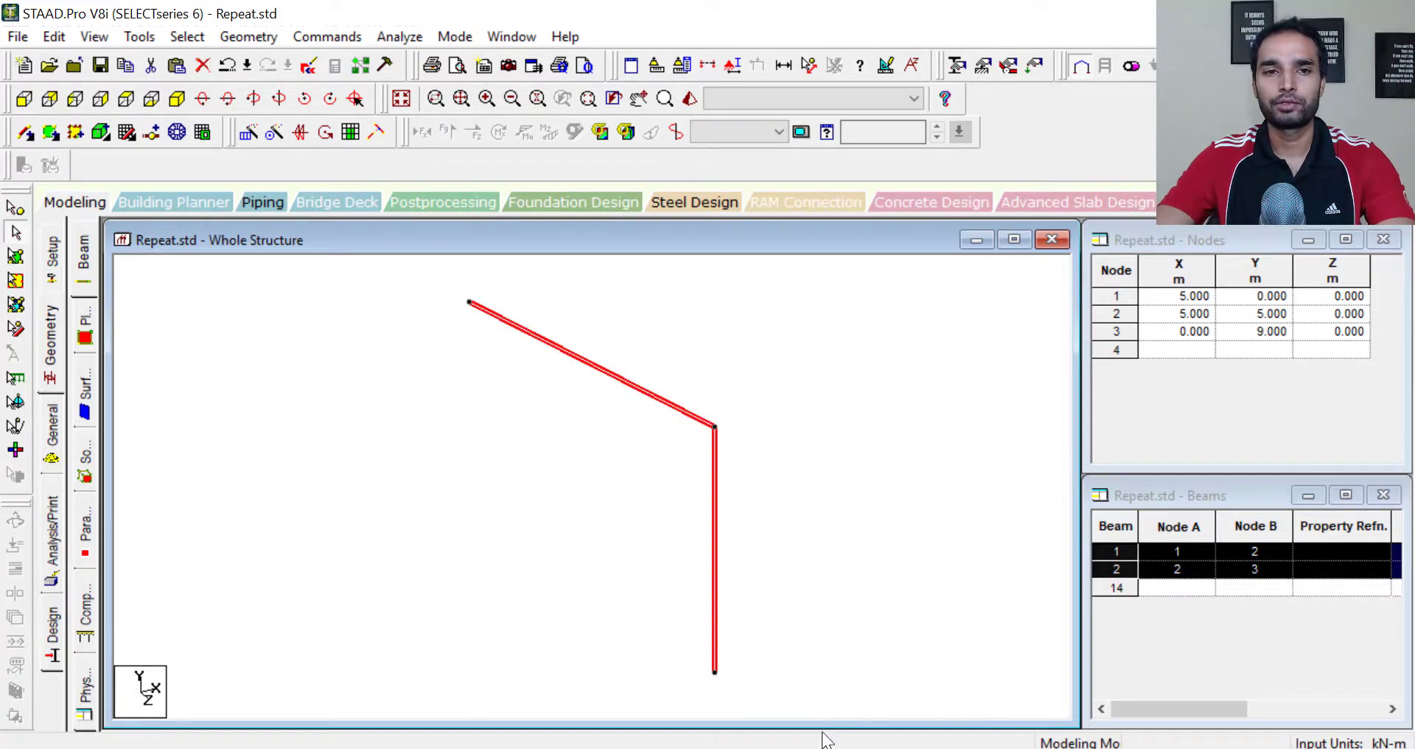
{"action": "mouse_move", "coordinate": [324, 550]}
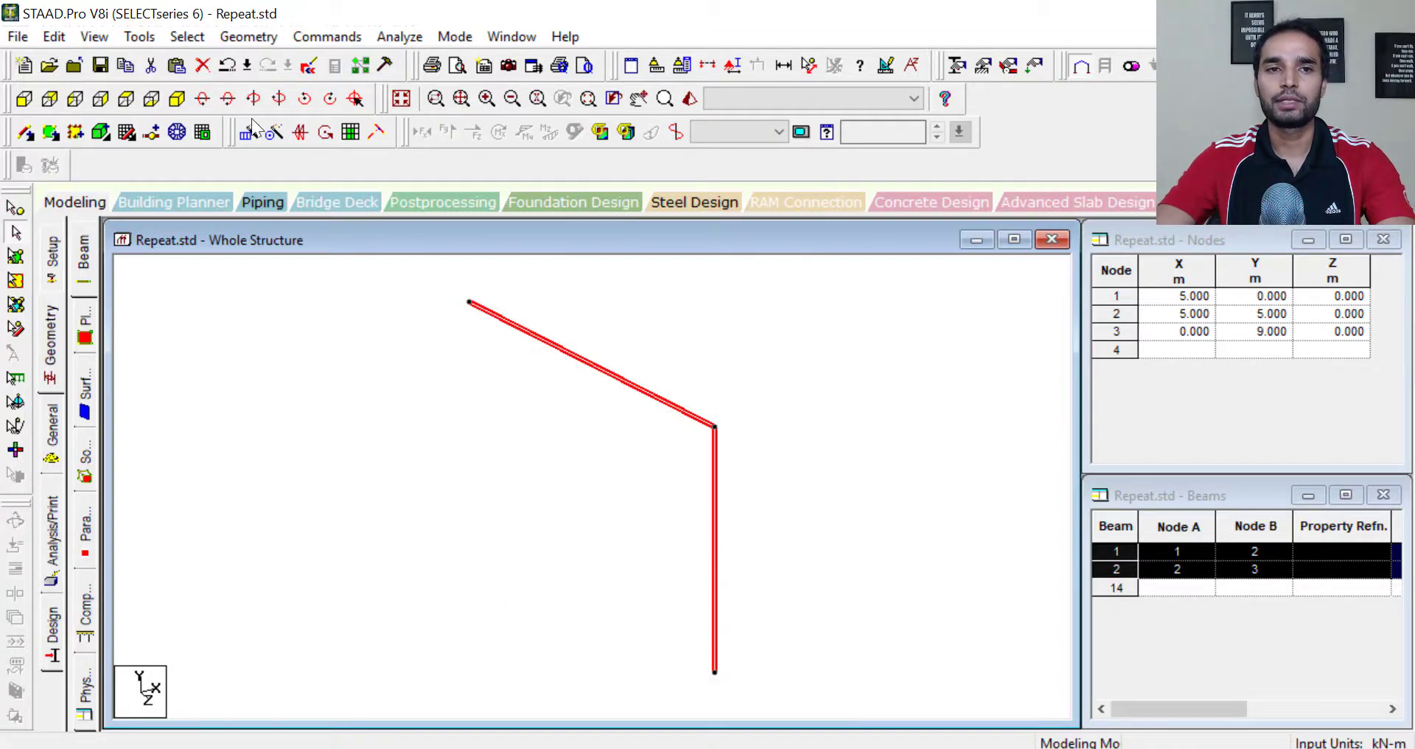
- Set up a 3D circular repeat about the Y axis through apex node 3
{"action": "left_click", "coordinate": [247, 36]}
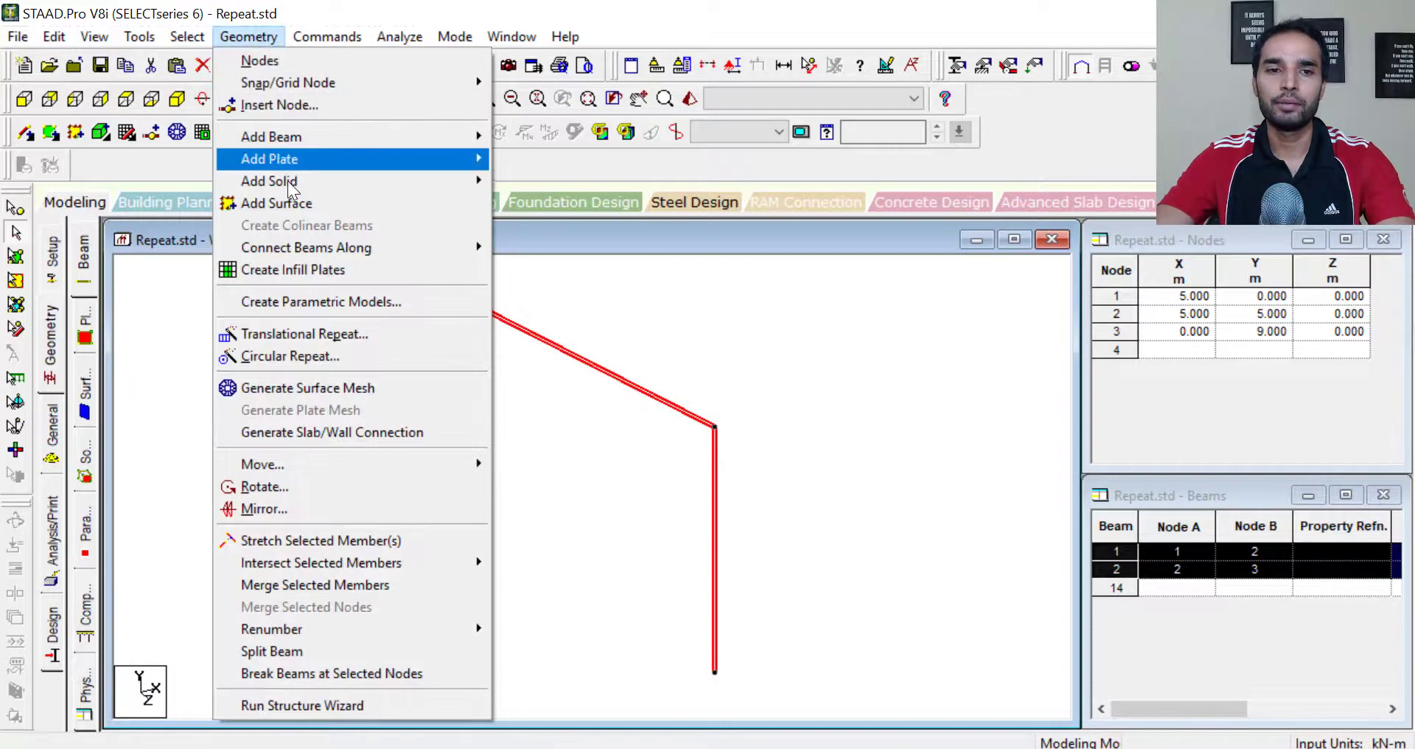
{"action": "left_click", "coordinate": [289, 355]}
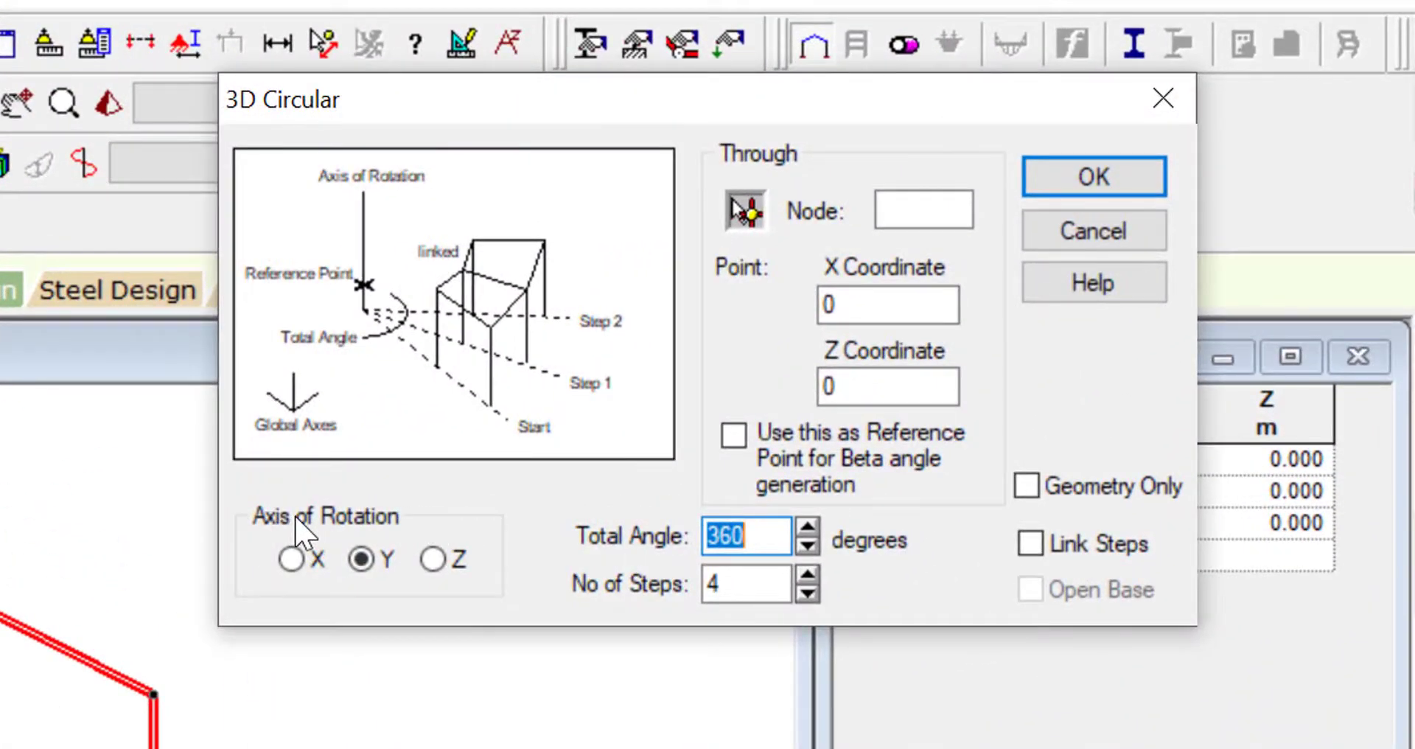
{"action": "left_click", "coordinate": [358, 560]}
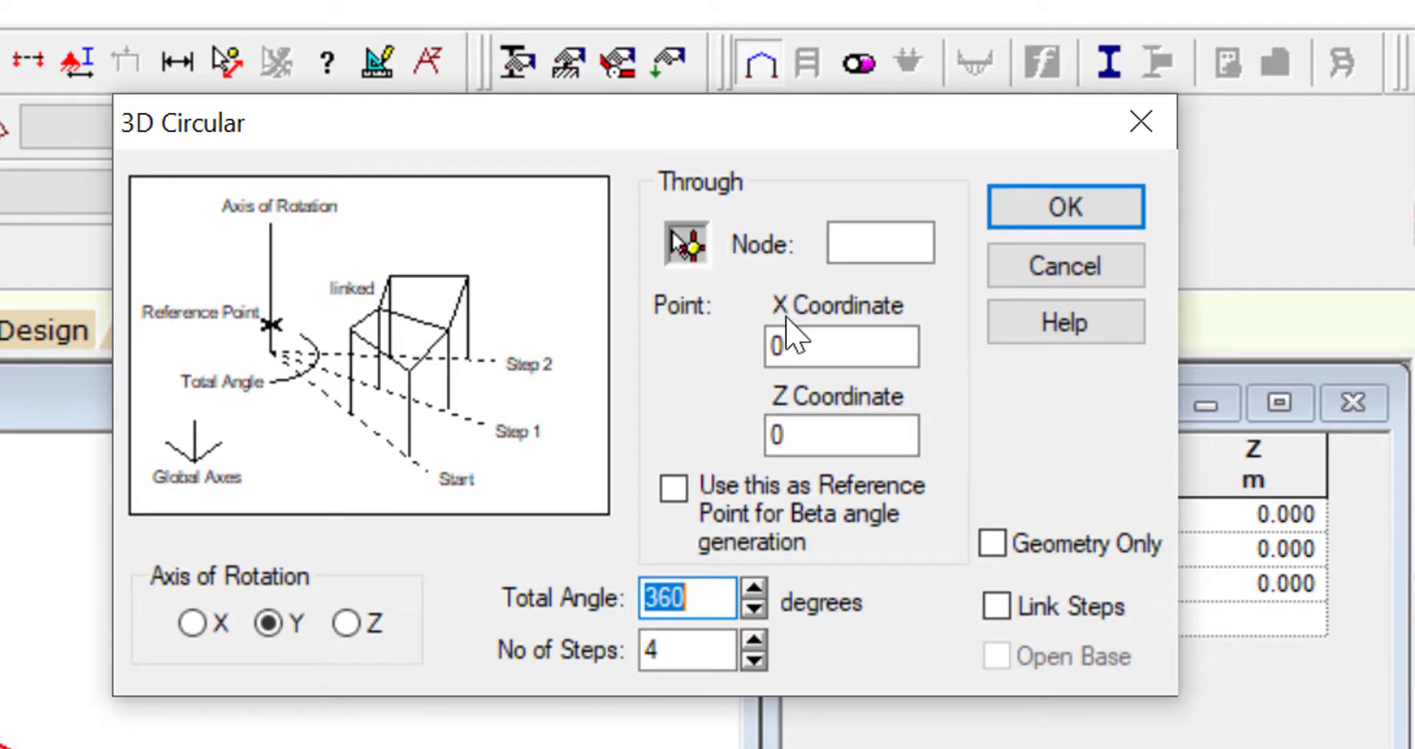
{"action": "left_click", "coordinate": [840, 435]}
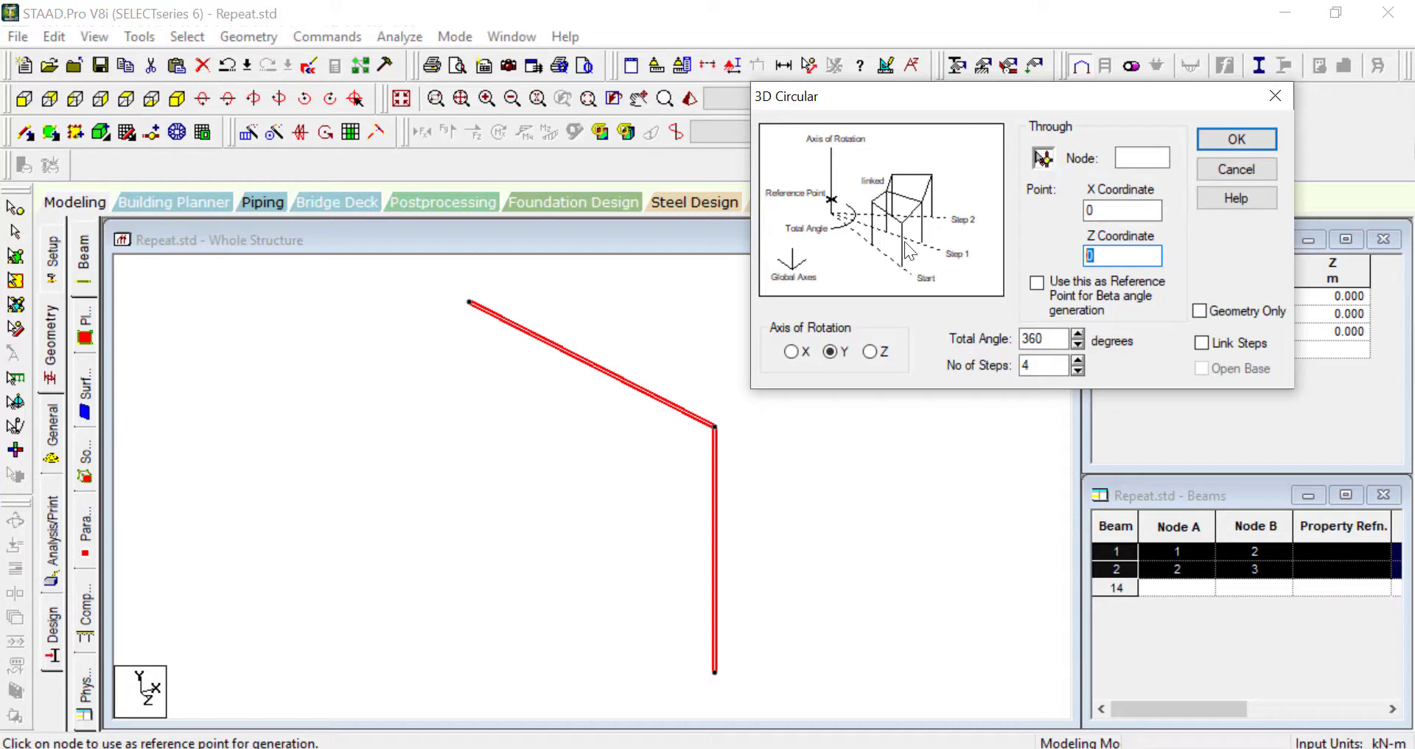
{"action": "left_click", "coordinate": [469, 302]}
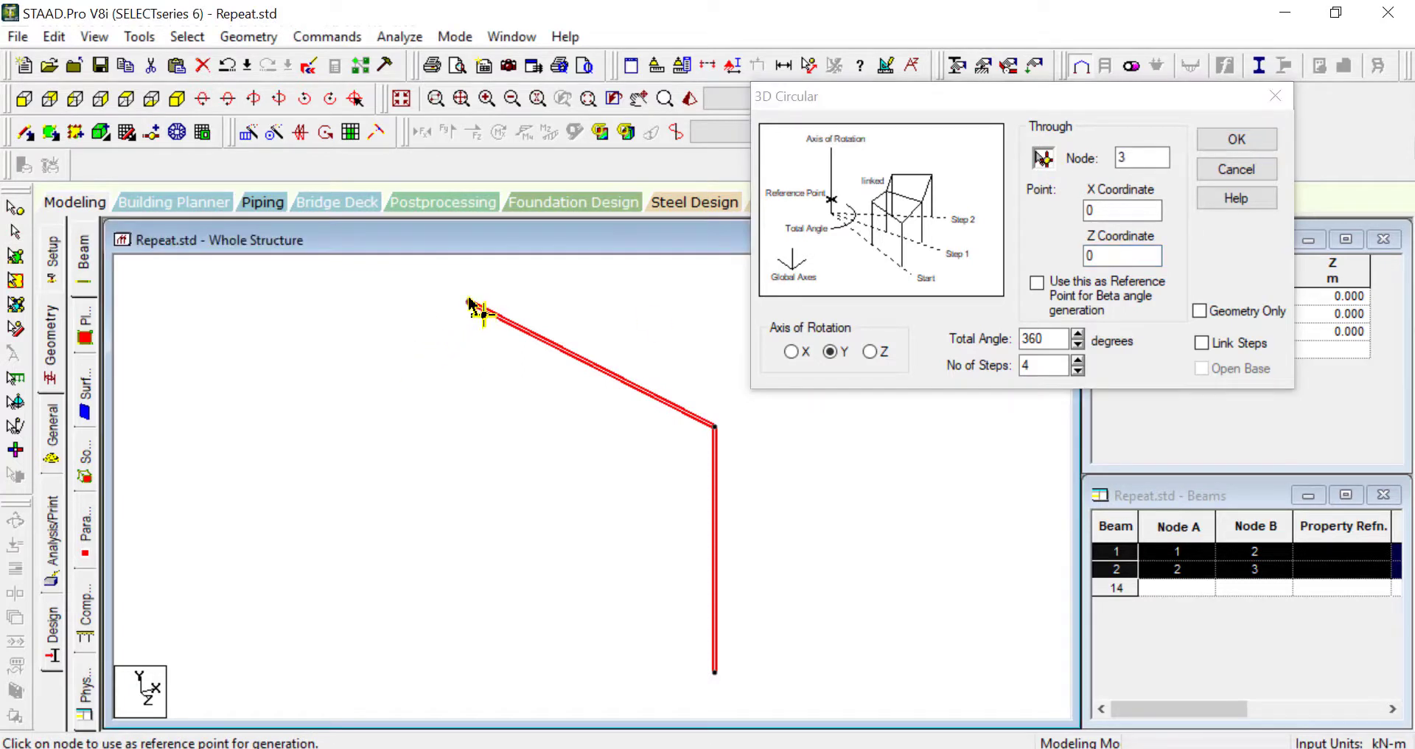
{"action": "mouse_move", "coordinate": [483, 582]}
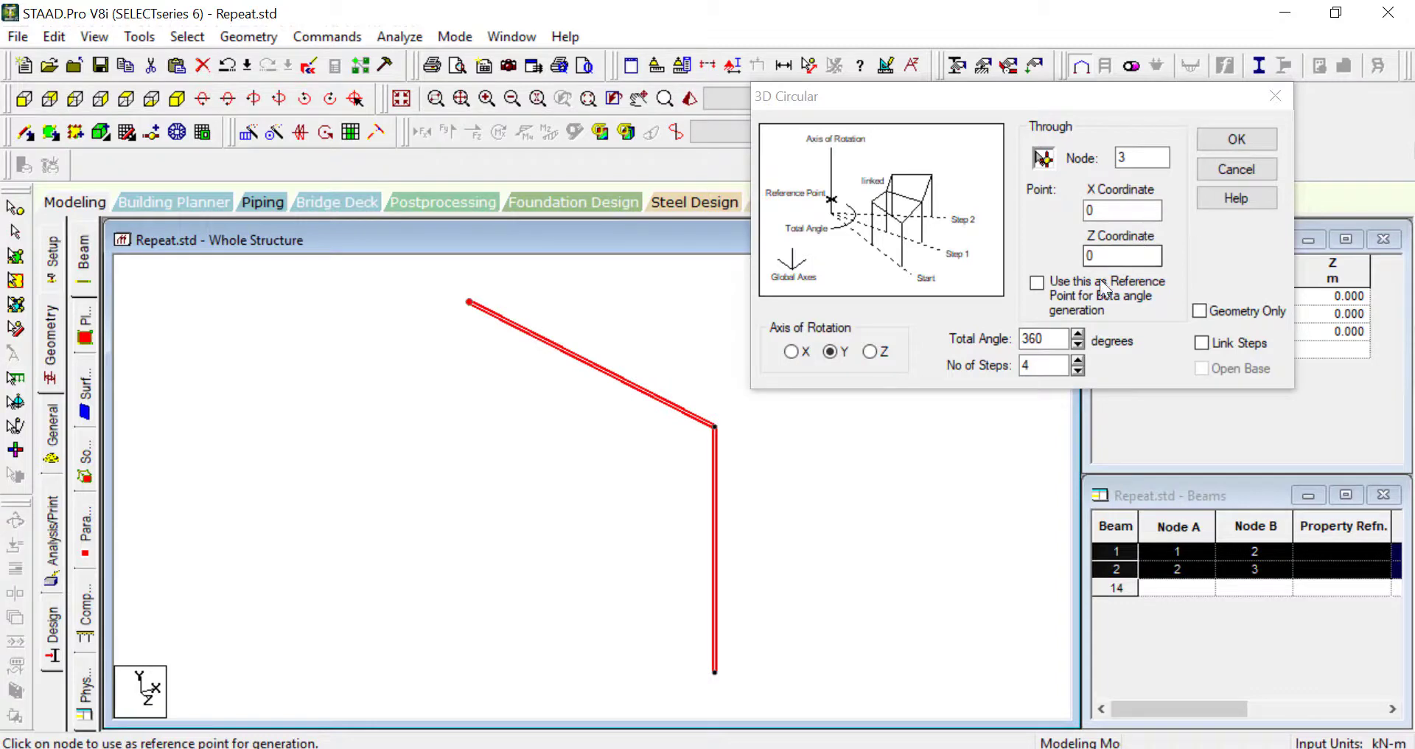
{"action": "mouse_move", "coordinate": [1099, 303]}
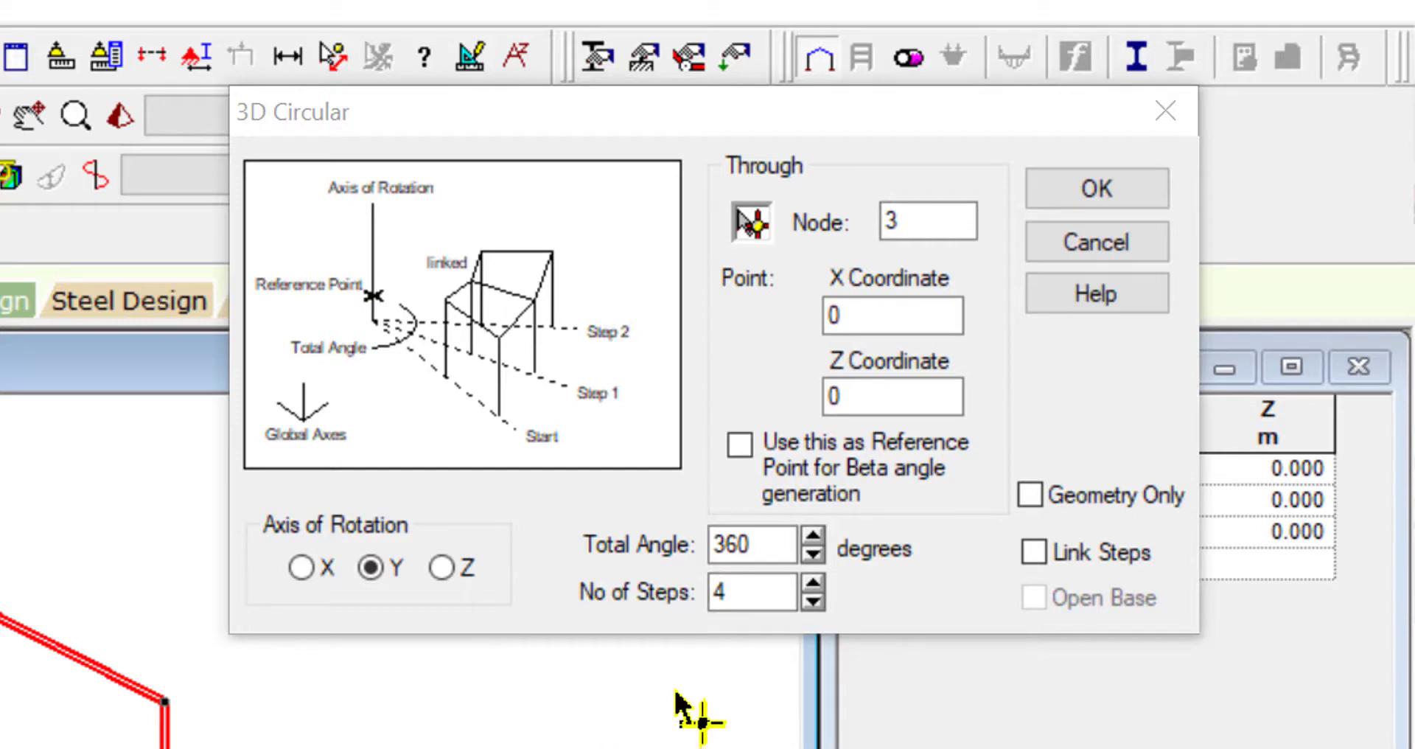
- Generate 12 linked, open-base circular copies of the rafter-column to form the dome
{"action": "left_click", "coordinate": [750, 591]}
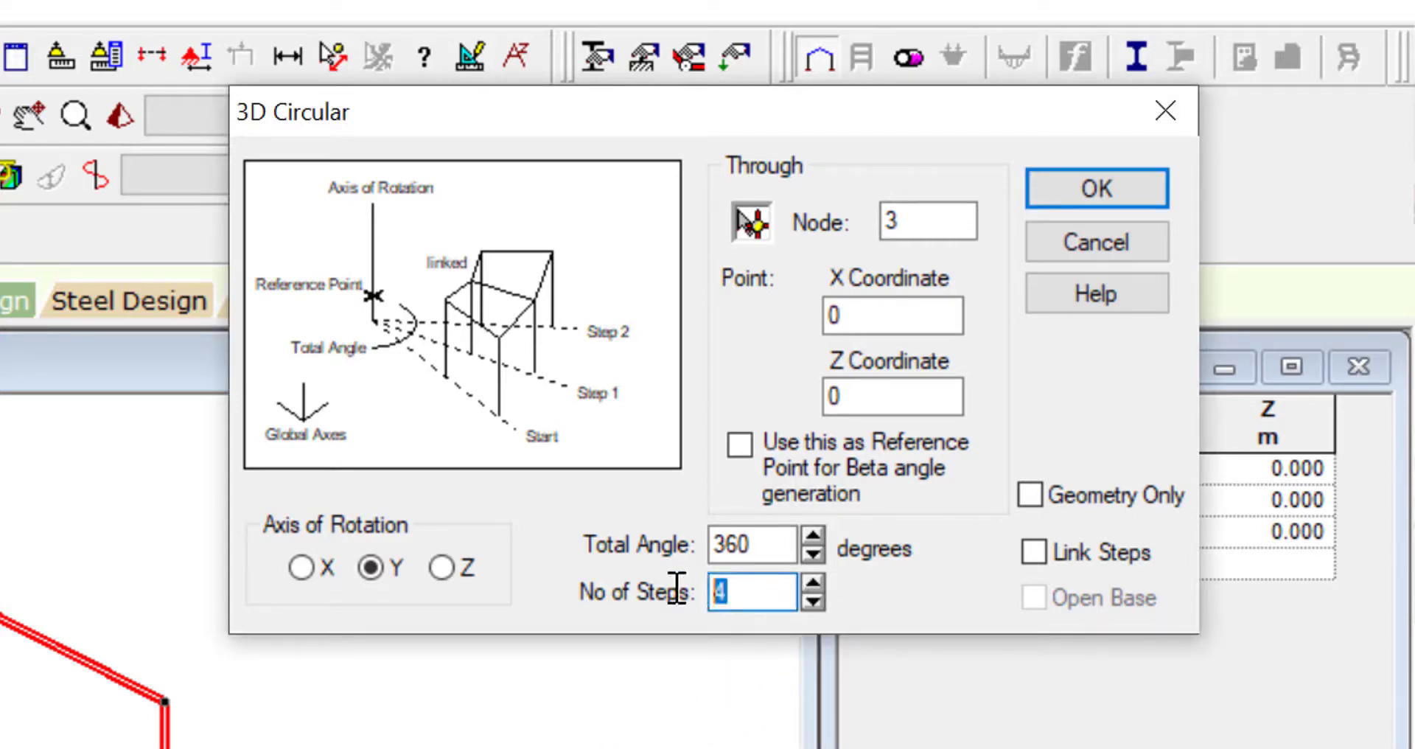
{"action": "type", "text": "12"}
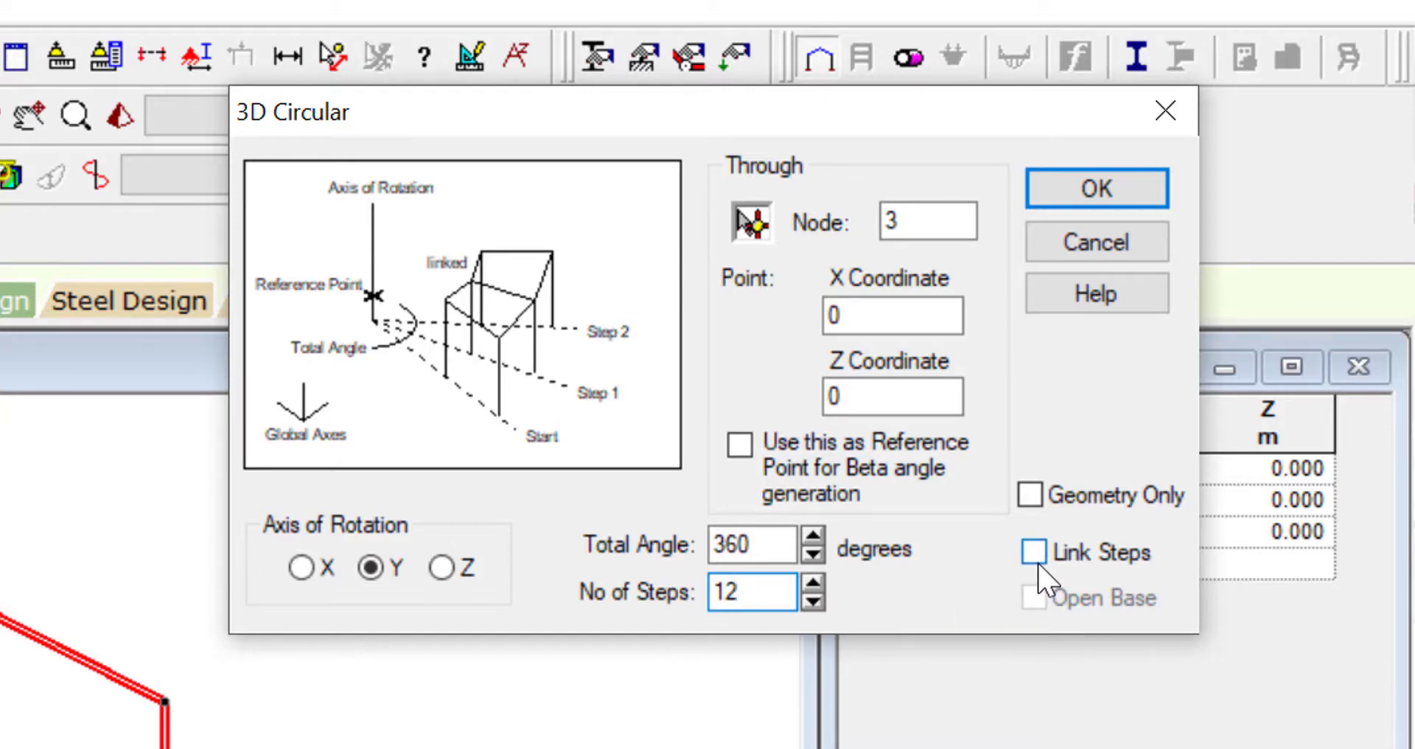
{"action": "left_click", "coordinate": [749, 592]}
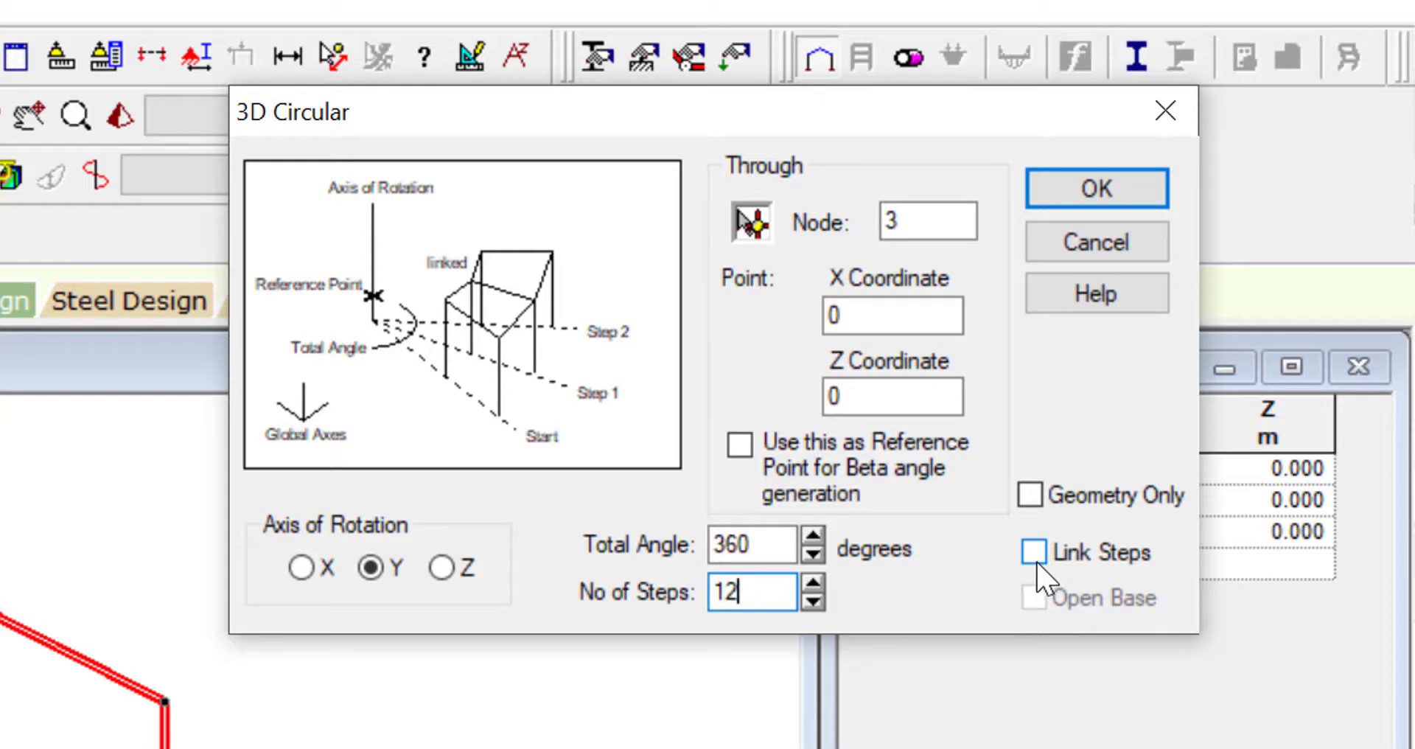
{"action": "left_click", "coordinate": [1031, 552]}
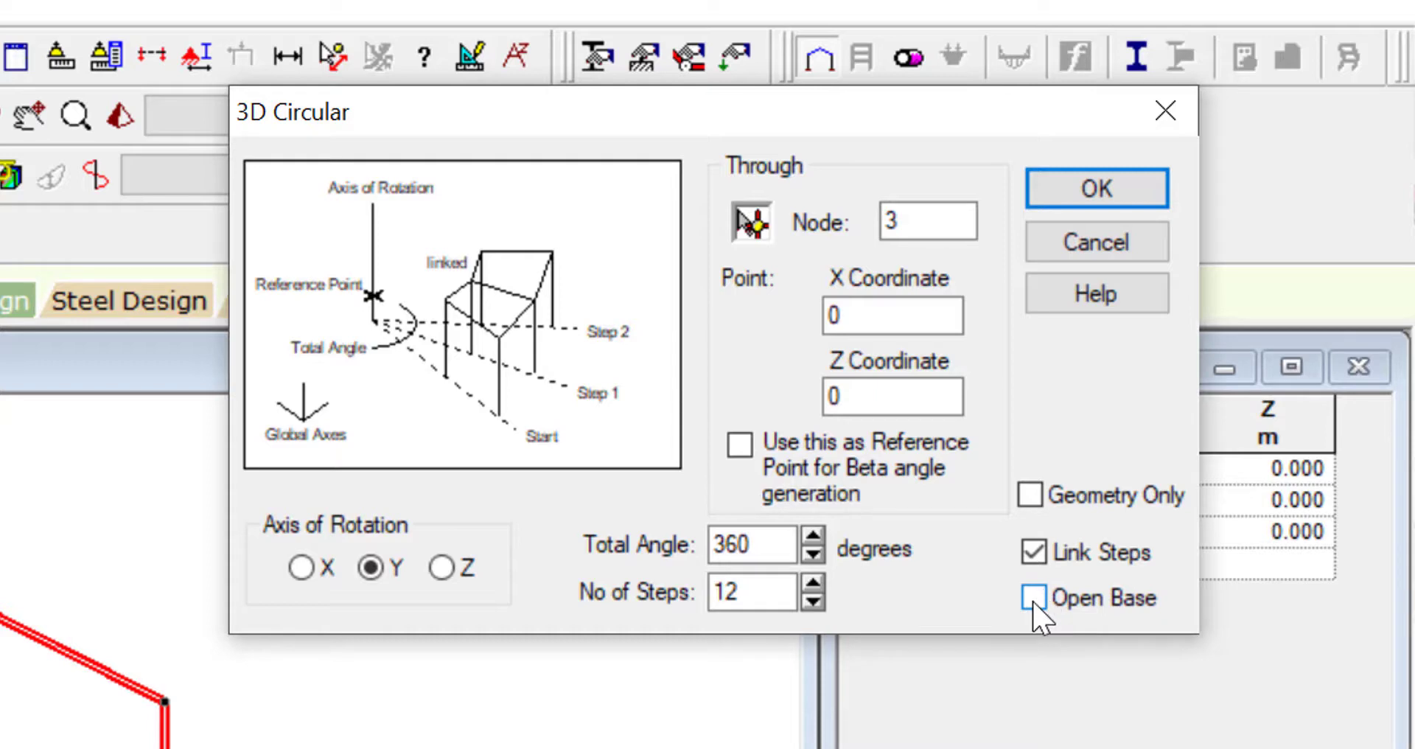
{"action": "left_click", "coordinate": [1032, 595]}
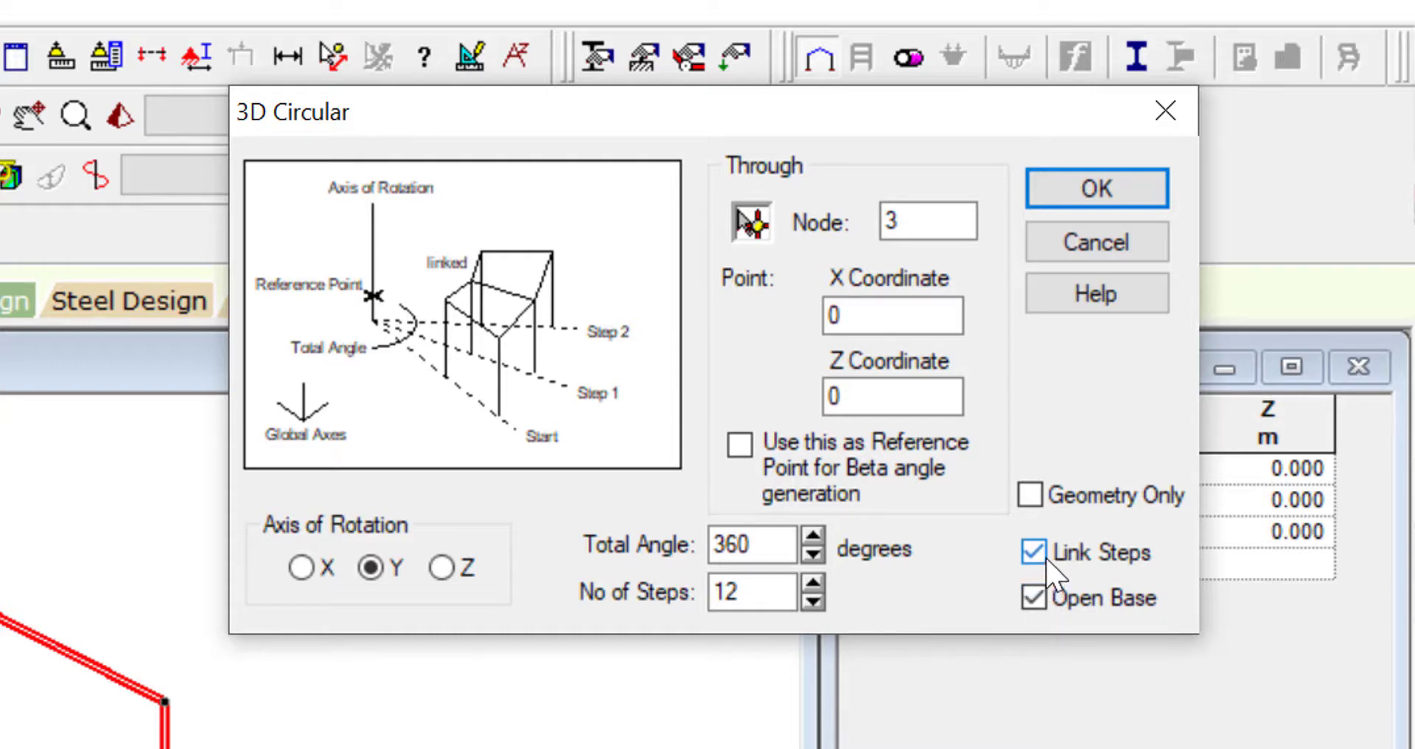
{"action": "mouse_move", "coordinate": [1105, 206]}
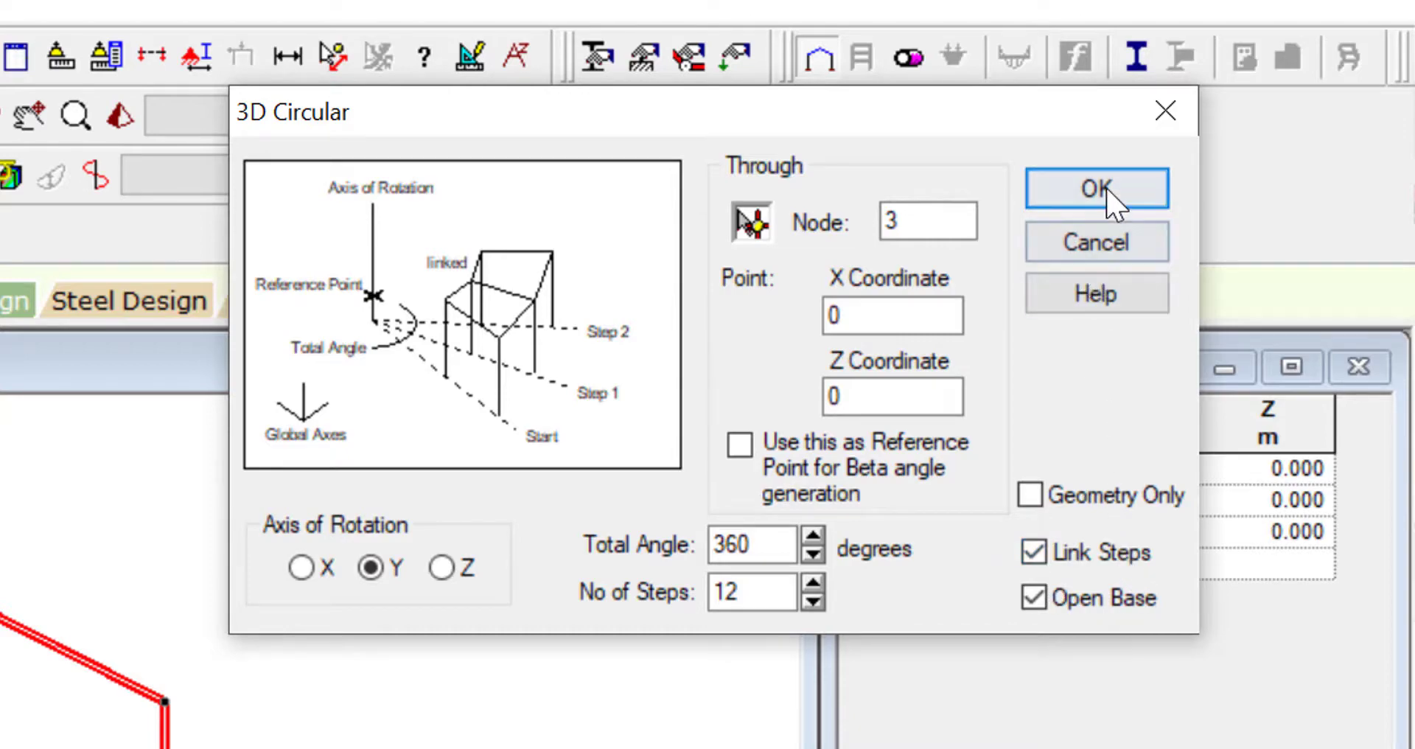
{"action": "left_click", "coordinate": [1096, 187]}
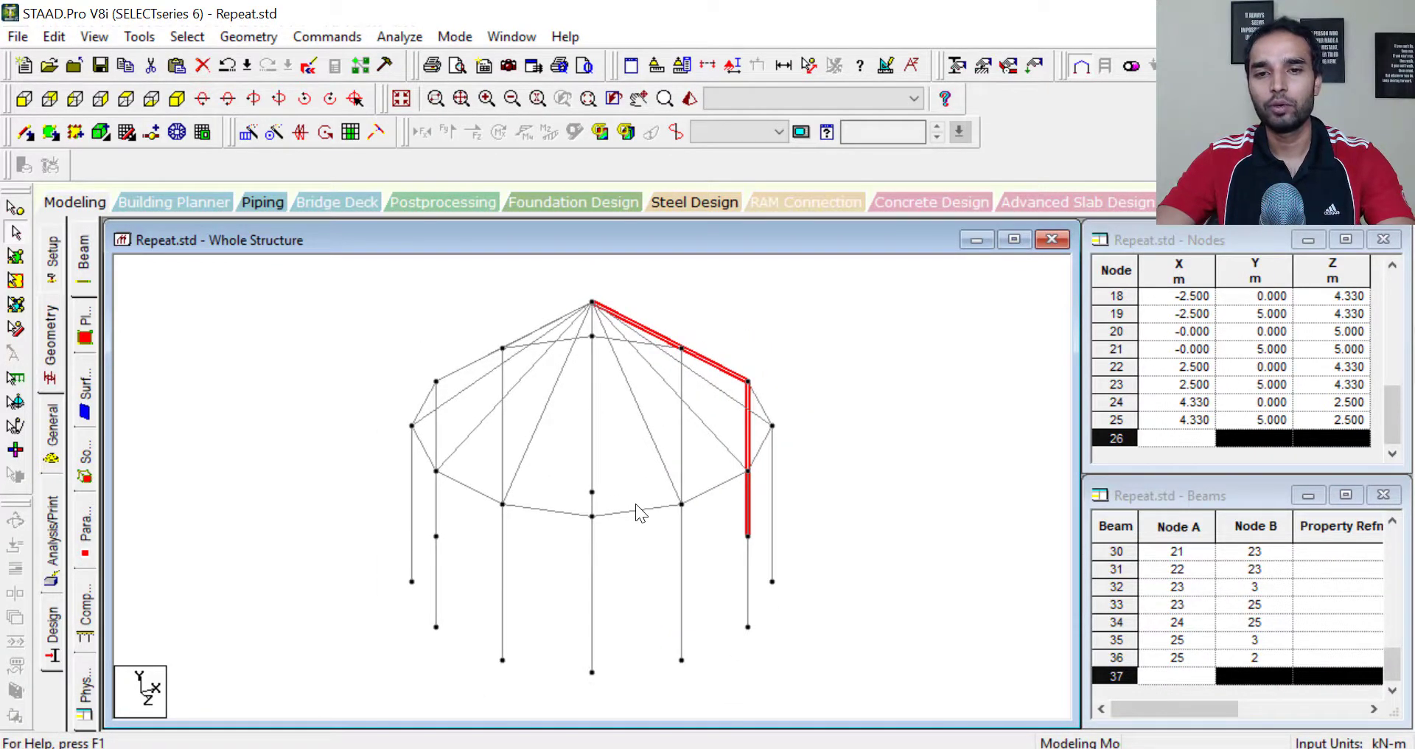
{"action": "mouse_move", "coordinate": [893, 538]}
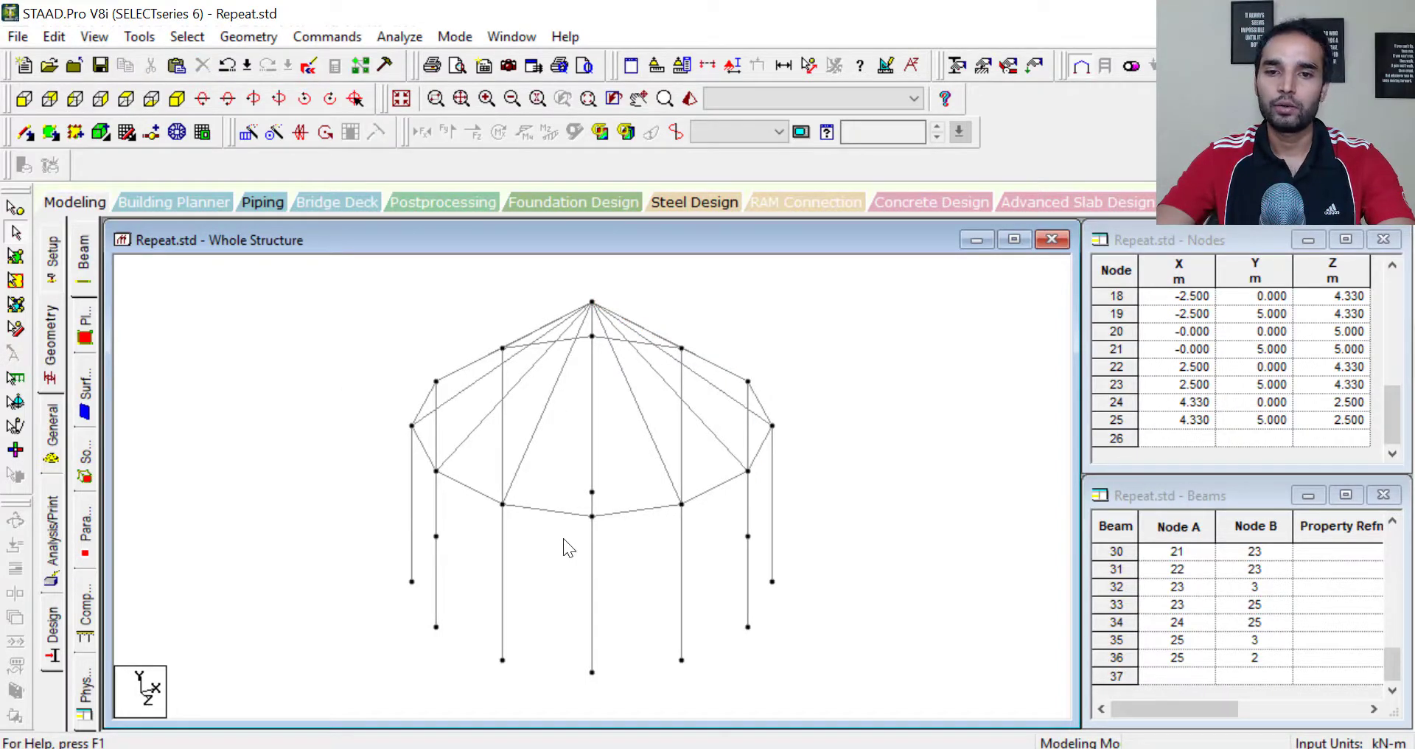
{"action": "mouse_move", "coordinate": [737, 571]}
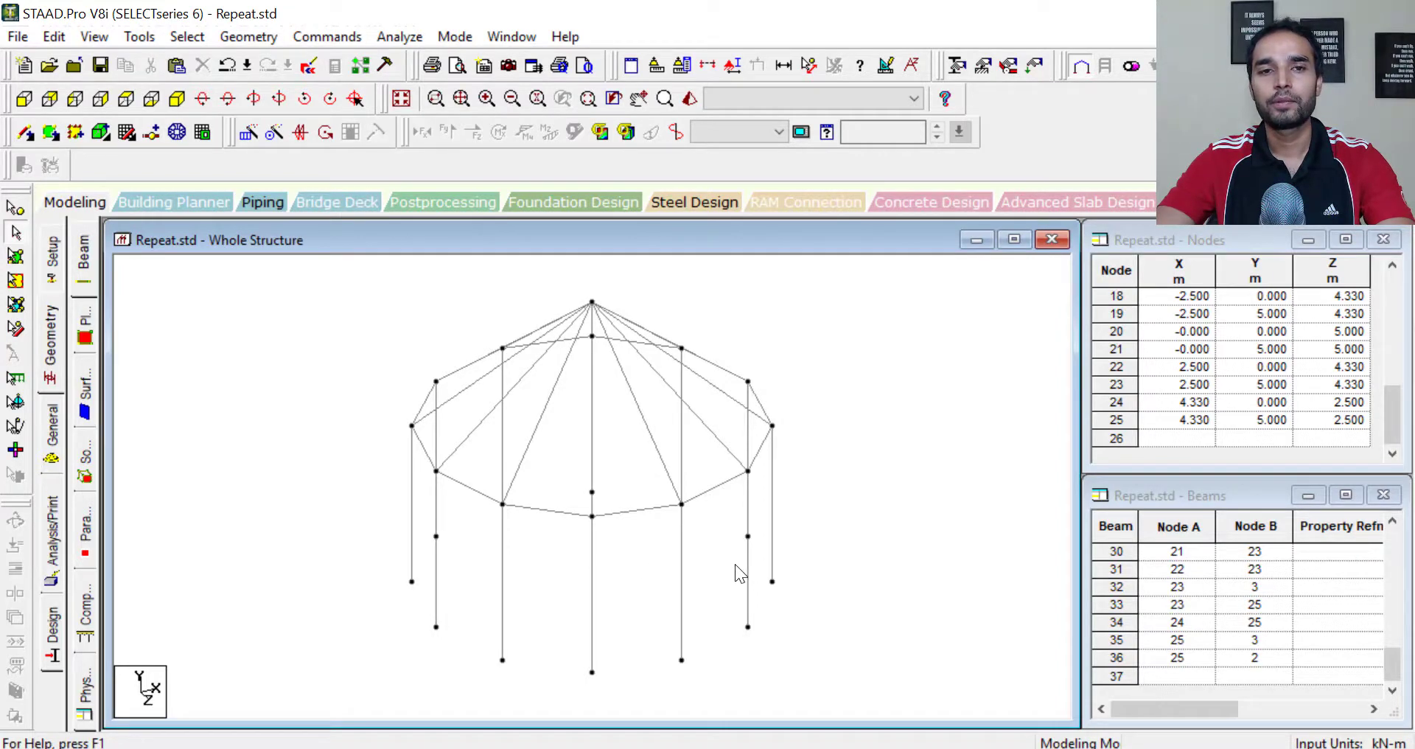